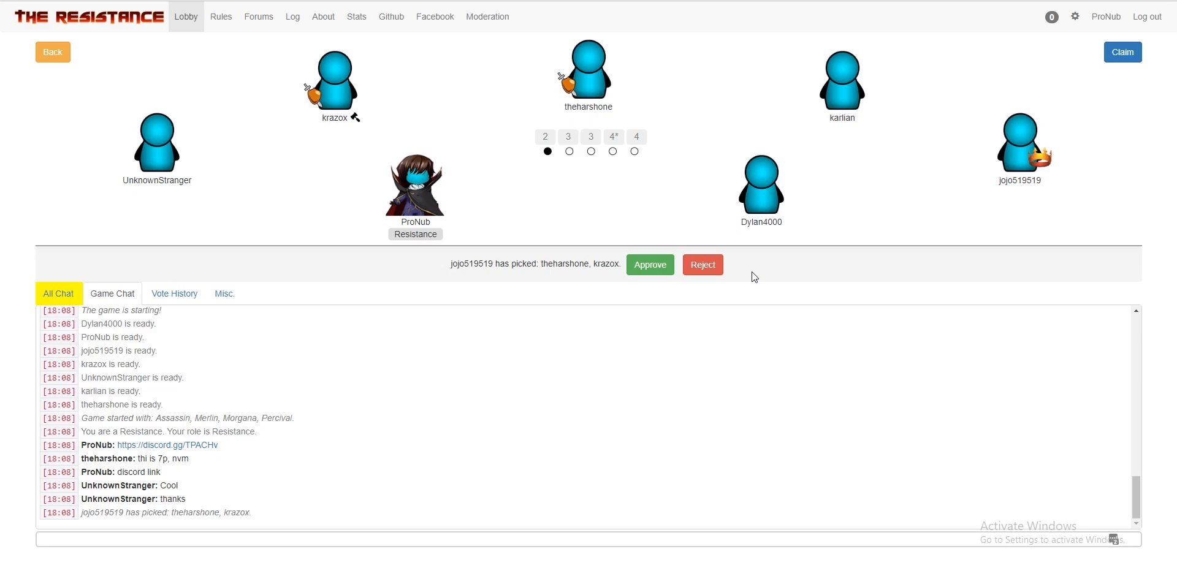
Step: Glance between lobby chat and game chat while missions 1.1 and 1.2 get rejected
{"action": "left_click", "coordinate": [112, 292]}
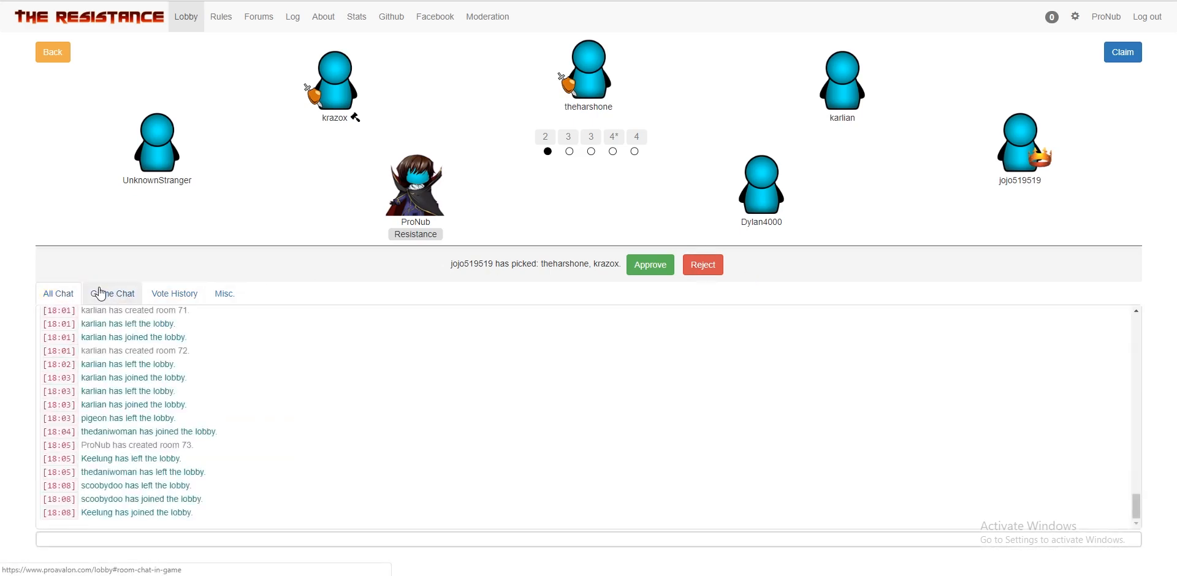
{"action": "left_click", "coordinate": [112, 293]}
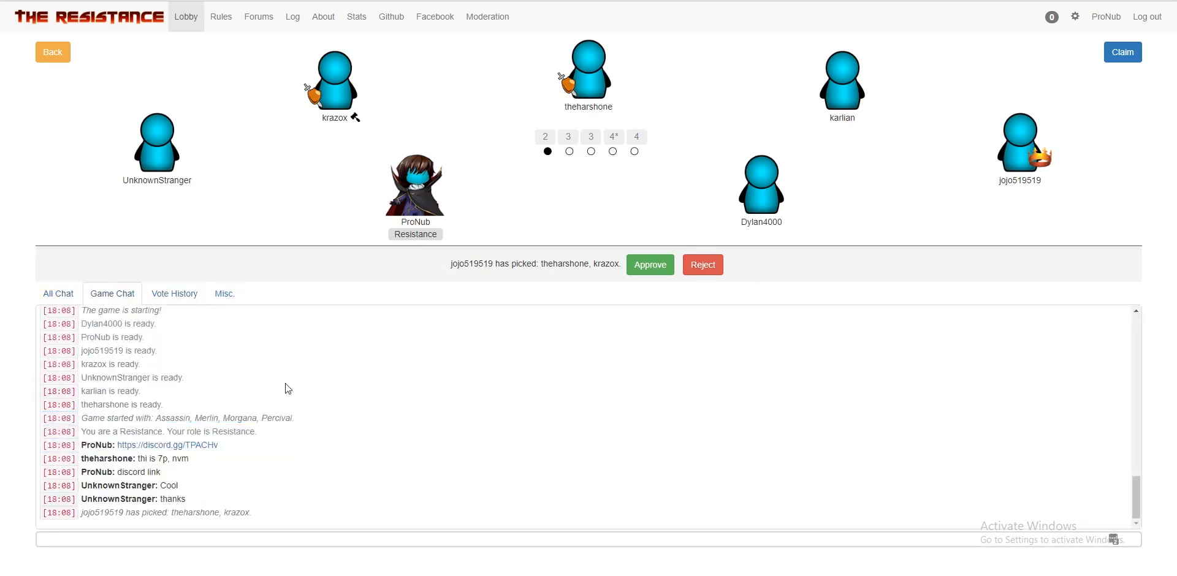
{"action": "left_click_drag", "start_coordinate": [77, 350], "coordinate": [252, 511]}
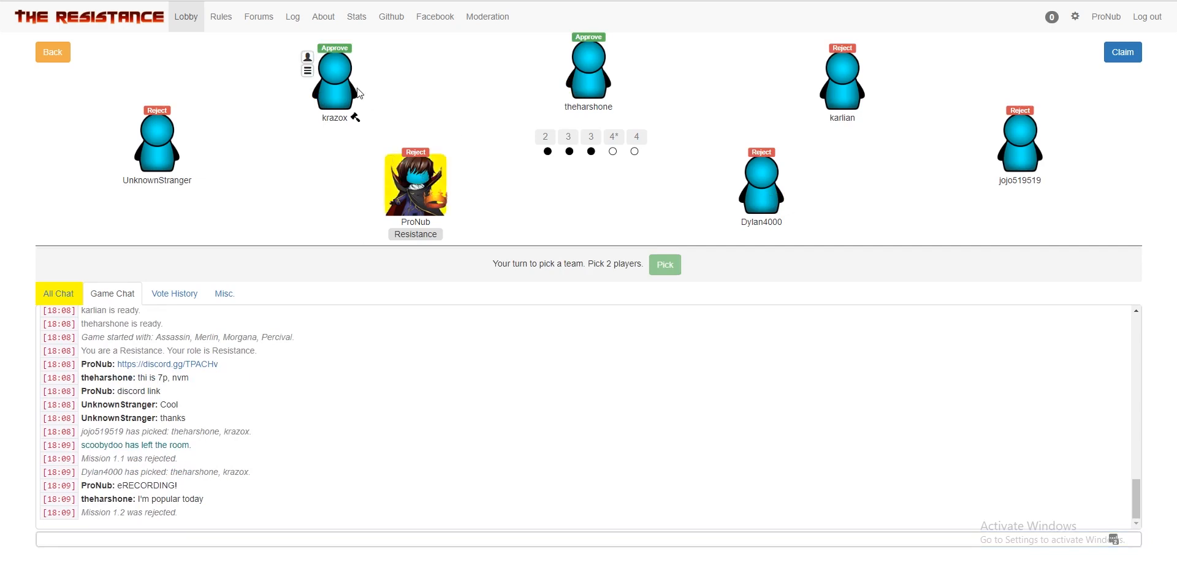
Step: Propose krazox and ProNub as the mission 1.3 team and watch it get rejected
{"action": "left_click", "coordinate": [664, 264]}
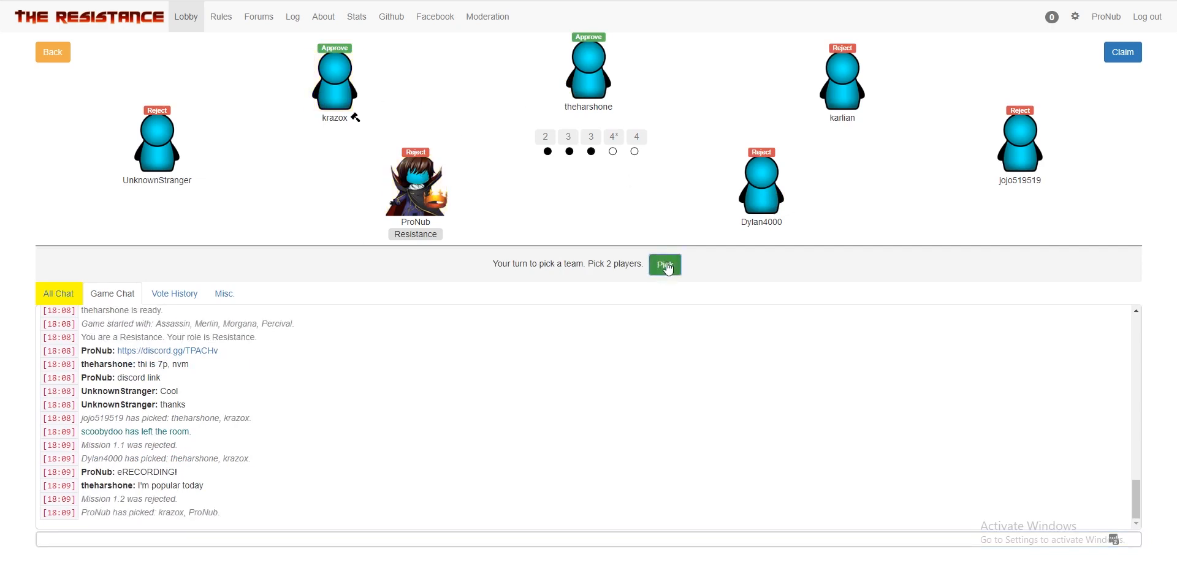
{"action": "left_click", "coordinate": [663, 263]}
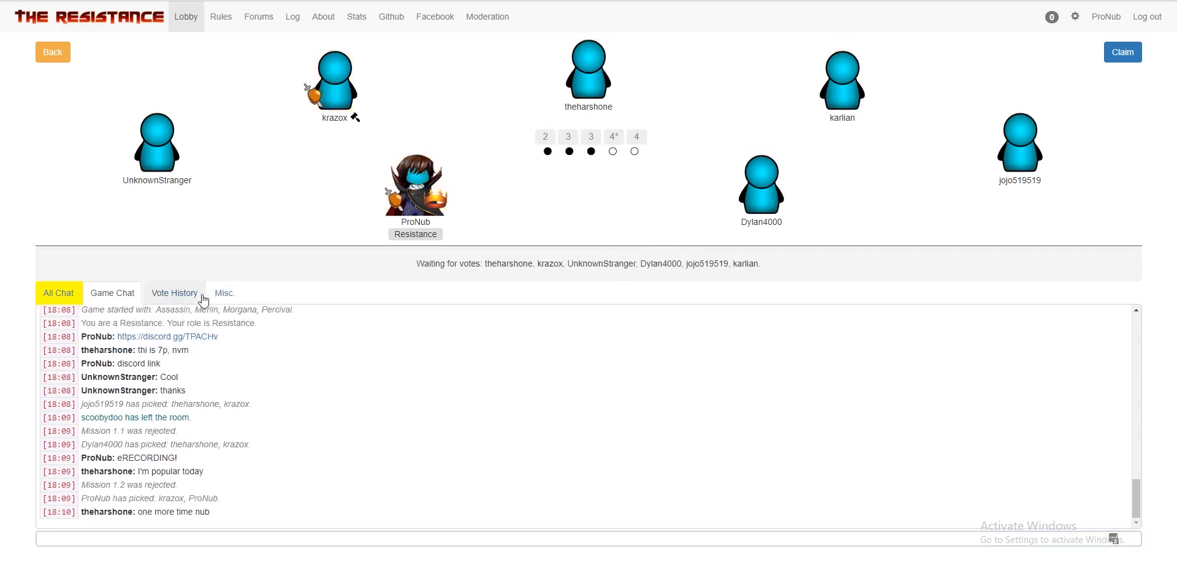
{"action": "left_click", "coordinate": [174, 293]}
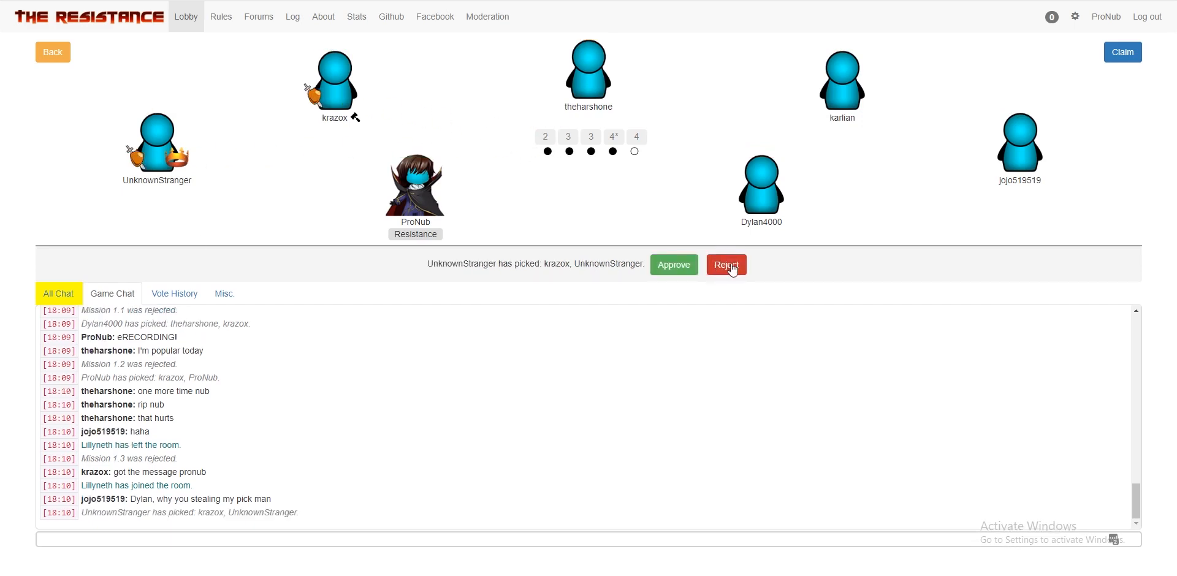
Step: Reject mission 1.4, ask in chat to be picked, then approve krazox's krazox–ProNub team
{"action": "left_click", "coordinate": [724, 264]}
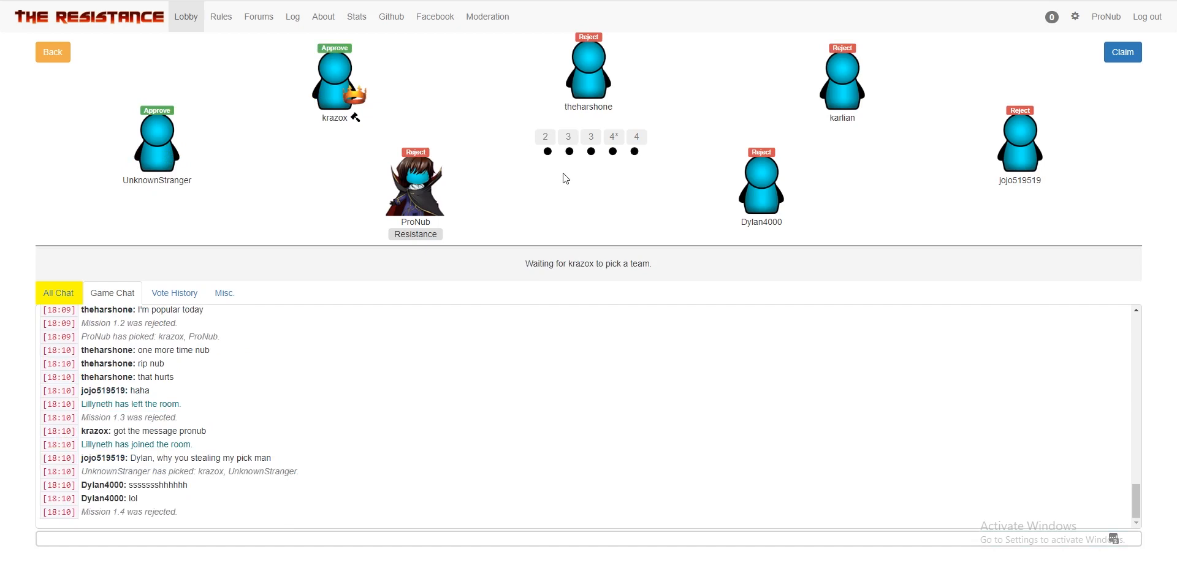
{"action": "mouse_move", "coordinate": [413, 189]}
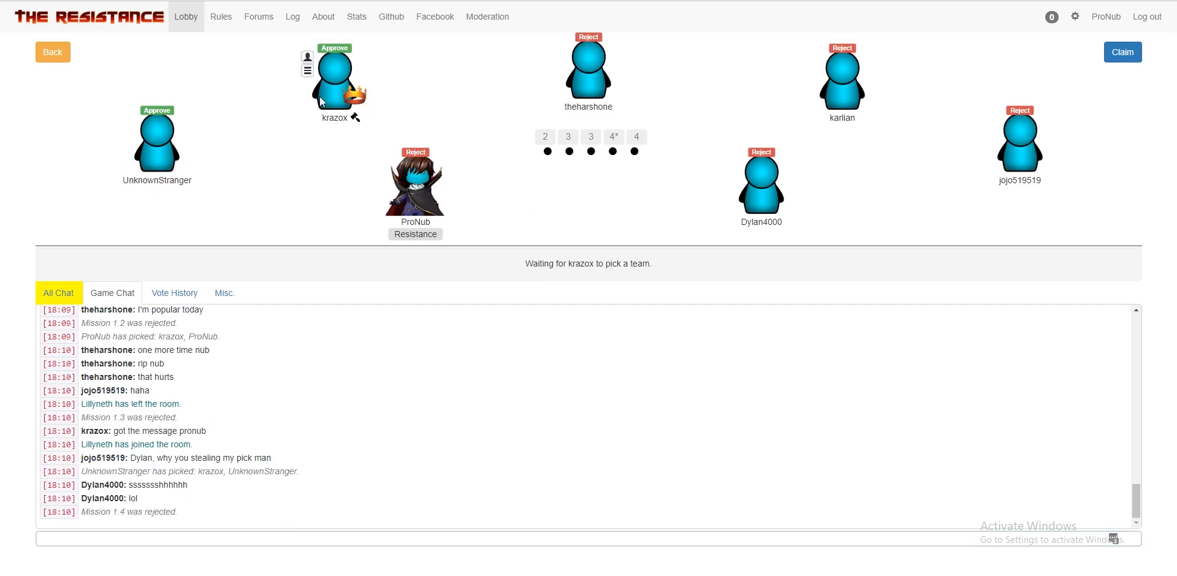
{"action": "left_click", "coordinate": [225, 538]}
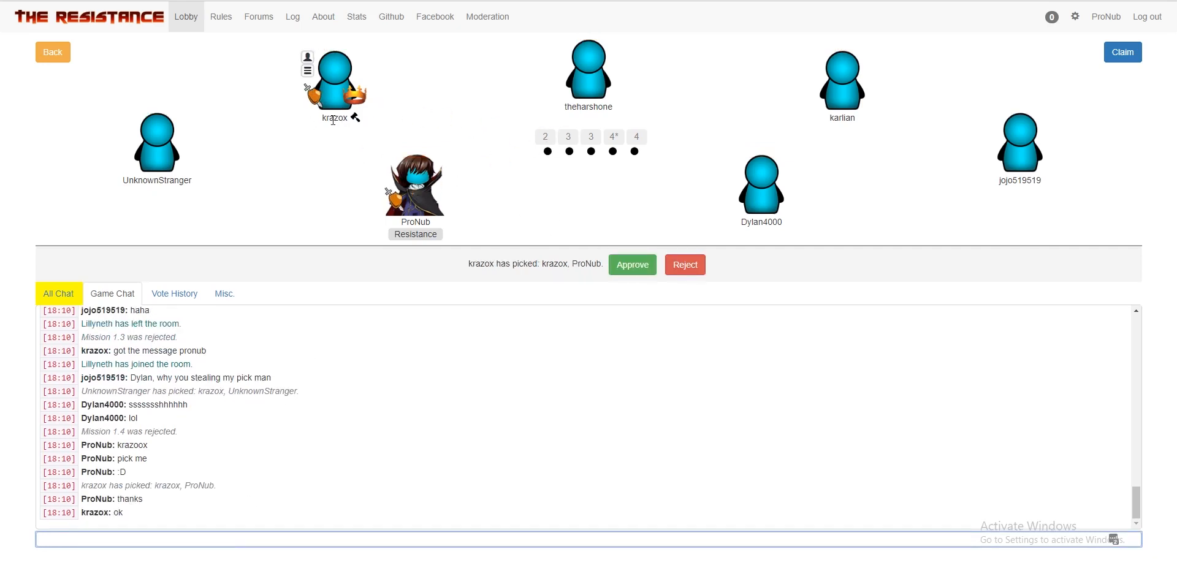
{"action": "left_click", "coordinate": [630, 264]}
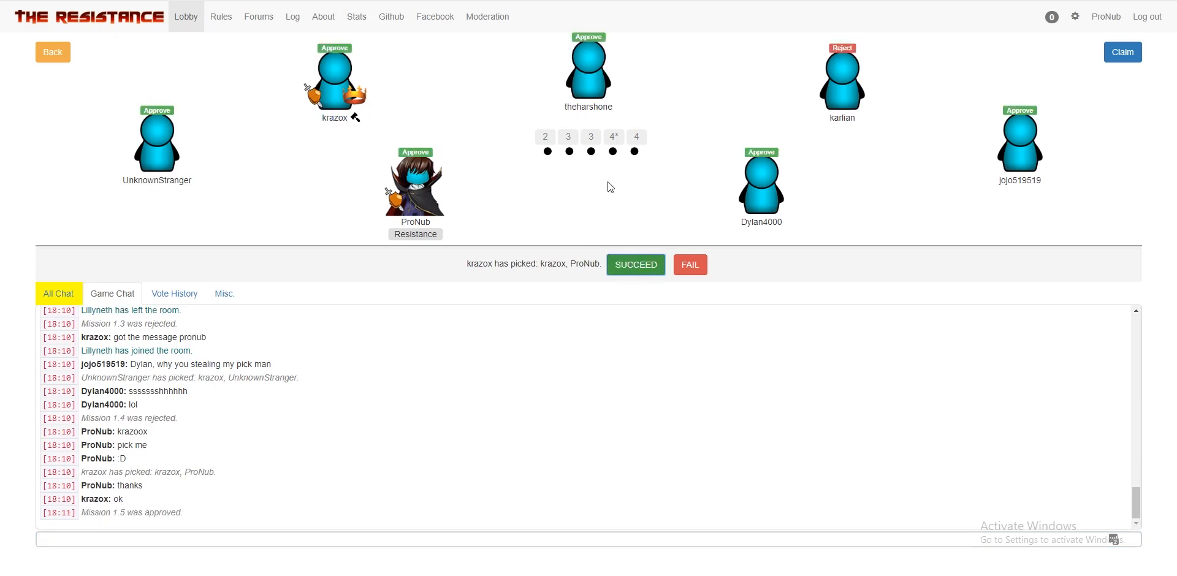
Step: Play success on mission 1 and review the vote history table
{"action": "left_click", "coordinate": [634, 263]}
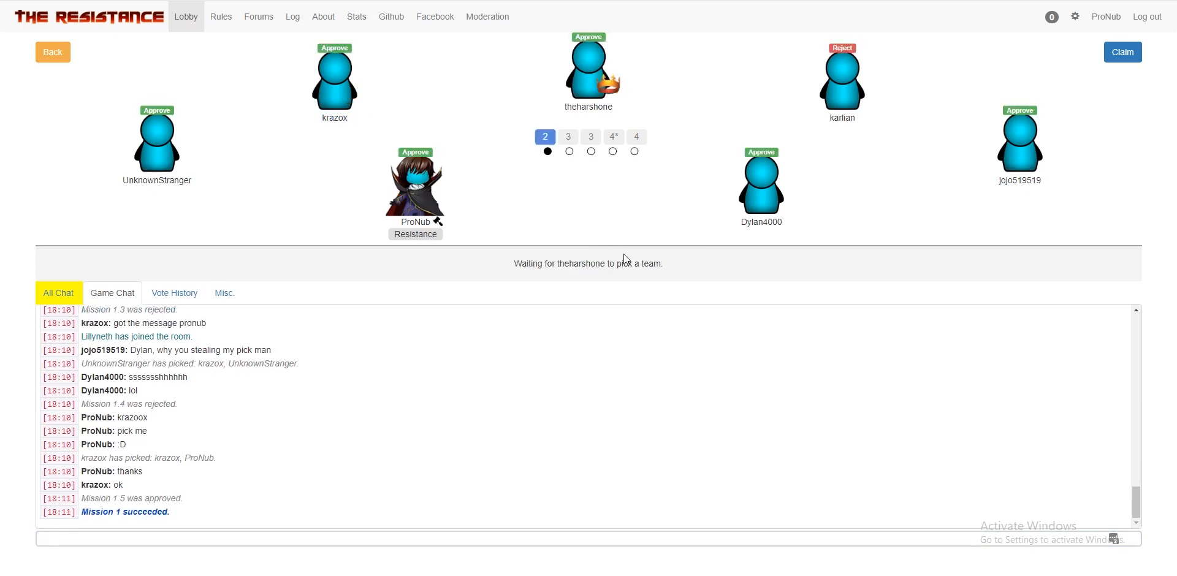
{"action": "mouse_move", "coordinate": [706, 276]}
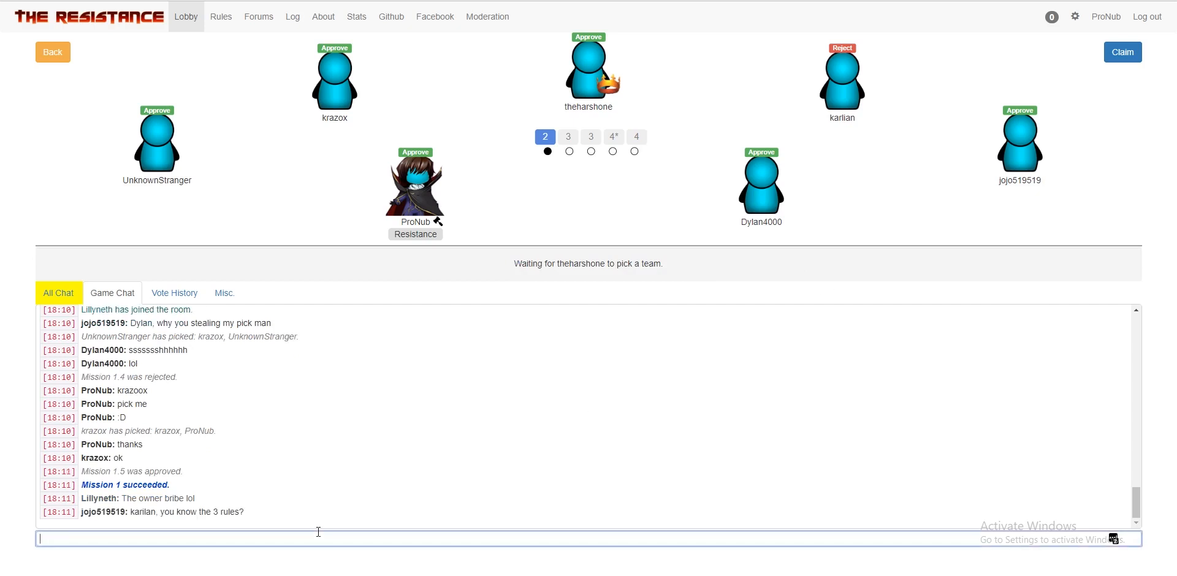
{"action": "mouse_move", "coordinate": [376, 102]}
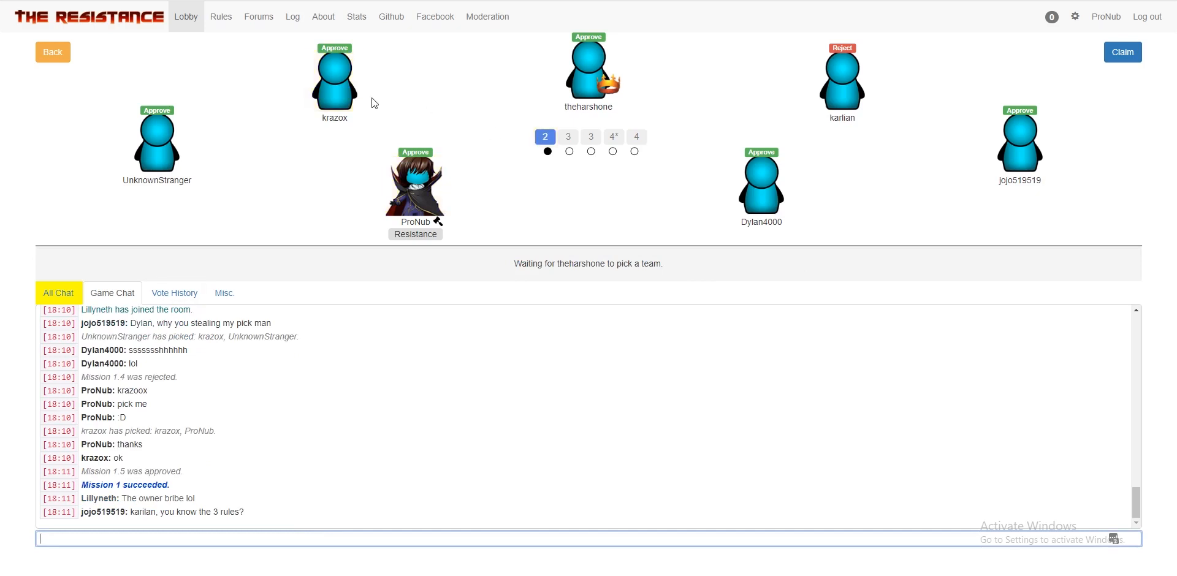
{"action": "left_click", "coordinate": [174, 293]}
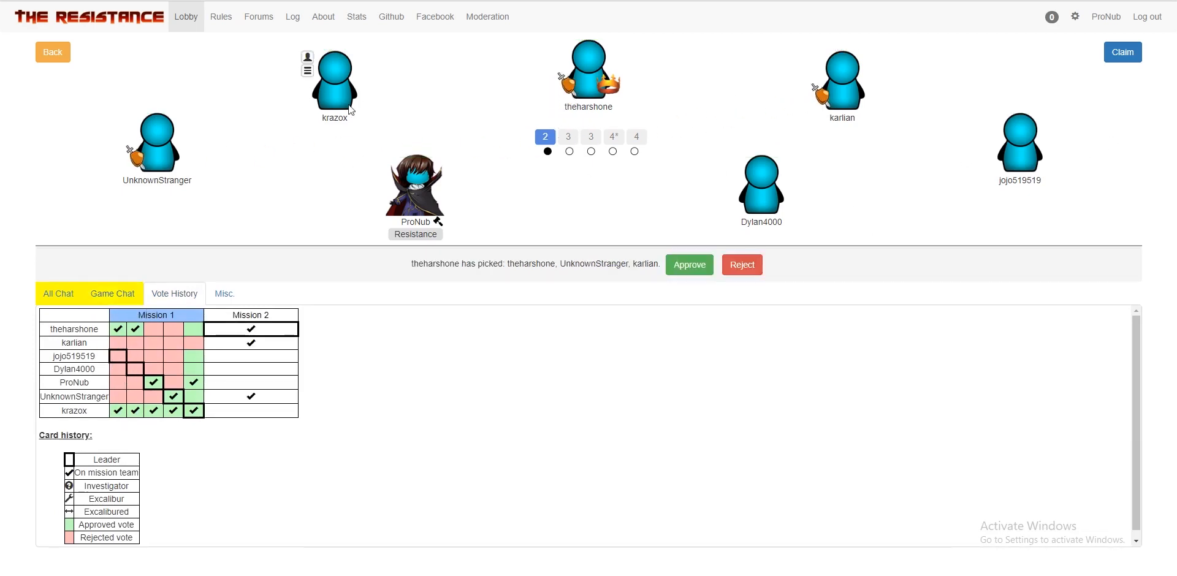
{"action": "mouse_move", "coordinate": [711, 167]}
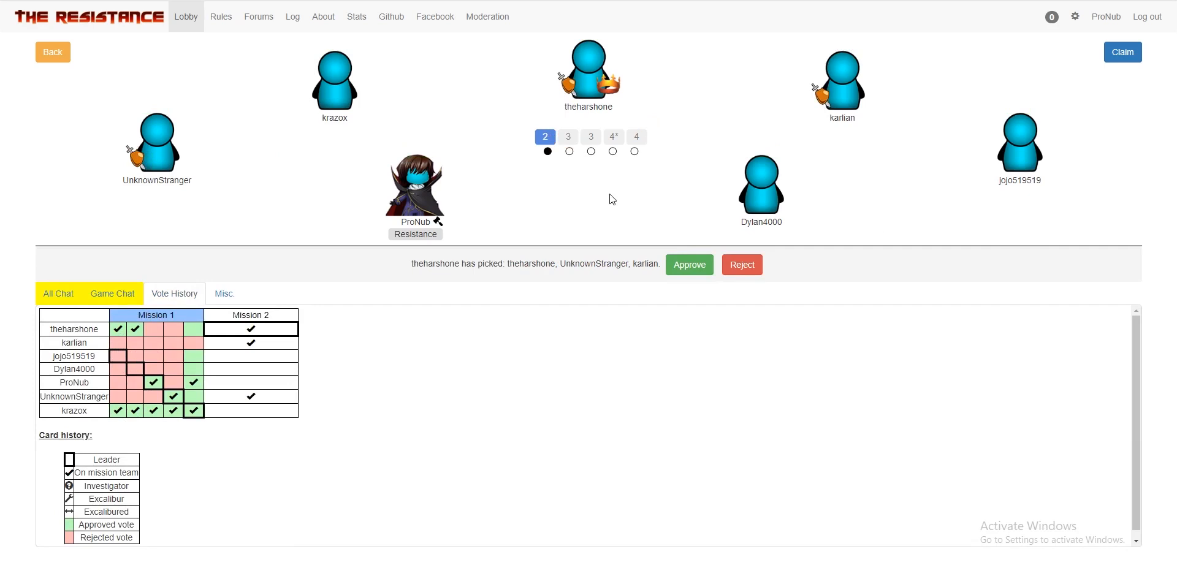
{"action": "mouse_move", "coordinate": [180, 99]}
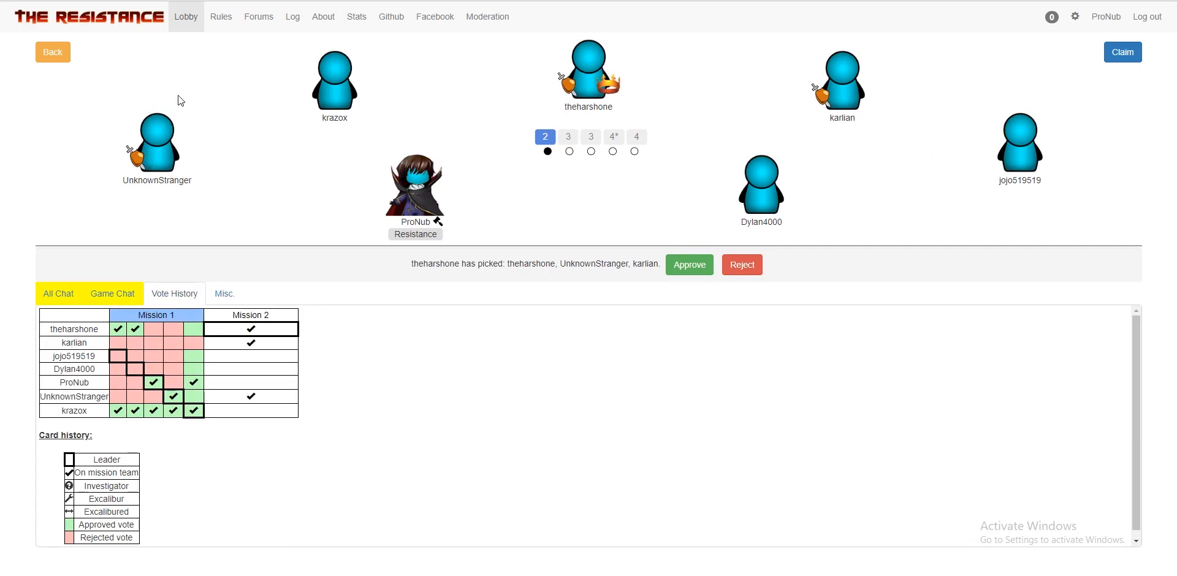
{"action": "left_click", "coordinate": [57, 293]}
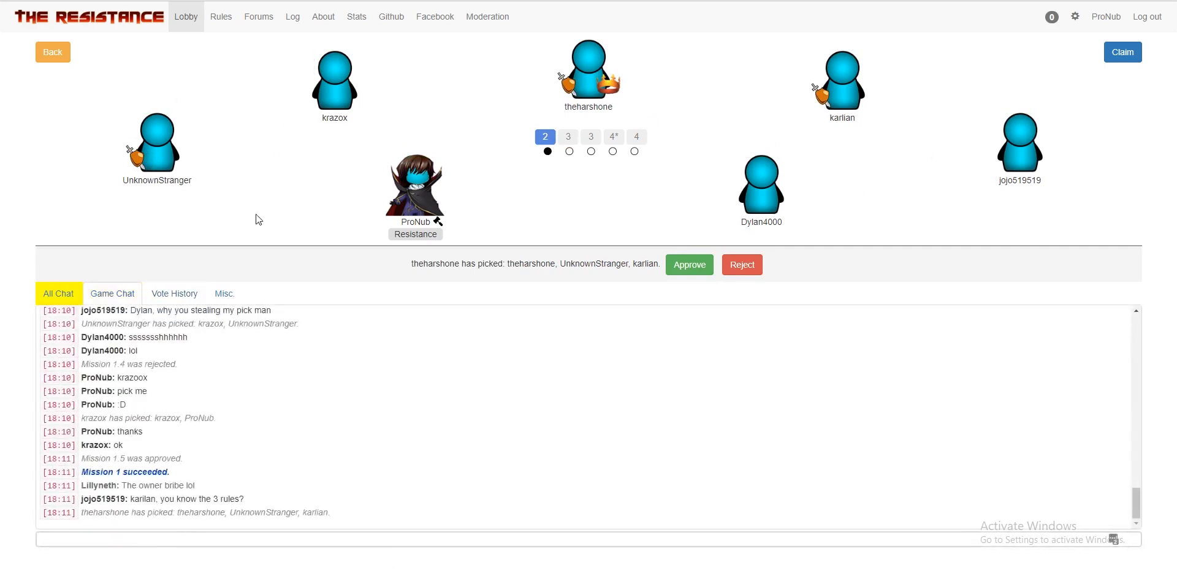
{"action": "left_click", "coordinate": [174, 293]}
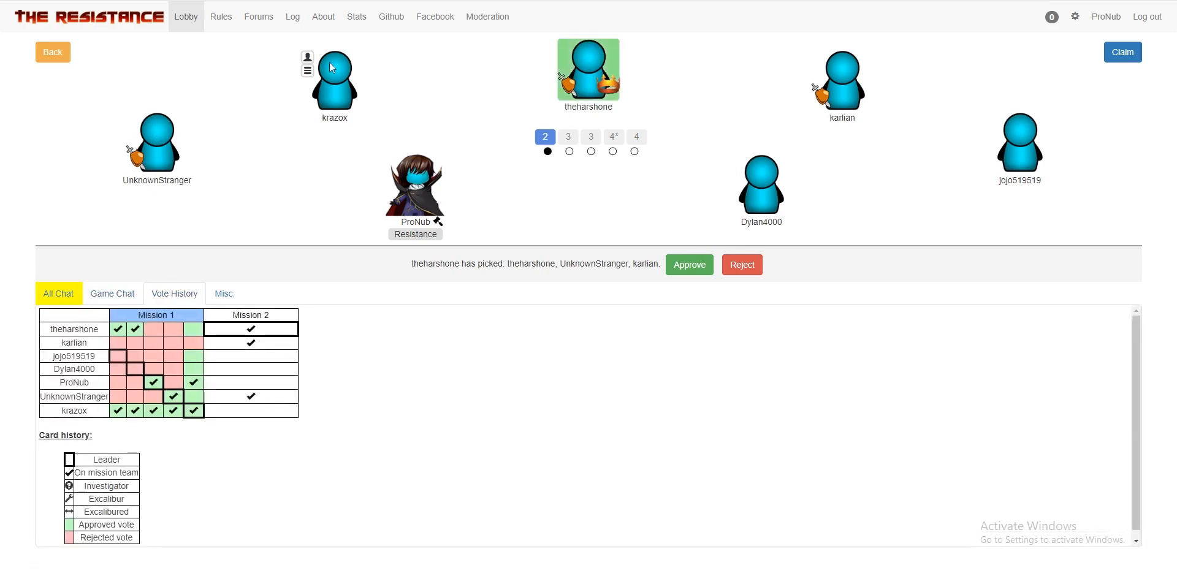
{"action": "left_click", "coordinate": [111, 293]}
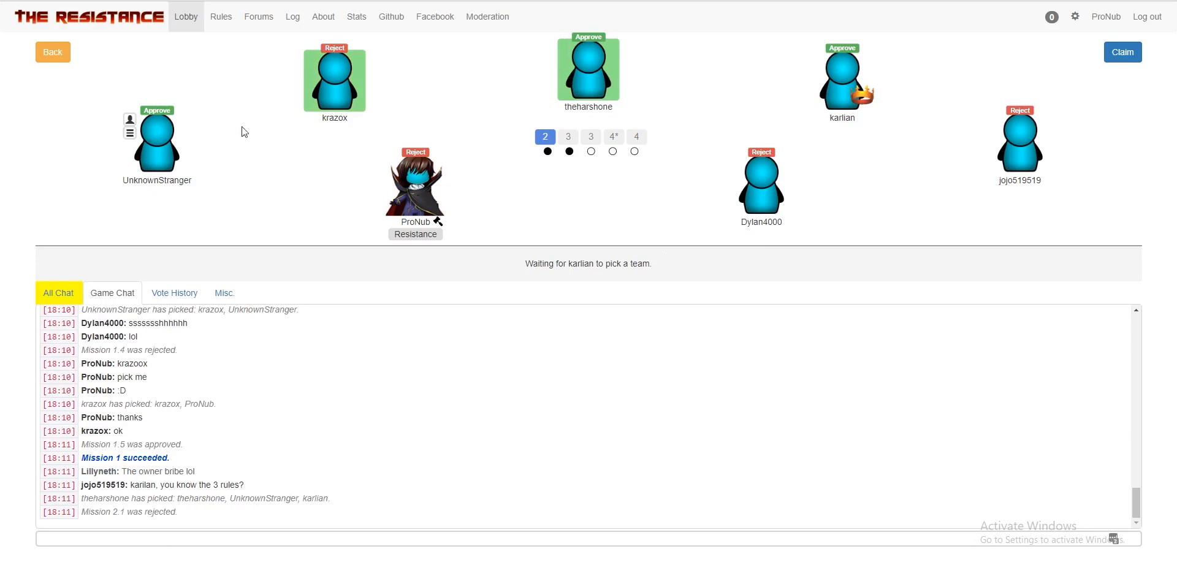
{"action": "key", "text": "Super"}
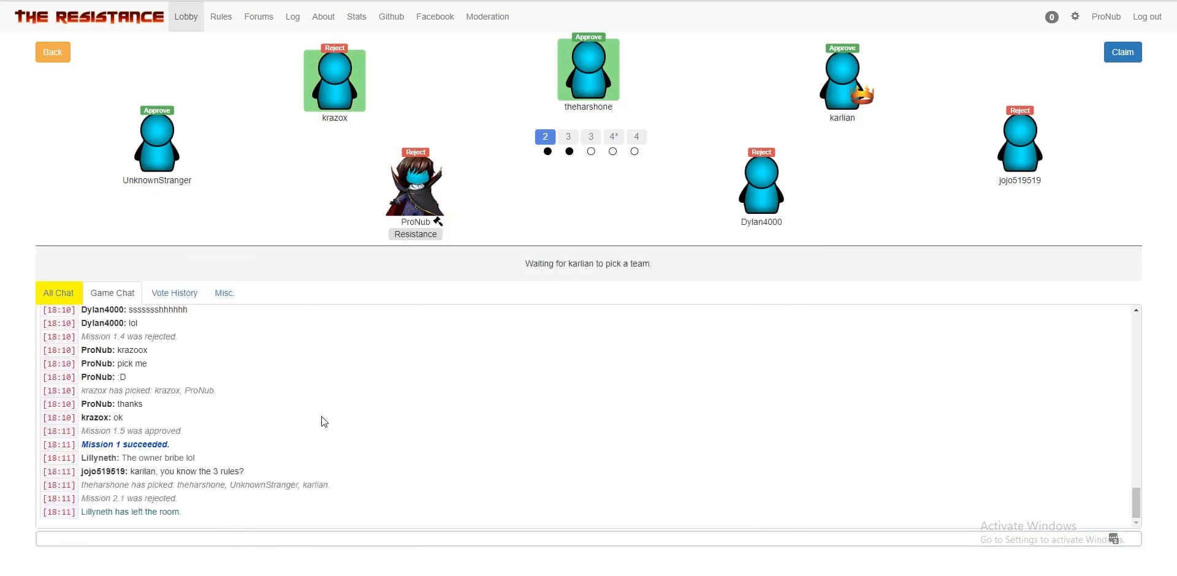
{"action": "left_click", "coordinate": [174, 293]}
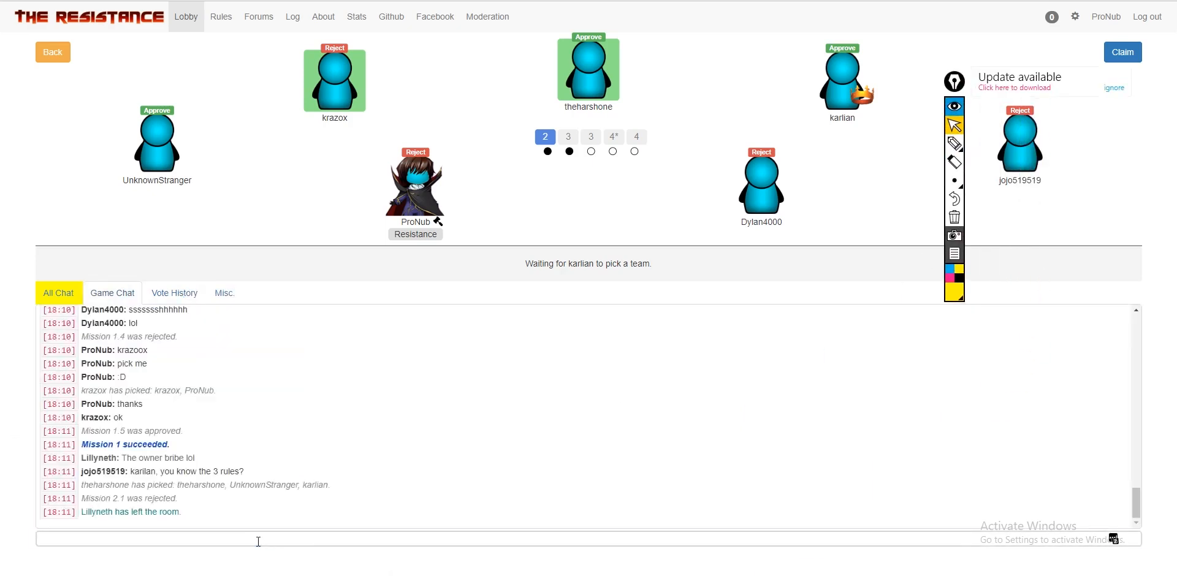
Step: Post the hammer explanation about karlian, approve the three-player team and play success on mission 2
{"action": "type", "text": "karlian."}
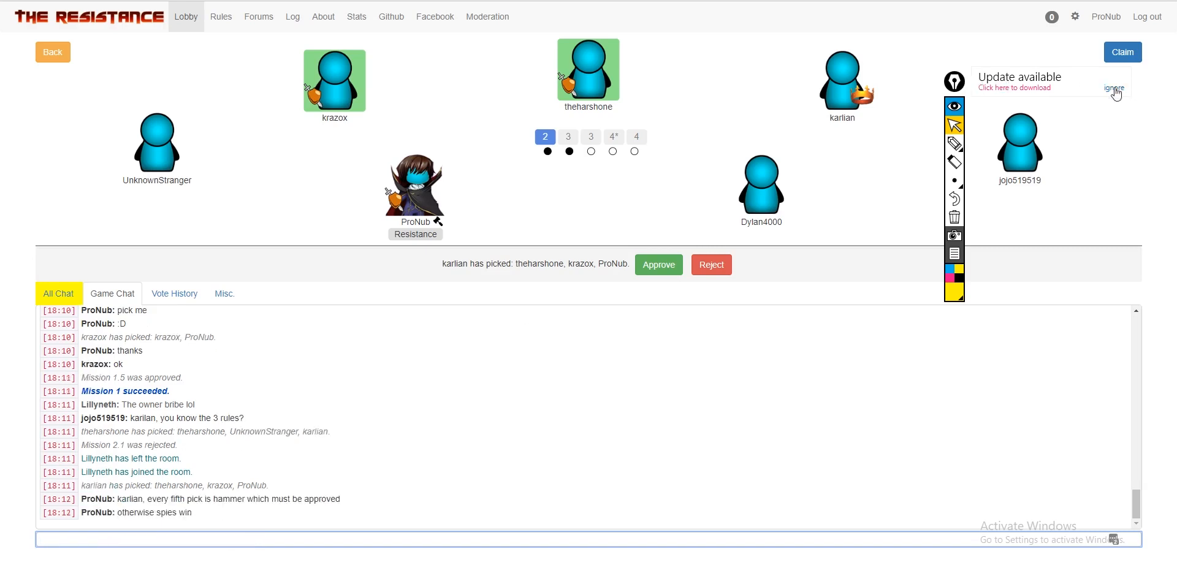
{"action": "left_click", "coordinate": [1114, 89]}
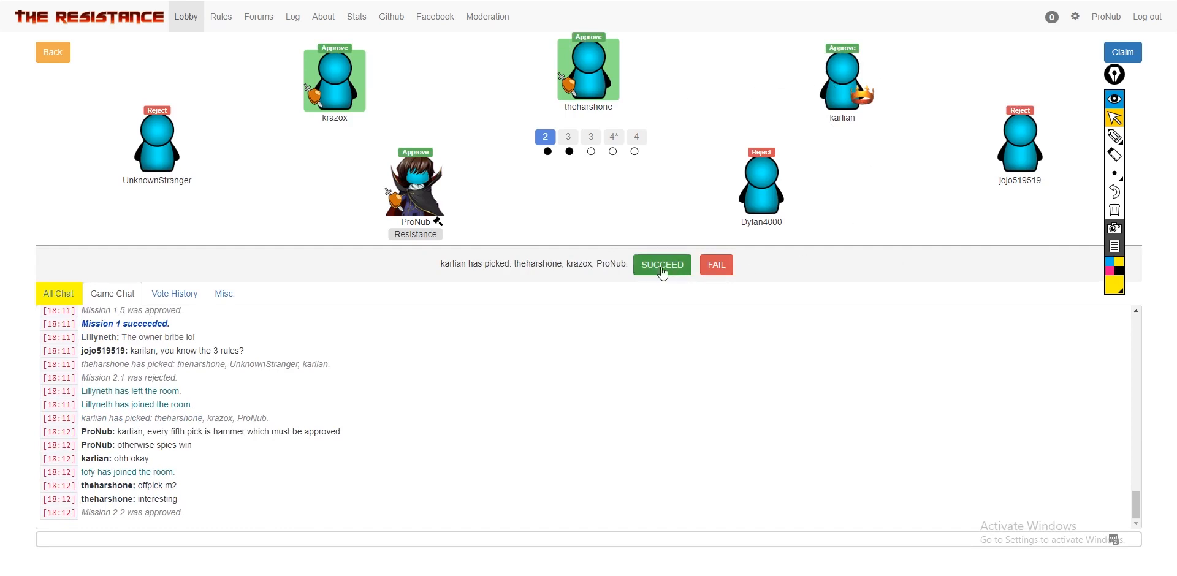
{"action": "left_click", "coordinate": [661, 265]}
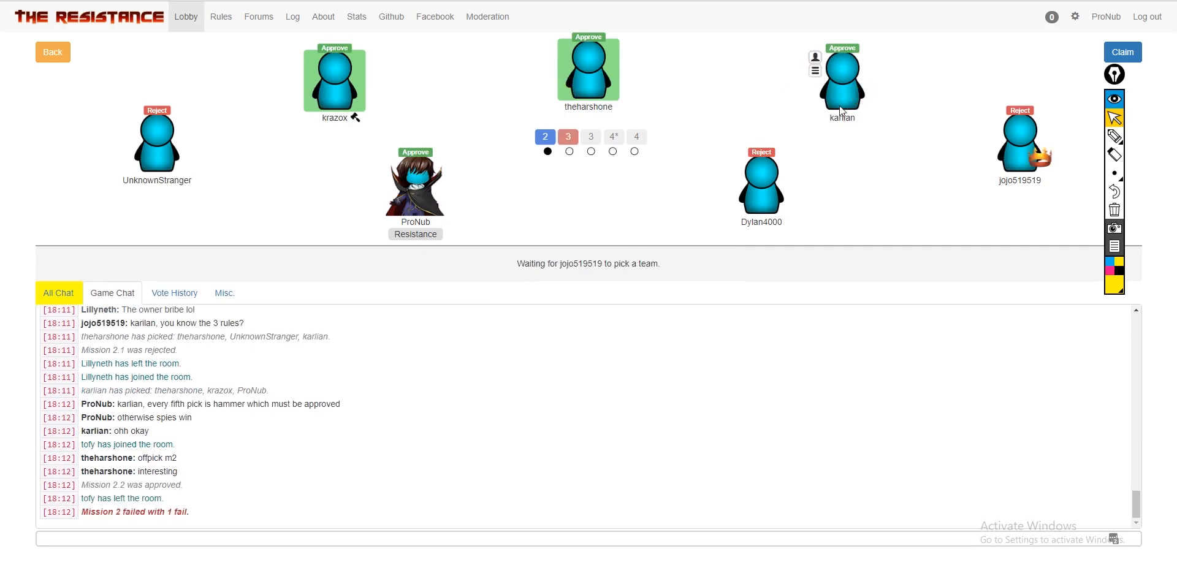
{"action": "left_click", "coordinate": [301, 538]}
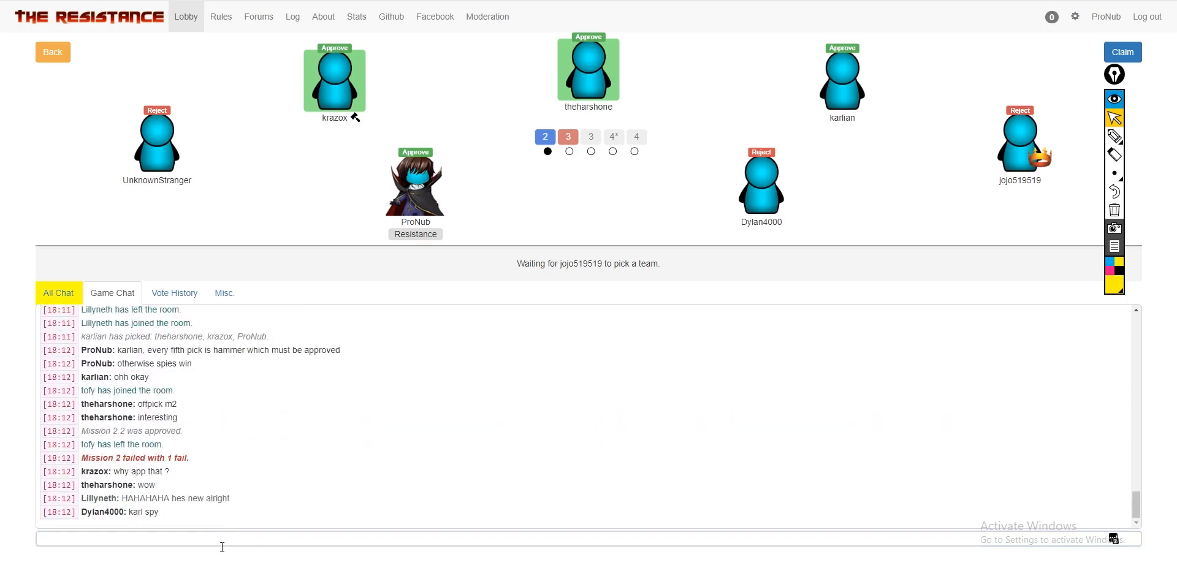
{"action": "left_click", "coordinate": [239, 538]}
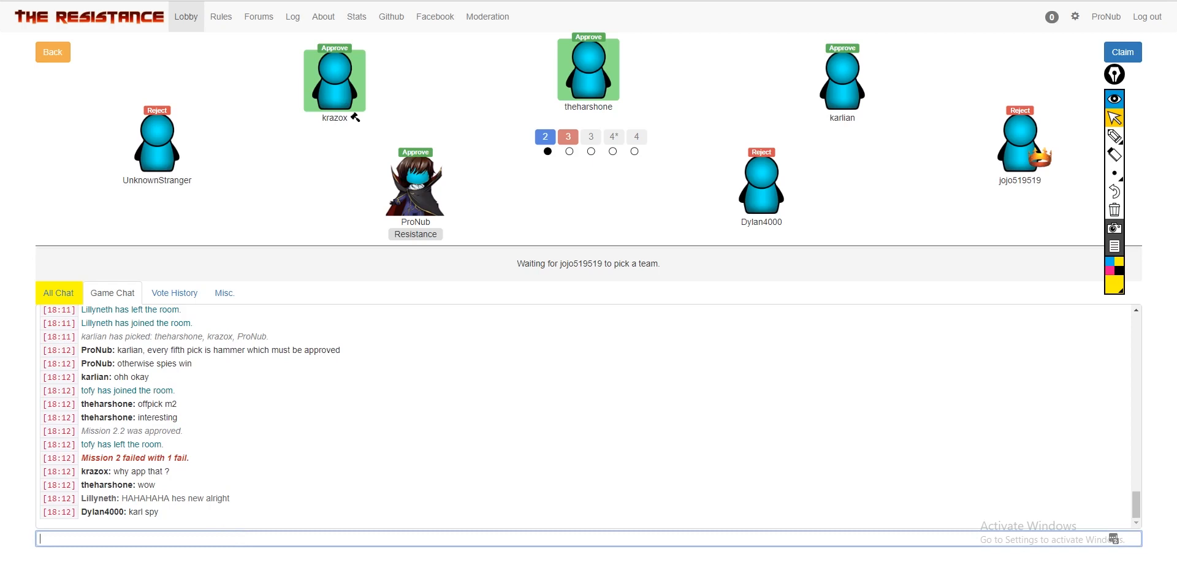
{"action": "mouse_move", "coordinate": [828, 89]}
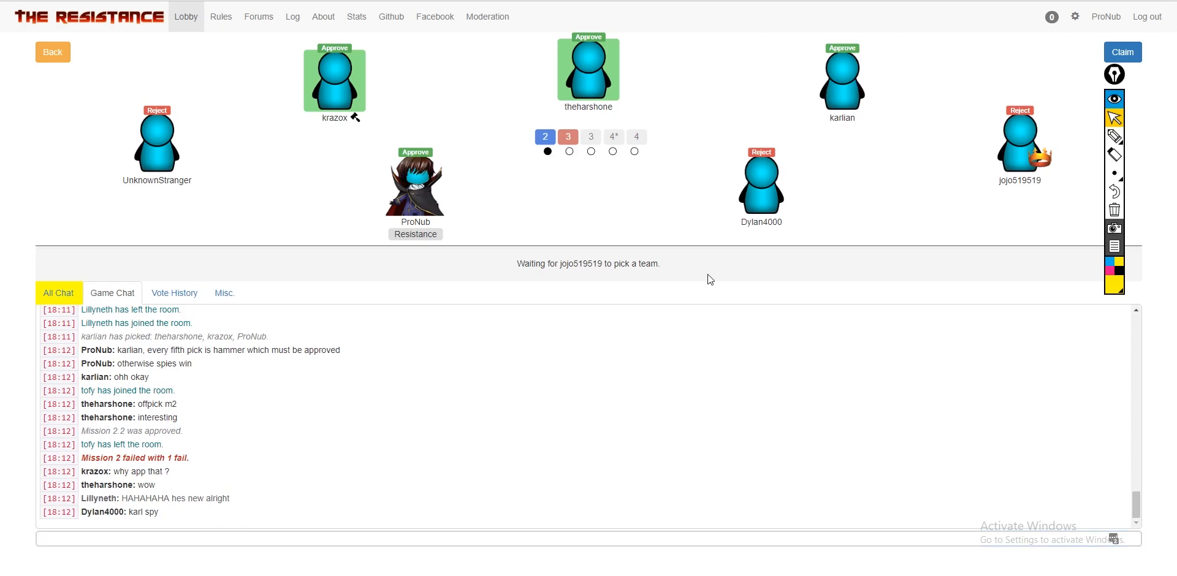
{"action": "left_click", "coordinate": [174, 292]}
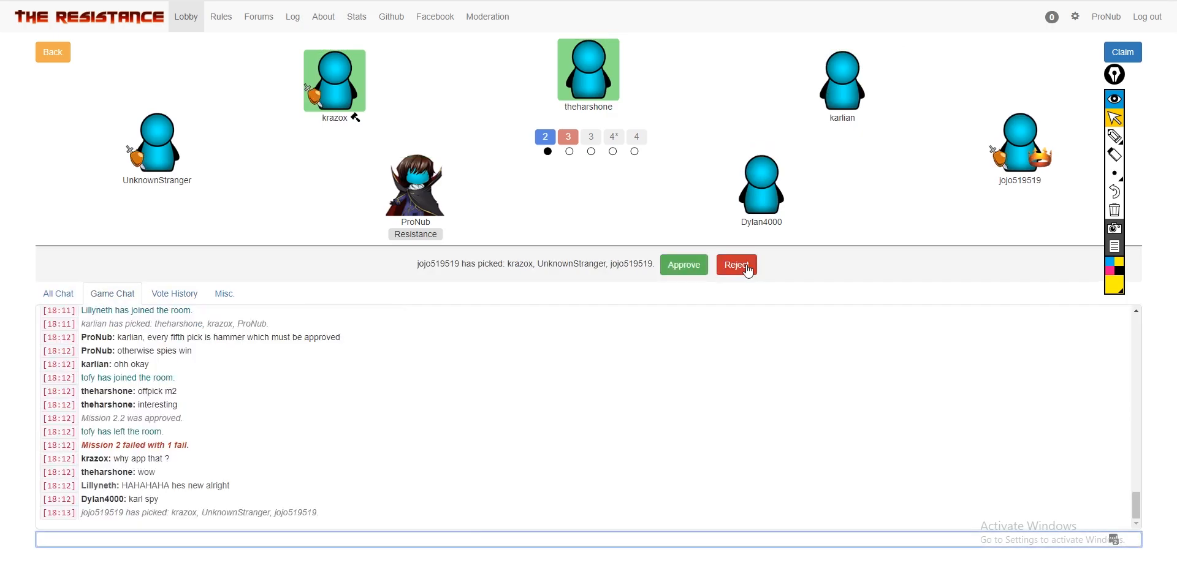
{"action": "left_click", "coordinate": [735, 264]}
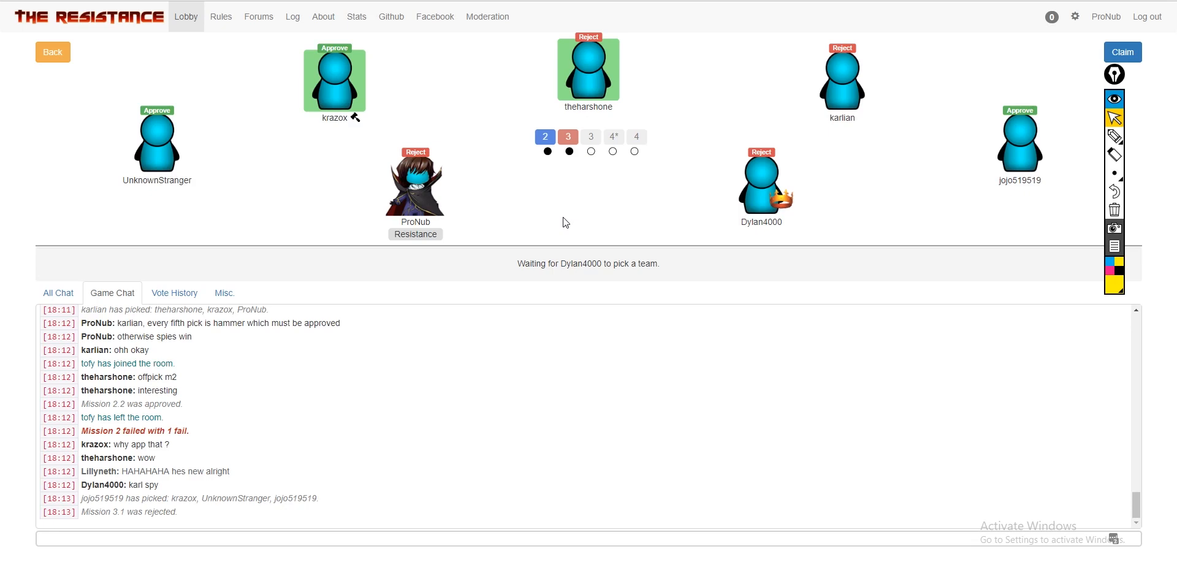
{"action": "mouse_move", "coordinate": [608, 246]}
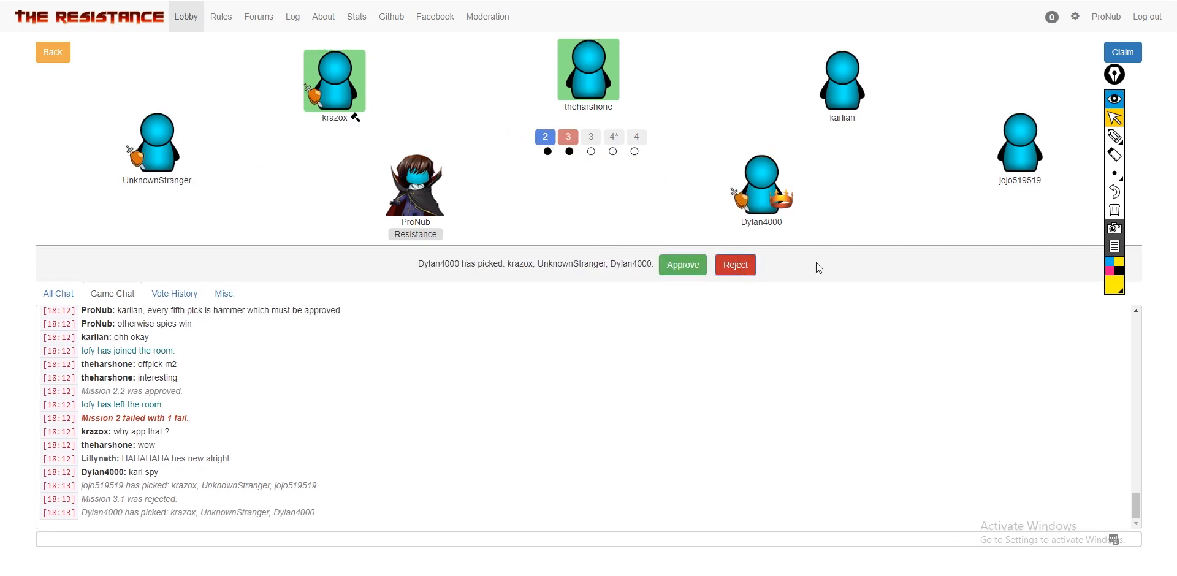
{"action": "left_click", "coordinate": [681, 264]}
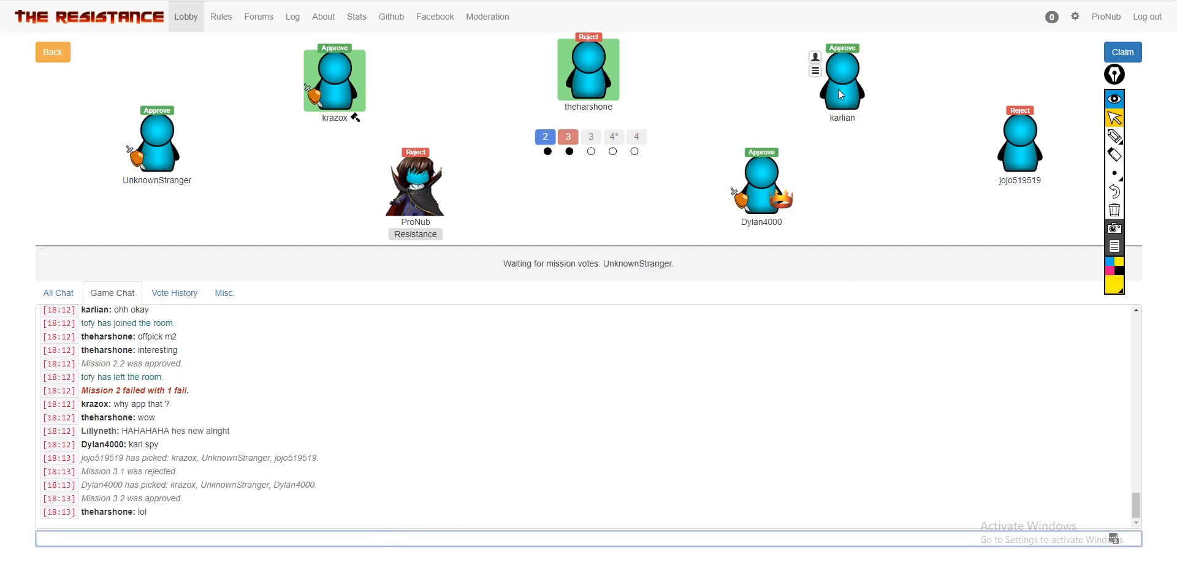
{"action": "left_click", "coordinate": [124, 538]}
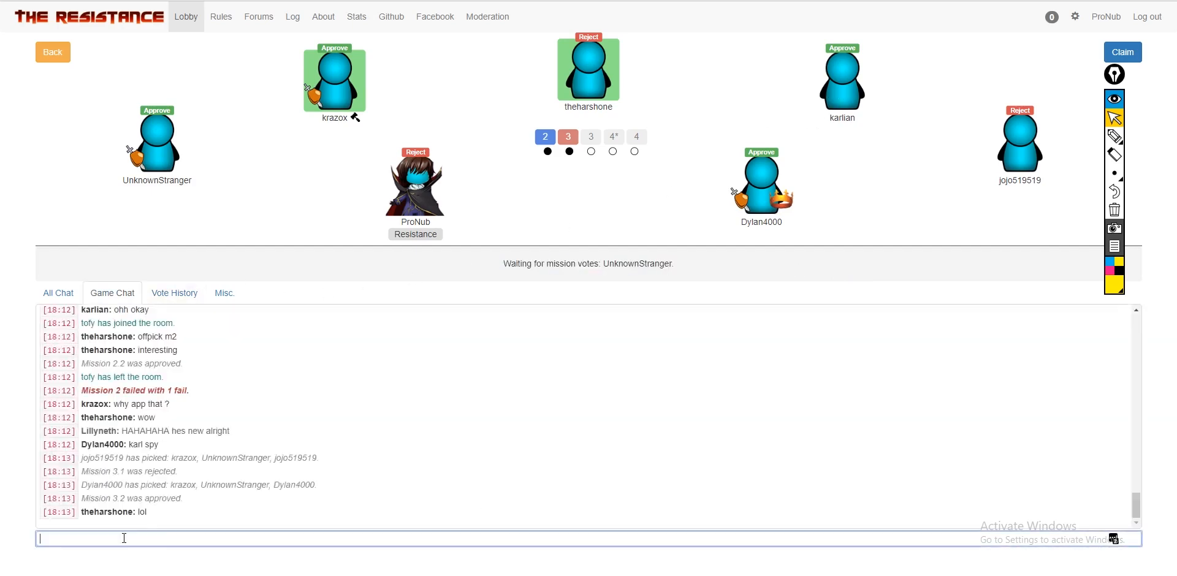
{"action": "left_click", "coordinate": [57, 293]}
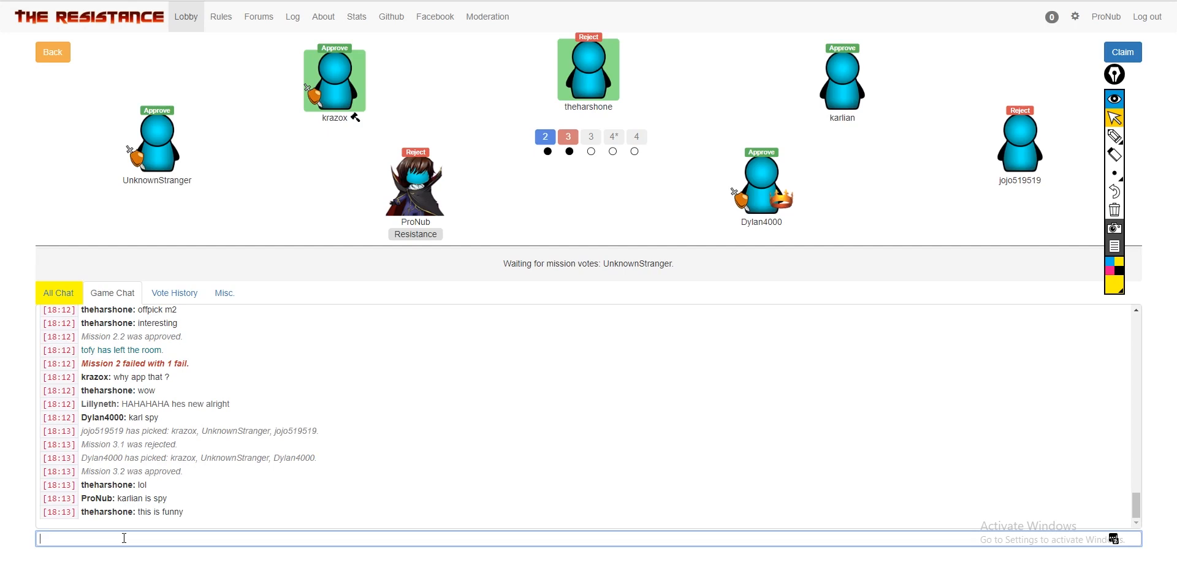
{"action": "type", "text": "this"}
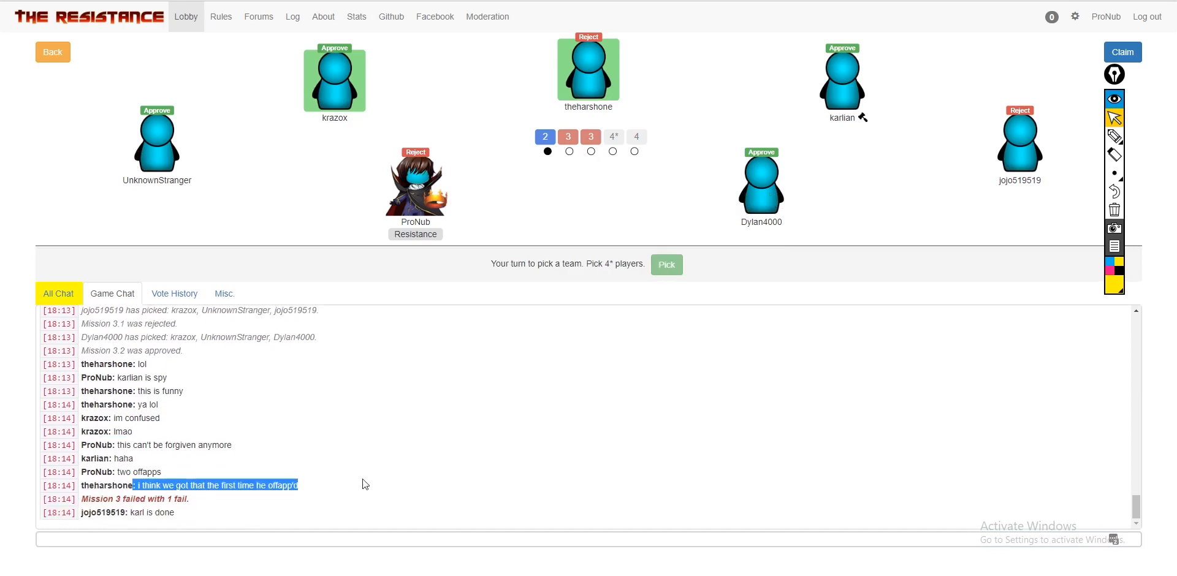
Step: Review the vote history and which players went on missions 2 and 3
{"action": "left_click", "coordinate": [586, 540]}
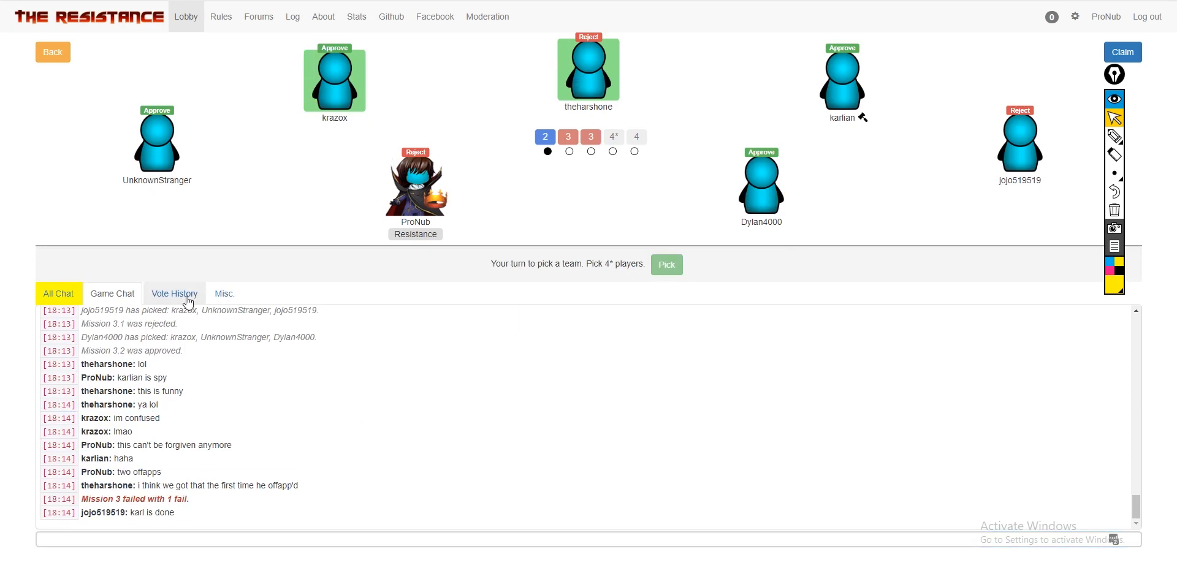
{"action": "left_click", "coordinate": [174, 293]}
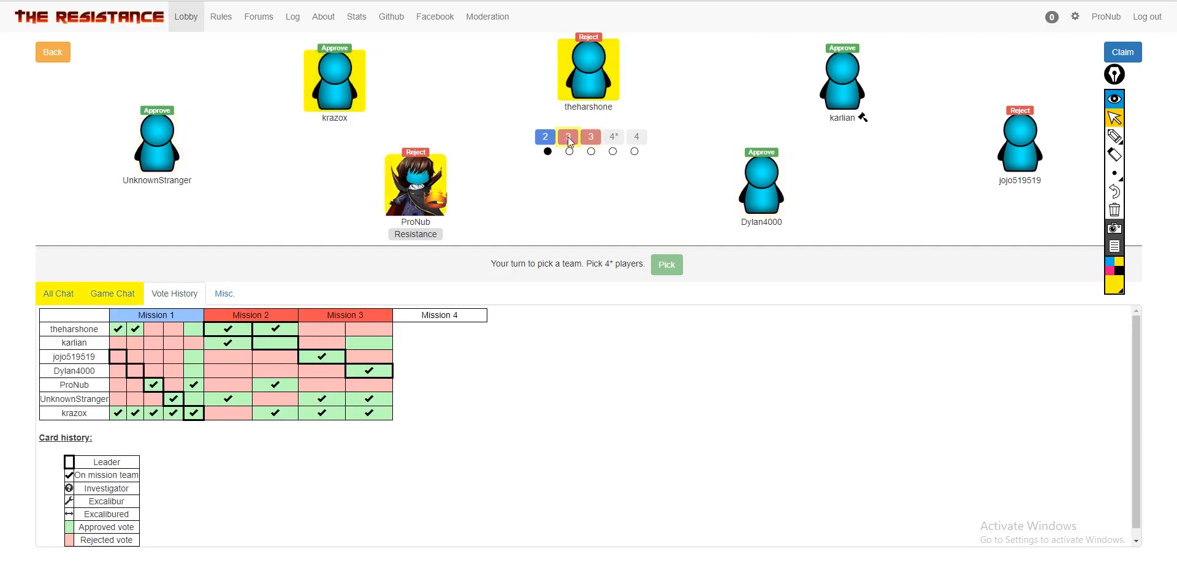
{"action": "left_click", "coordinate": [590, 136]}
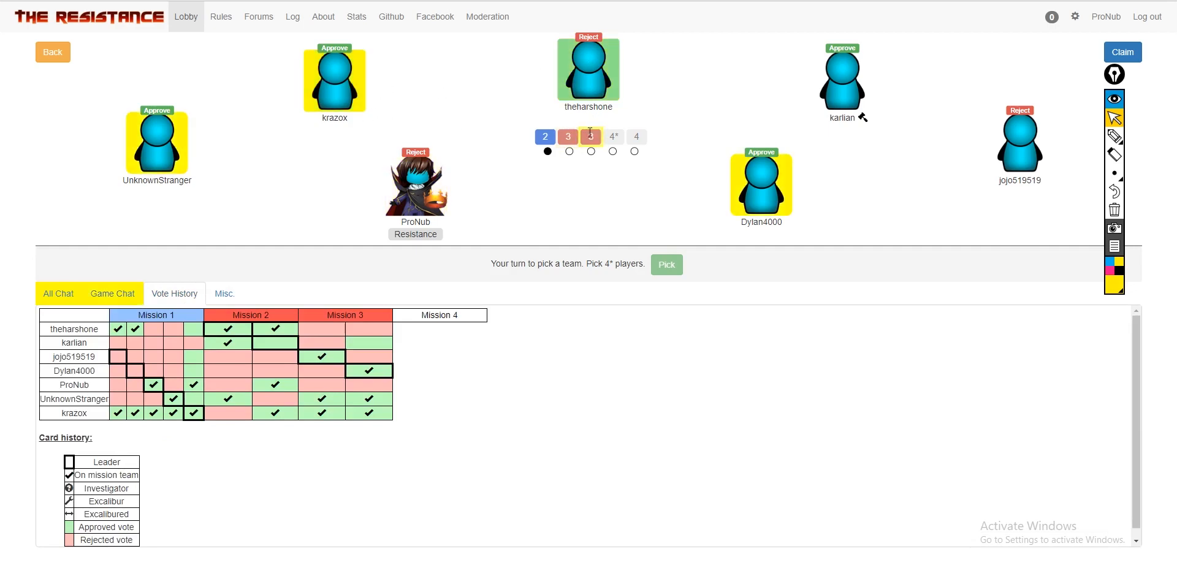
{"action": "left_click", "coordinate": [567, 136]}
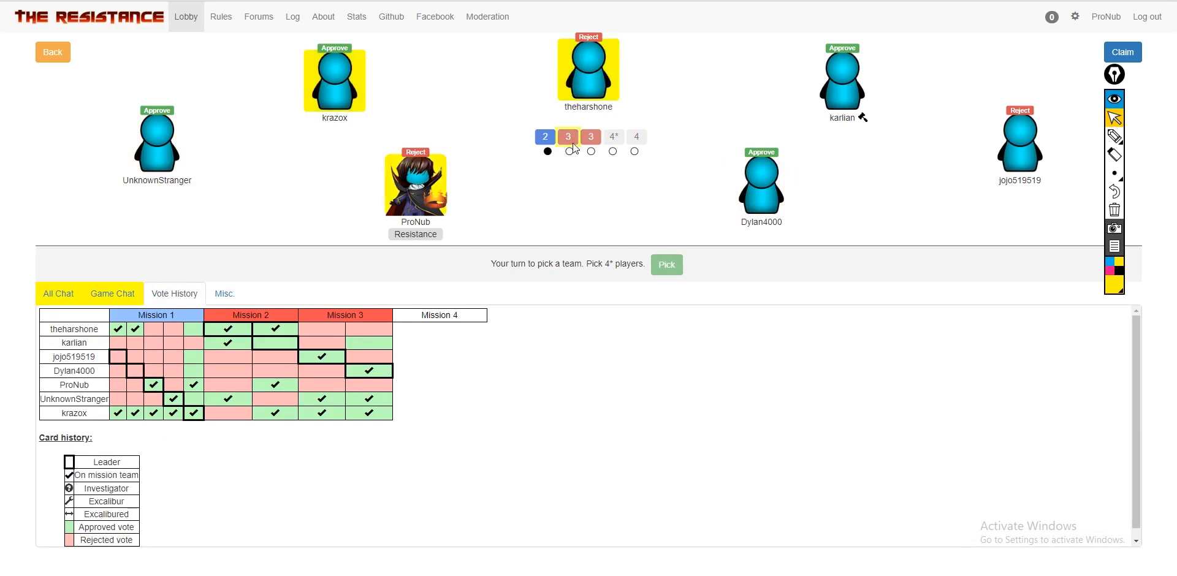
{"action": "left_click", "coordinate": [58, 293]}
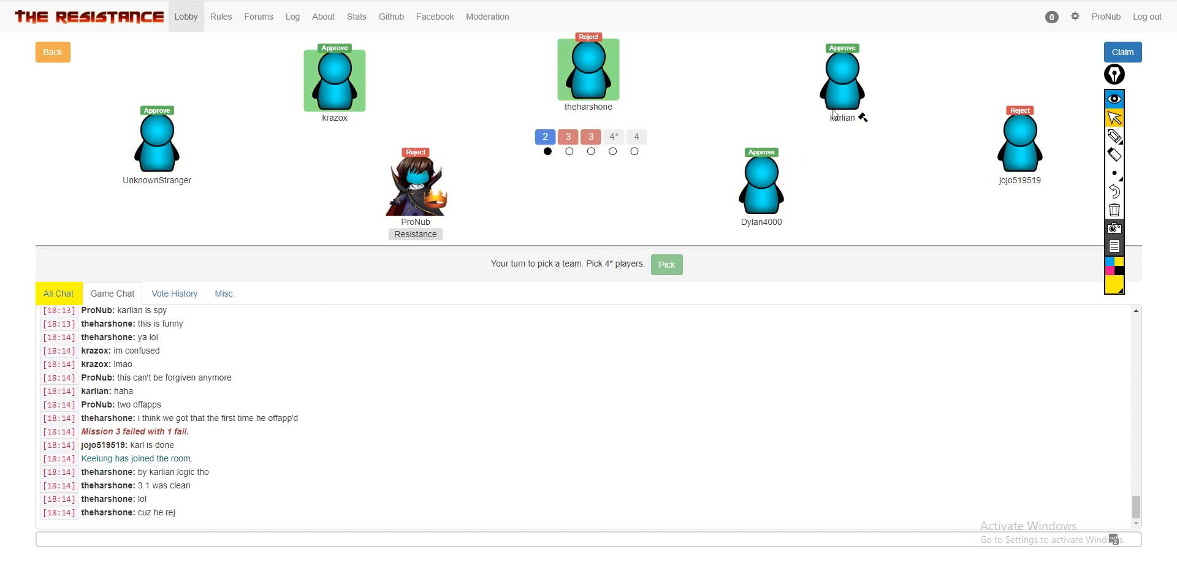
{"action": "left_click_drag", "start_coordinate": [49, 472], "coordinate": [138, 499]}
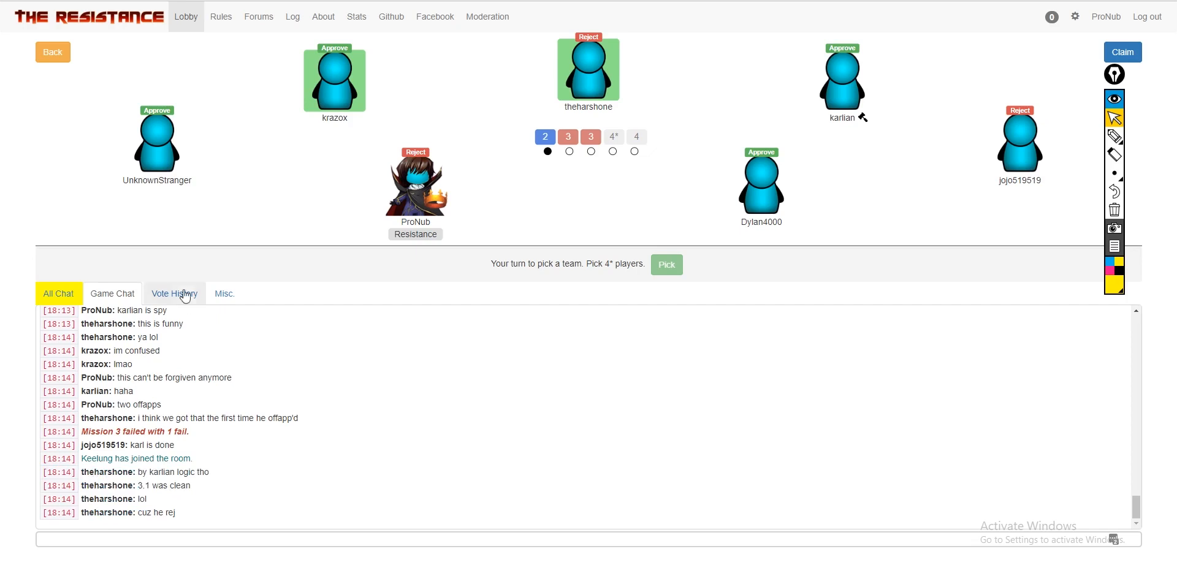
{"action": "left_click", "coordinate": [174, 293]}
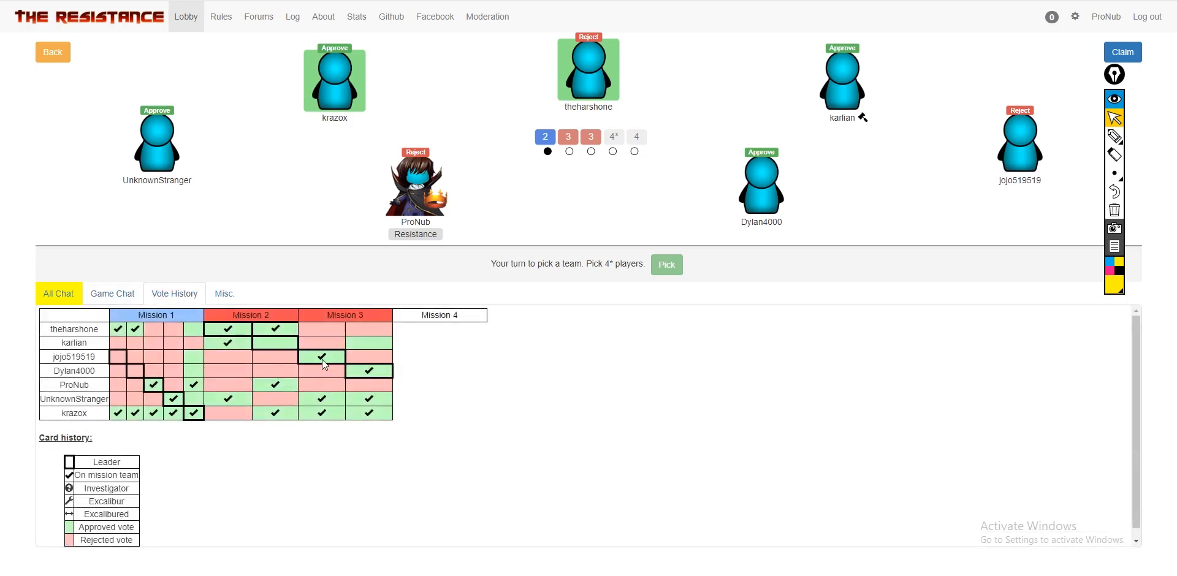
{"action": "left_click", "coordinate": [111, 293]}
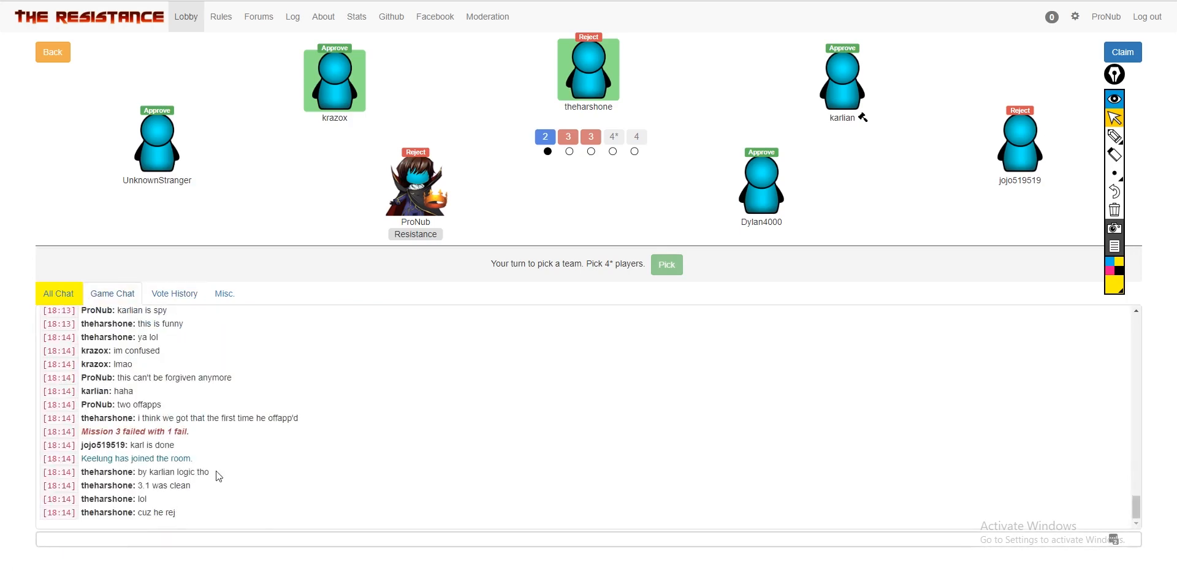
{"action": "left_click", "coordinate": [174, 293]}
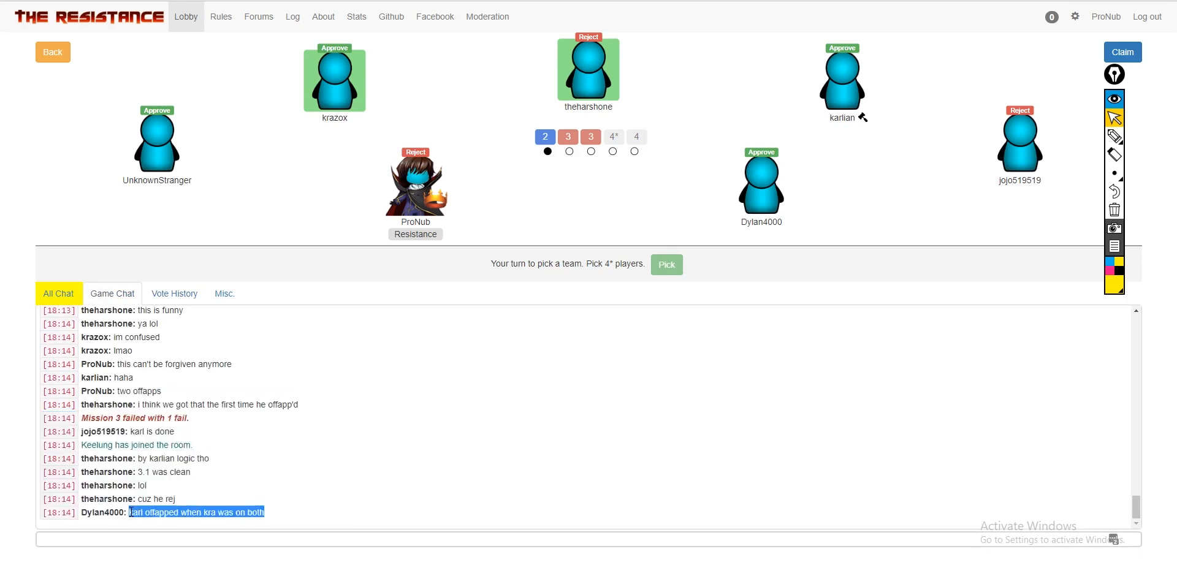
{"action": "left_click", "coordinate": [234, 540]}
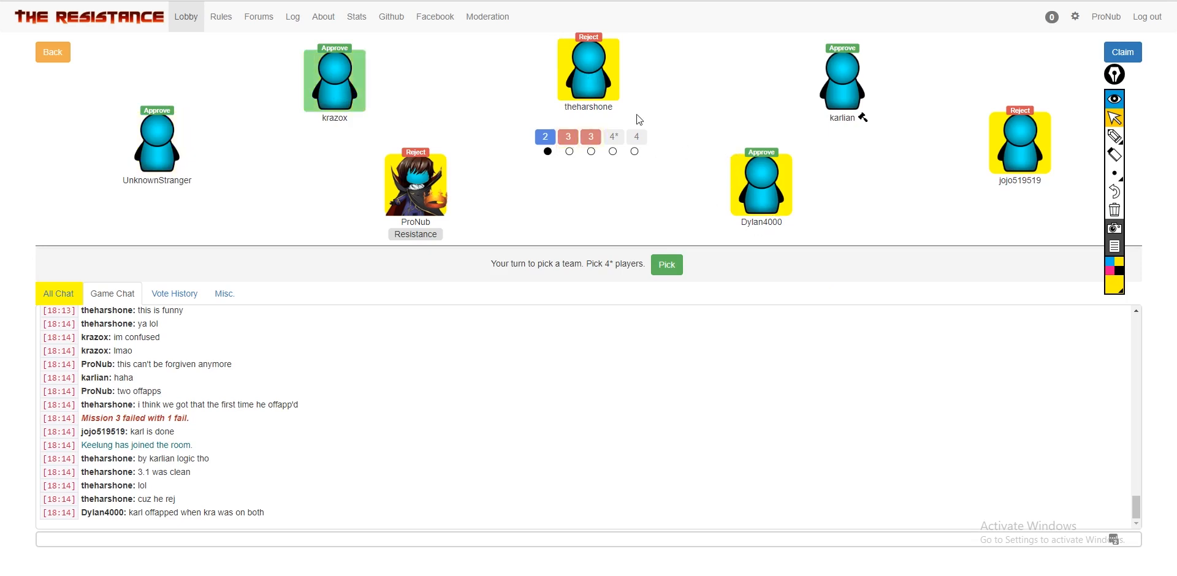
{"action": "left_click", "coordinate": [568, 136]}
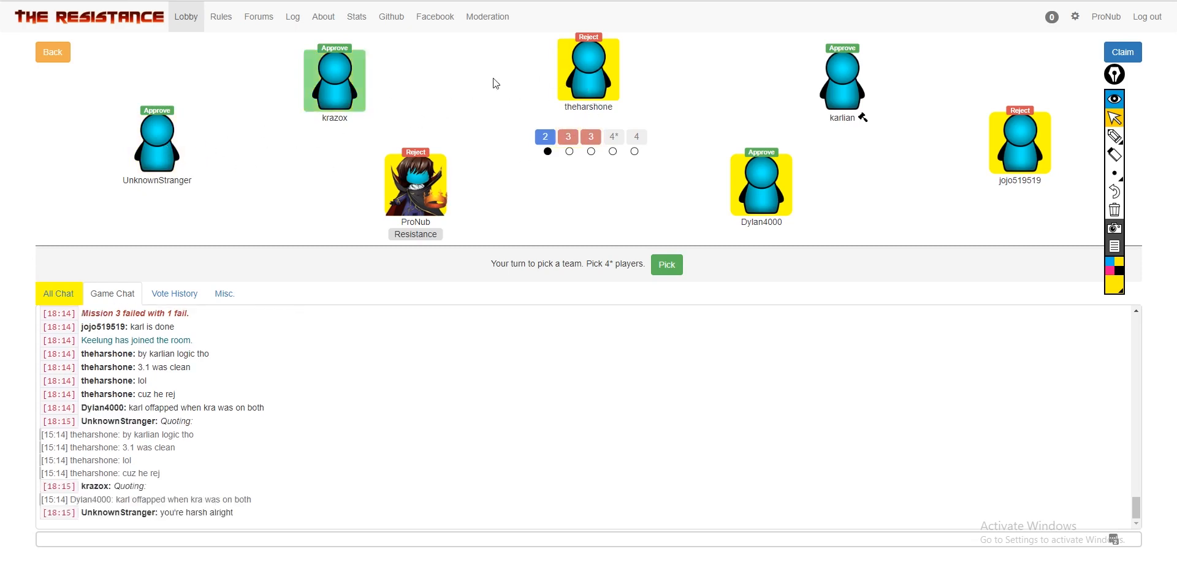
{"action": "left_click", "coordinate": [157, 142]}
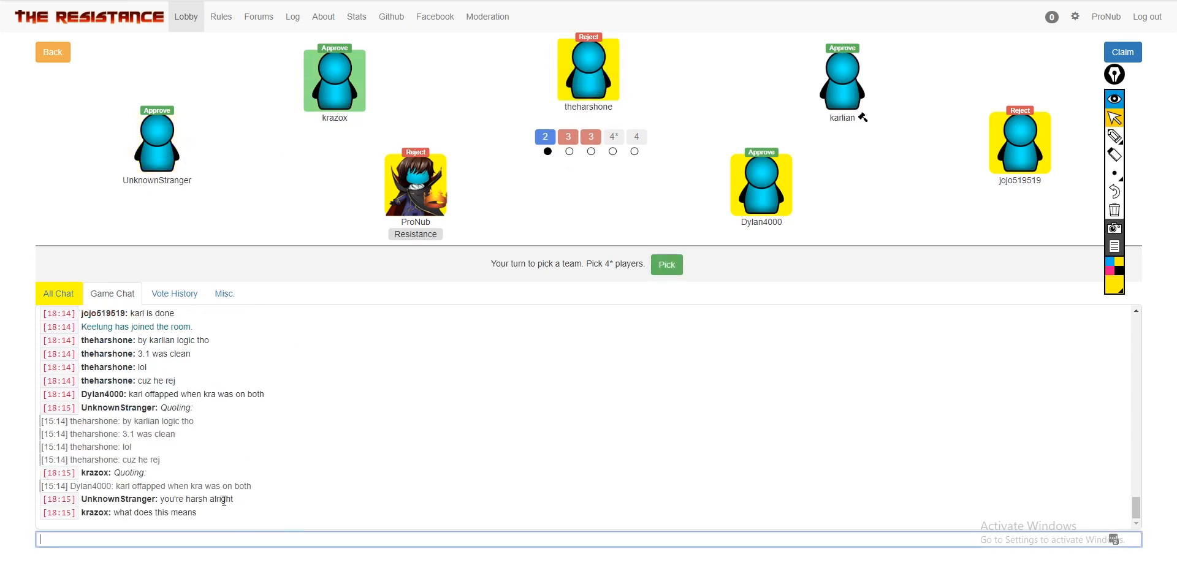
{"action": "left_click_drag", "start_coordinate": [44, 420], "coordinate": [176, 460]}
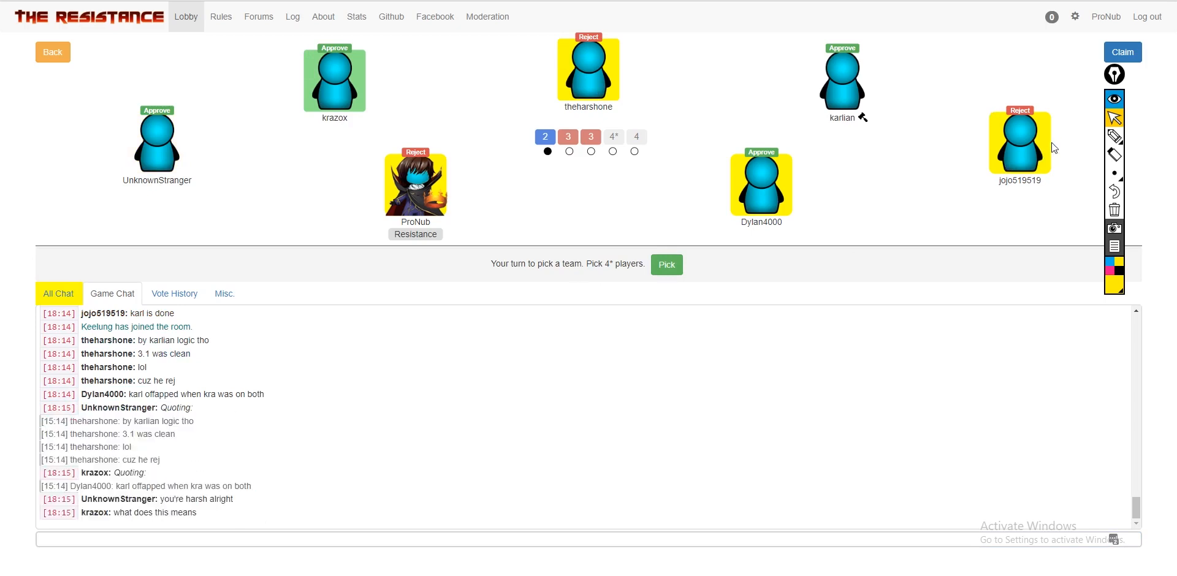
{"action": "left_click", "coordinate": [665, 263]}
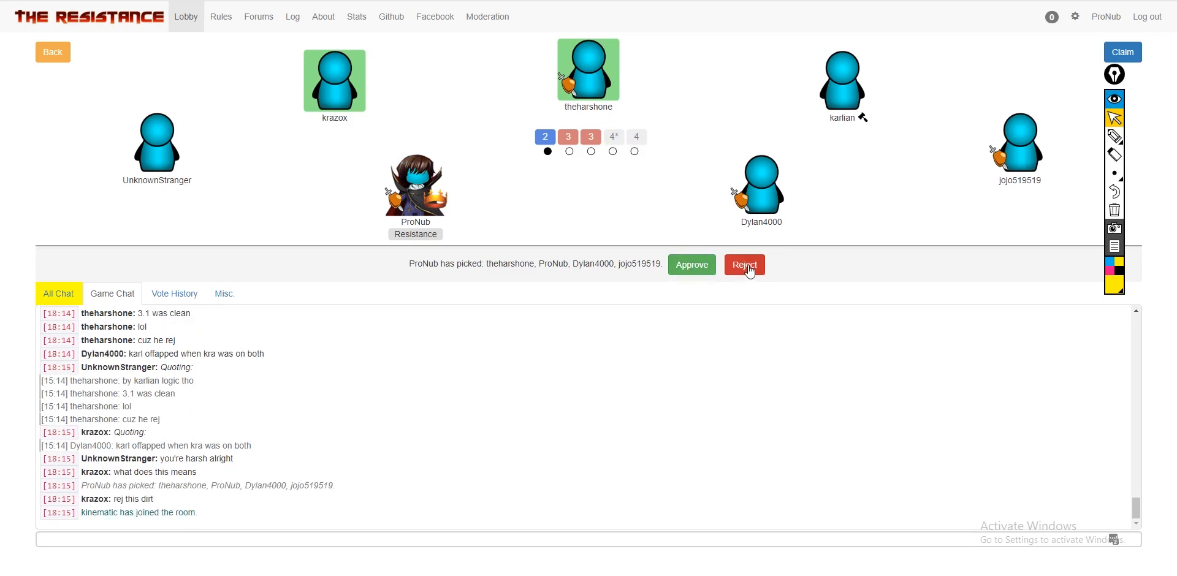
Step: Reject the mission 4.1 team and post that it has one spy and needs two fails
{"action": "left_click", "coordinate": [743, 264]}
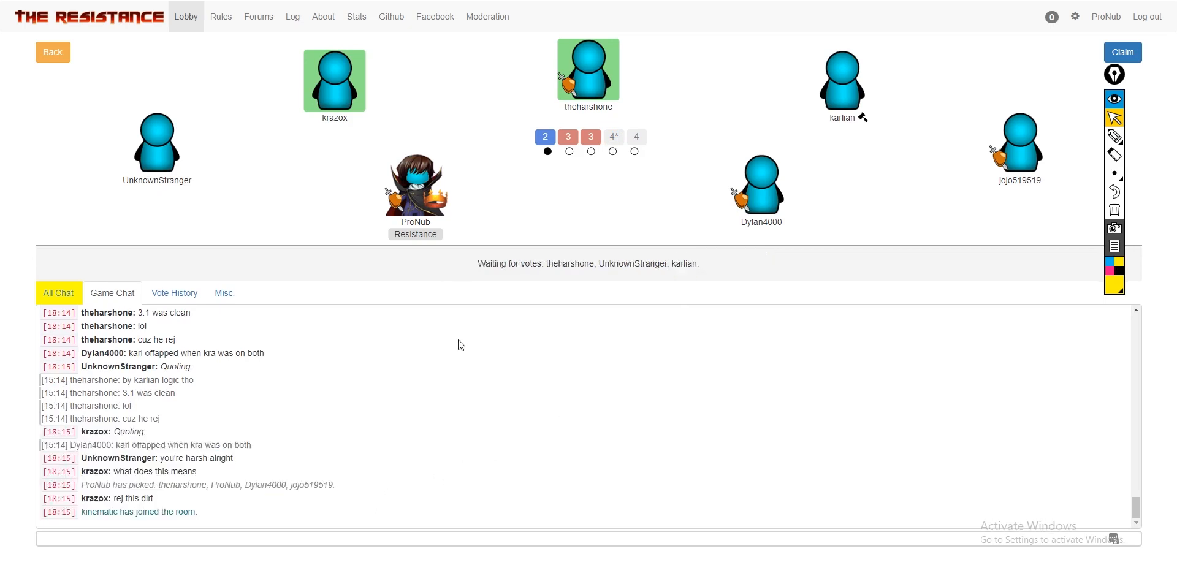
{"action": "left_click", "coordinate": [321, 540]}
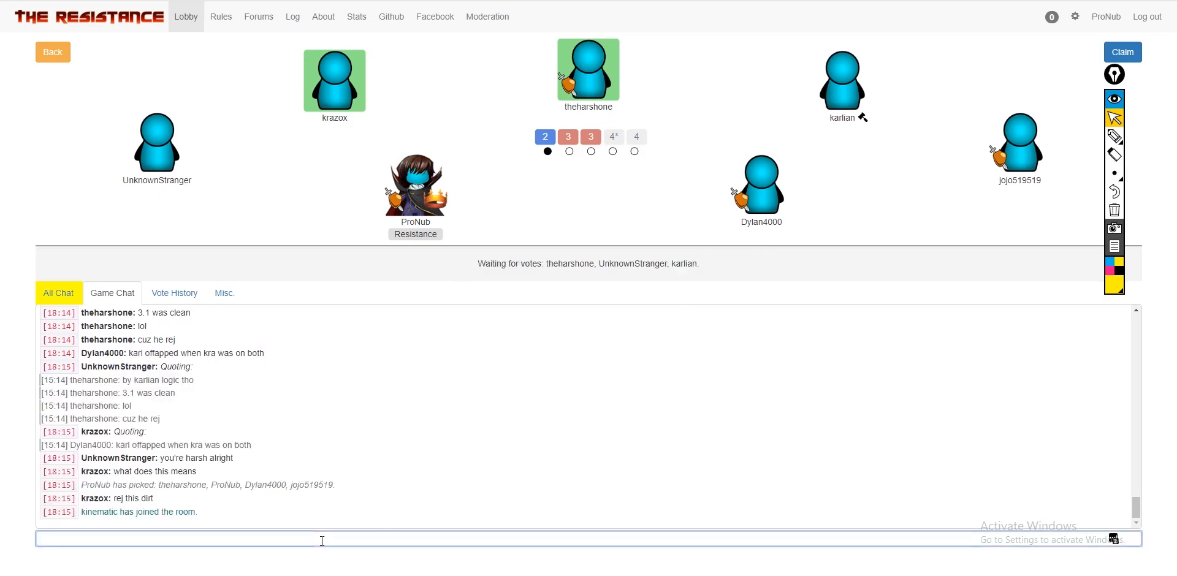
{"action": "type", "text": "I r"}
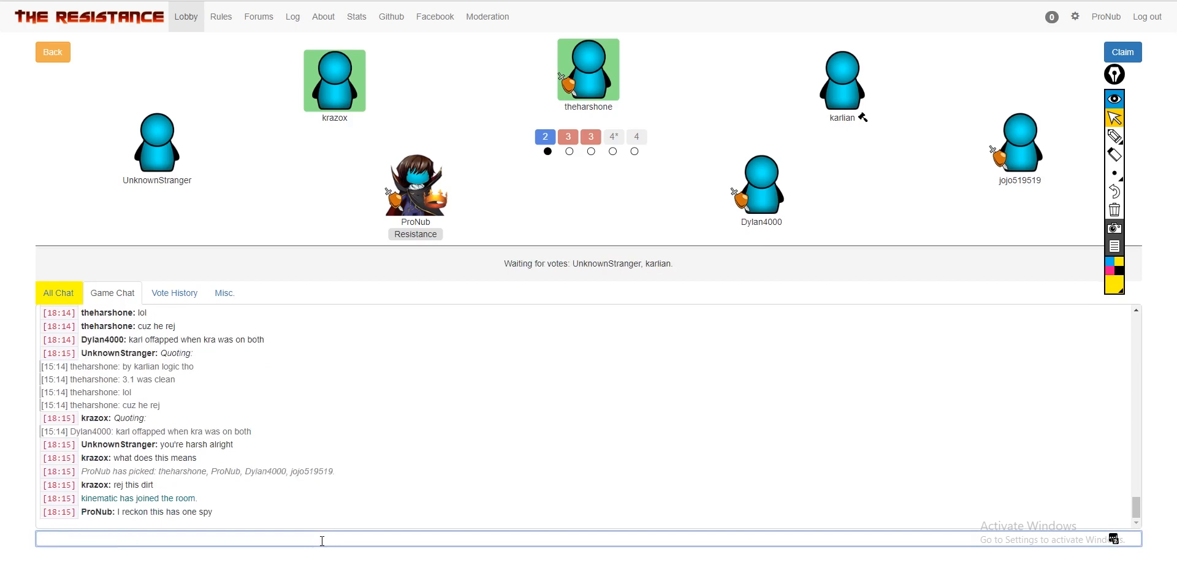
{"action": "type", "text": "two fails fo"}
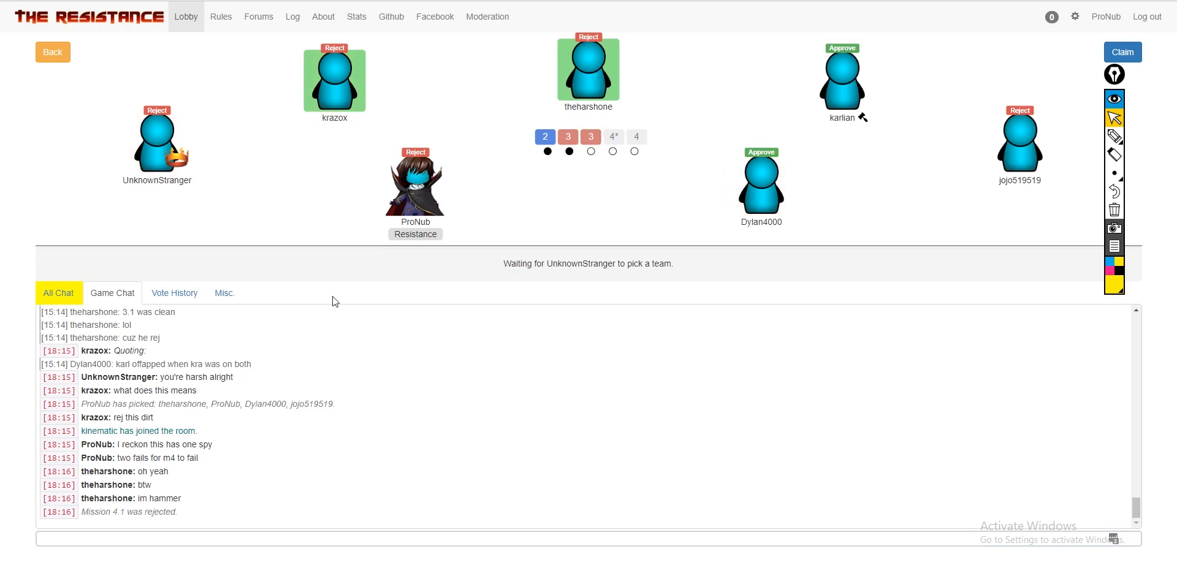
{"action": "left_click", "coordinate": [174, 293]}
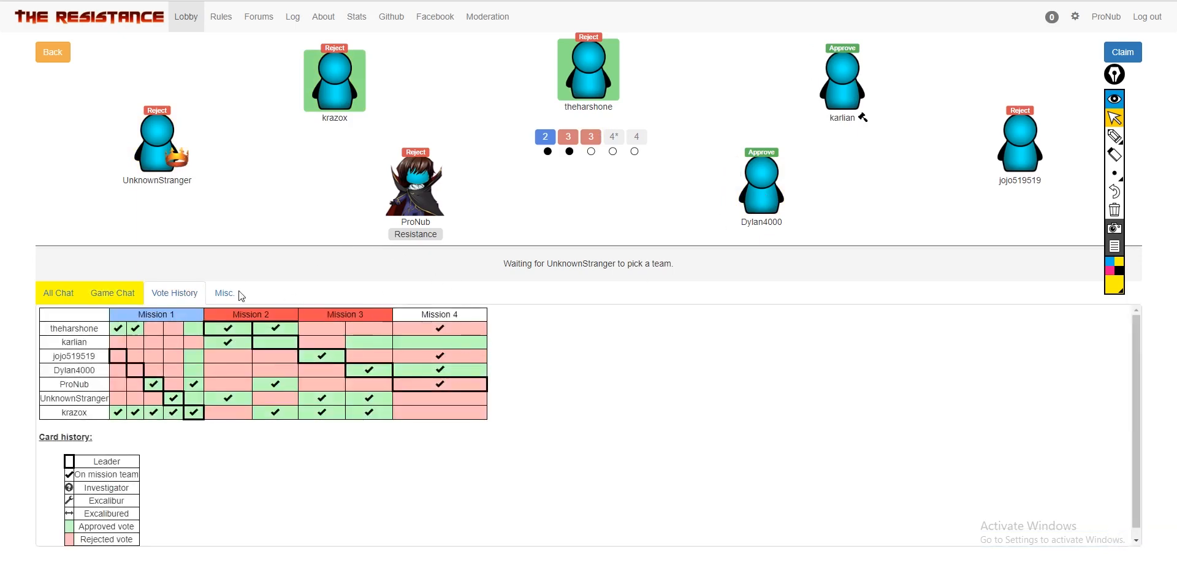
{"action": "left_click", "coordinate": [58, 293]}
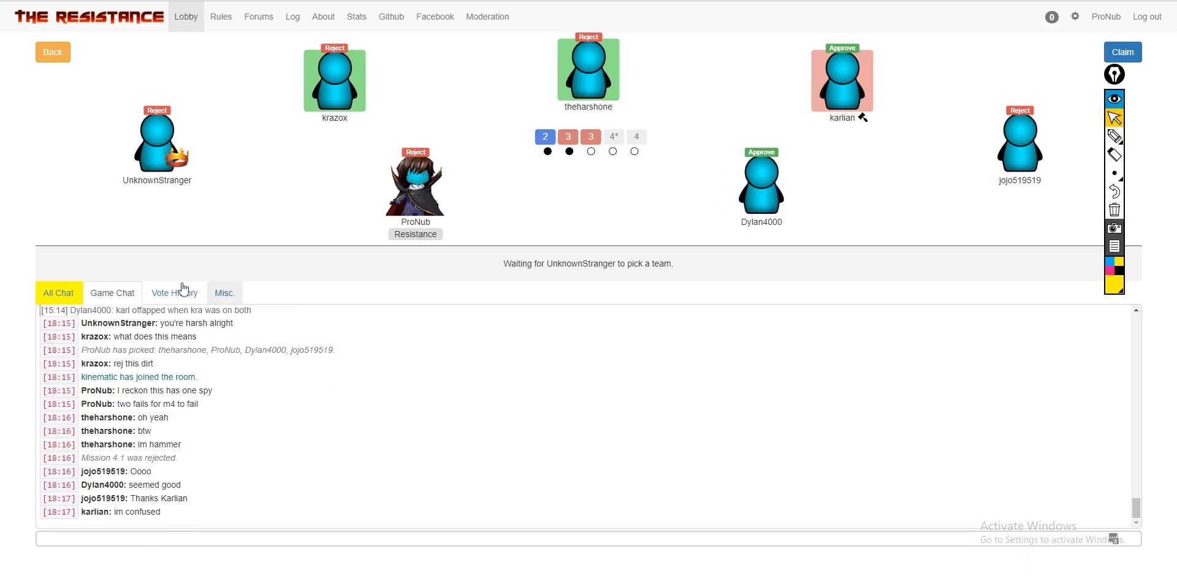
{"action": "left_click", "coordinate": [174, 293]}
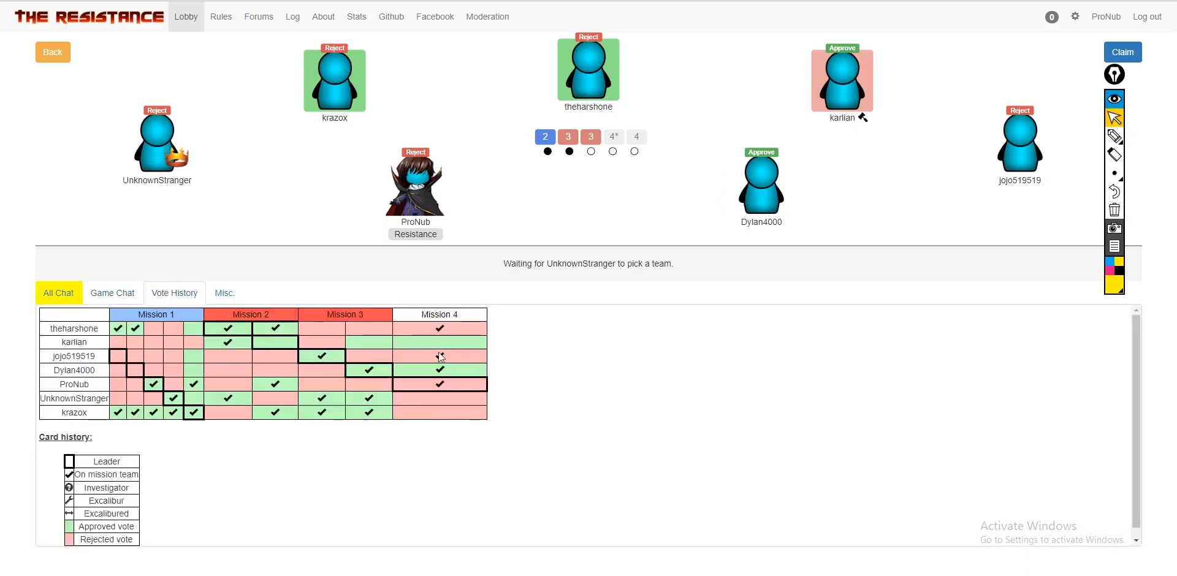
{"action": "left_click", "coordinate": [112, 293]}
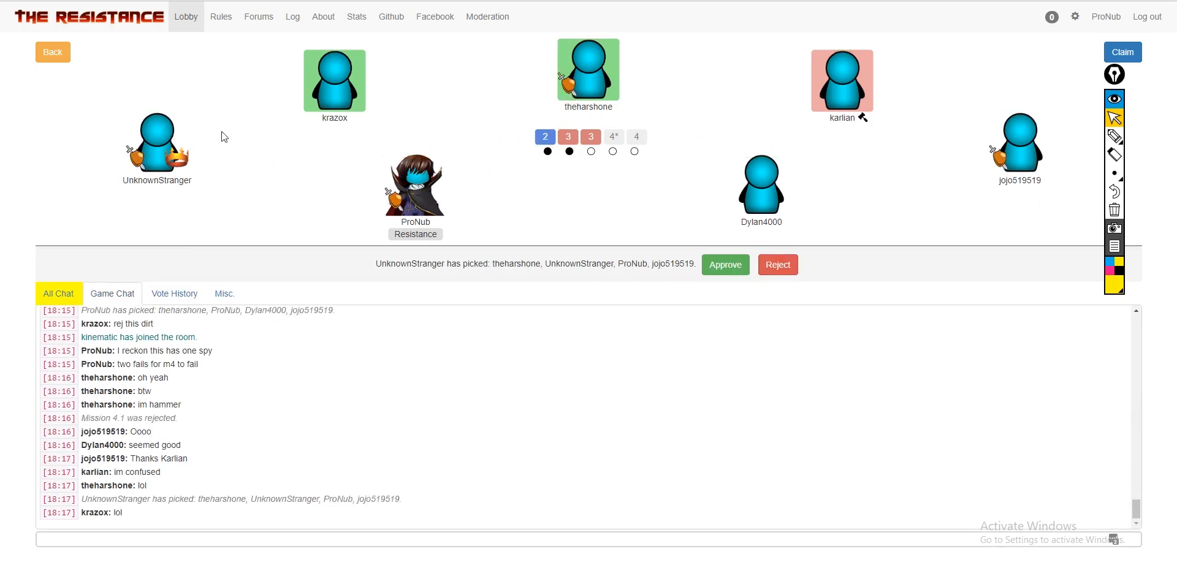
{"action": "mouse_move", "coordinate": [1009, 169]}
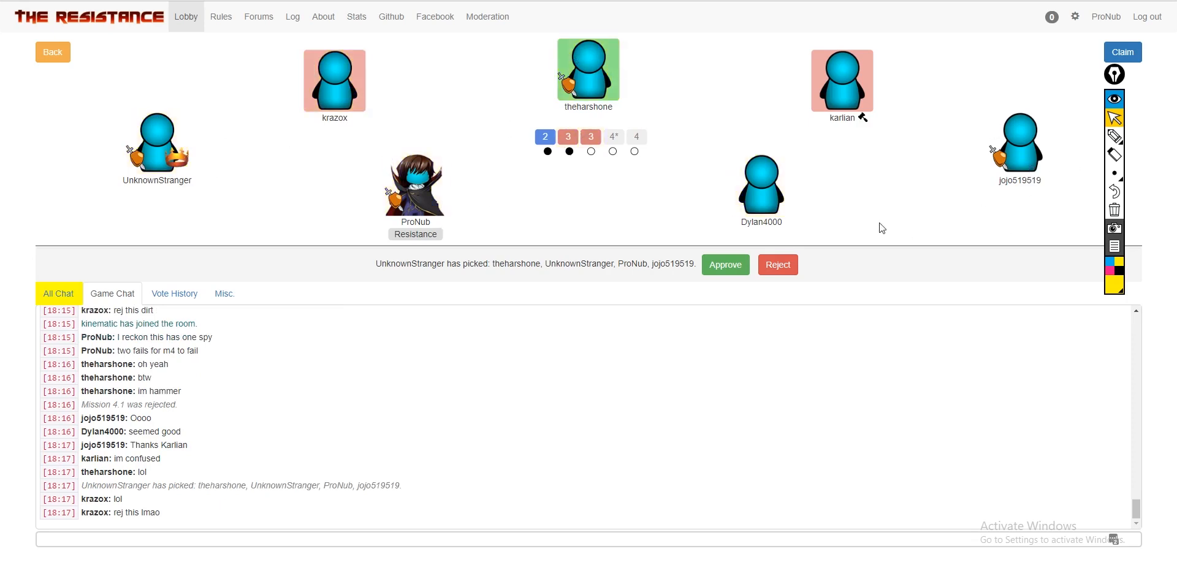
Step: Vote on mission 4.2 and ask in chat 'harsh can you hammer'
{"action": "left_click", "coordinate": [724, 263]}
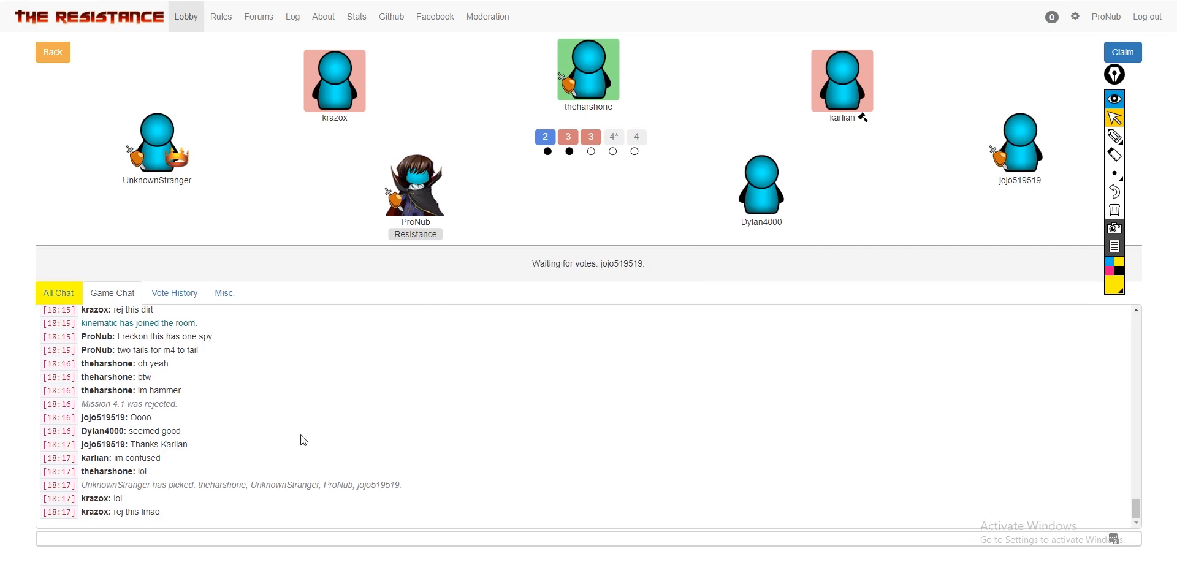
{"action": "mouse_move", "coordinate": [446, 572]}
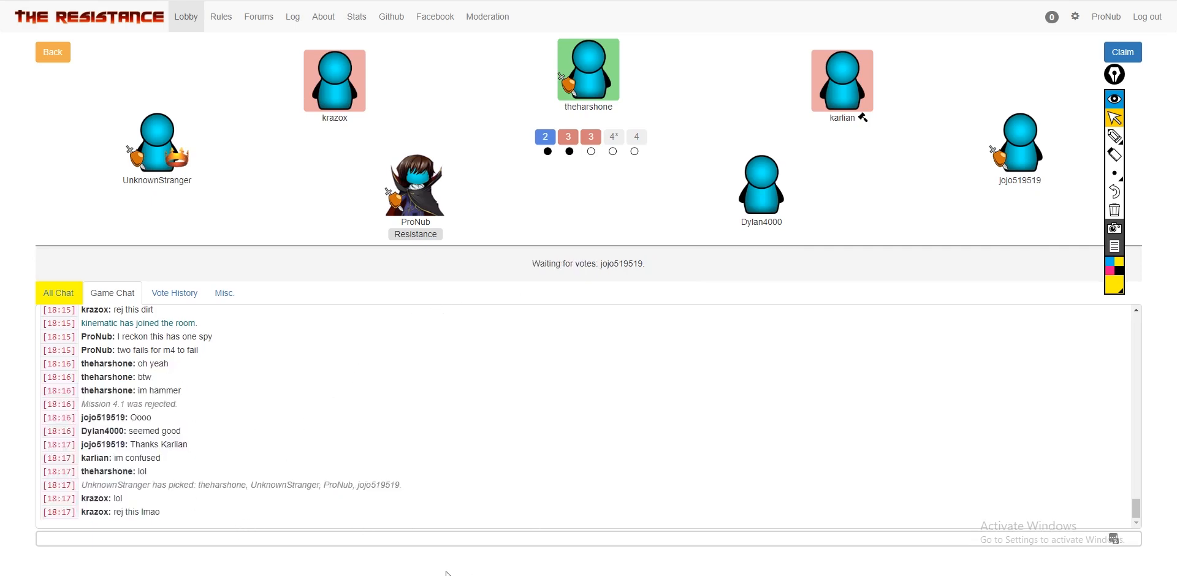
{"action": "mouse_move", "coordinate": [483, 461]}
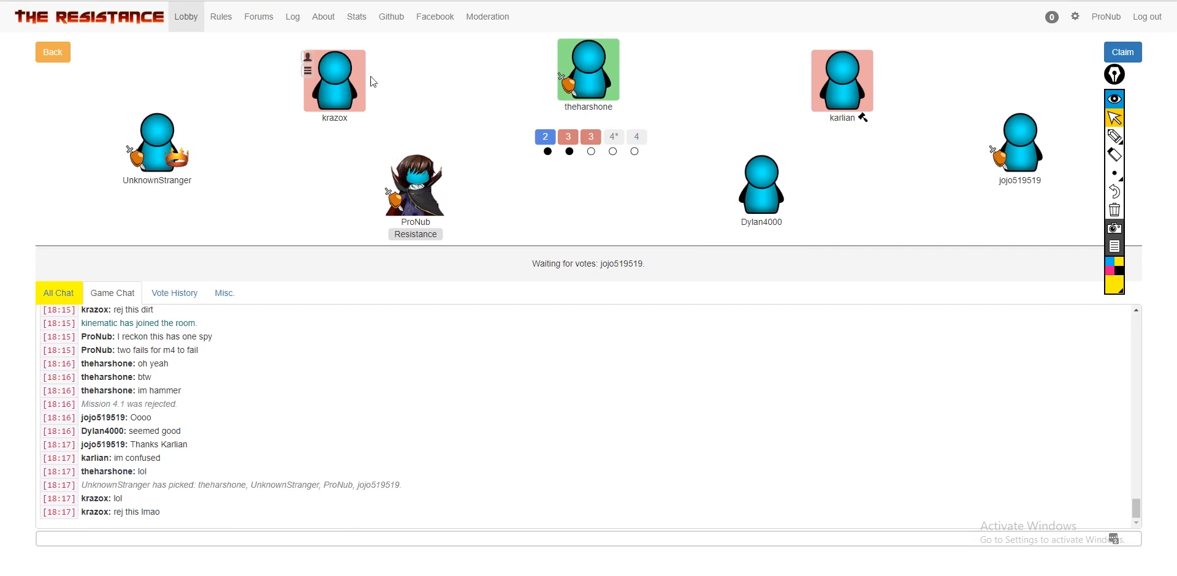
{"action": "mouse_move", "coordinate": [461, 94]}
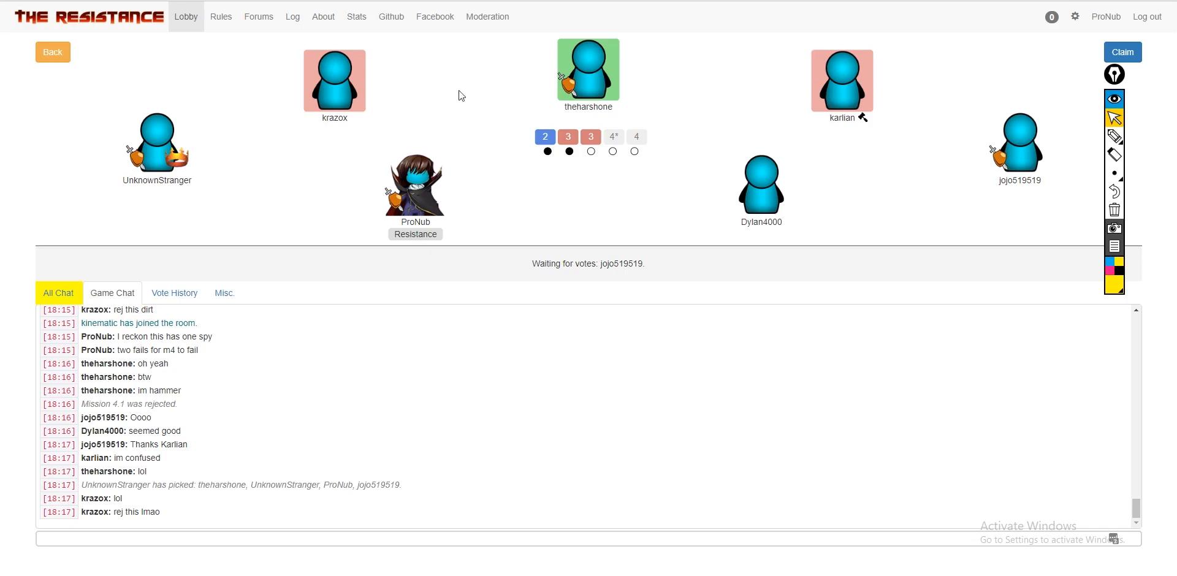
{"action": "mouse_move", "coordinate": [489, 437]}
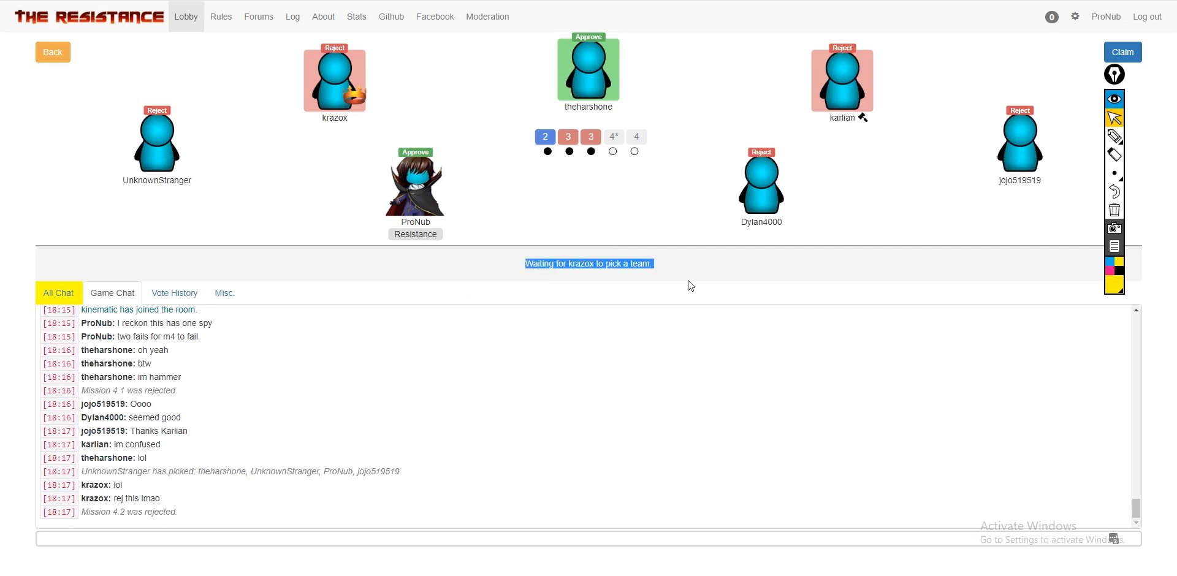
{"action": "mouse_move", "coordinate": [887, 267]}
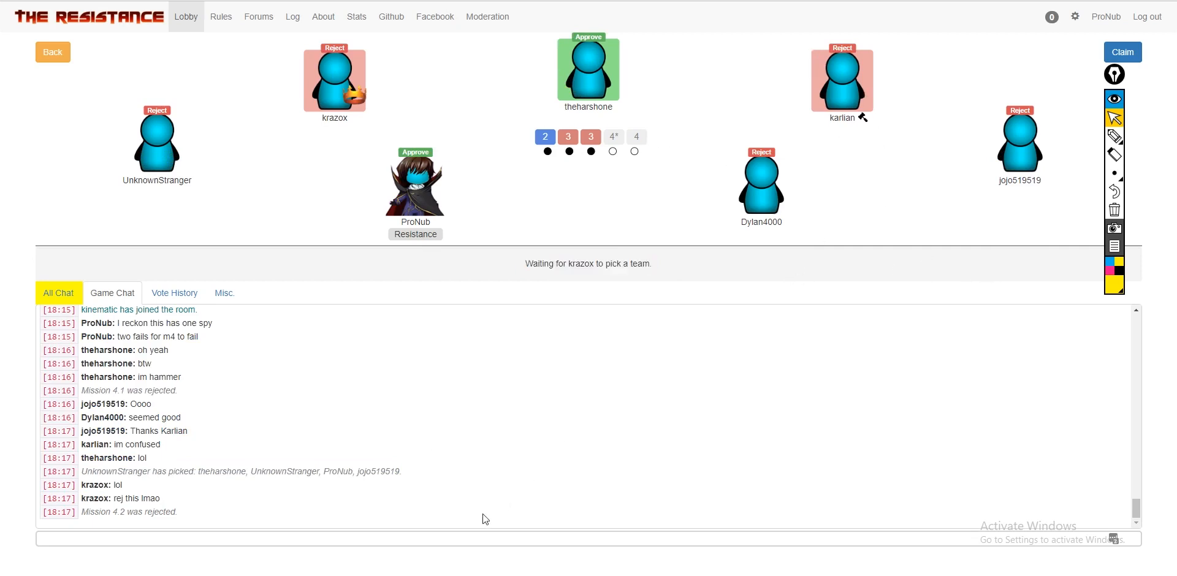
{"action": "type", "text": "harsh"}
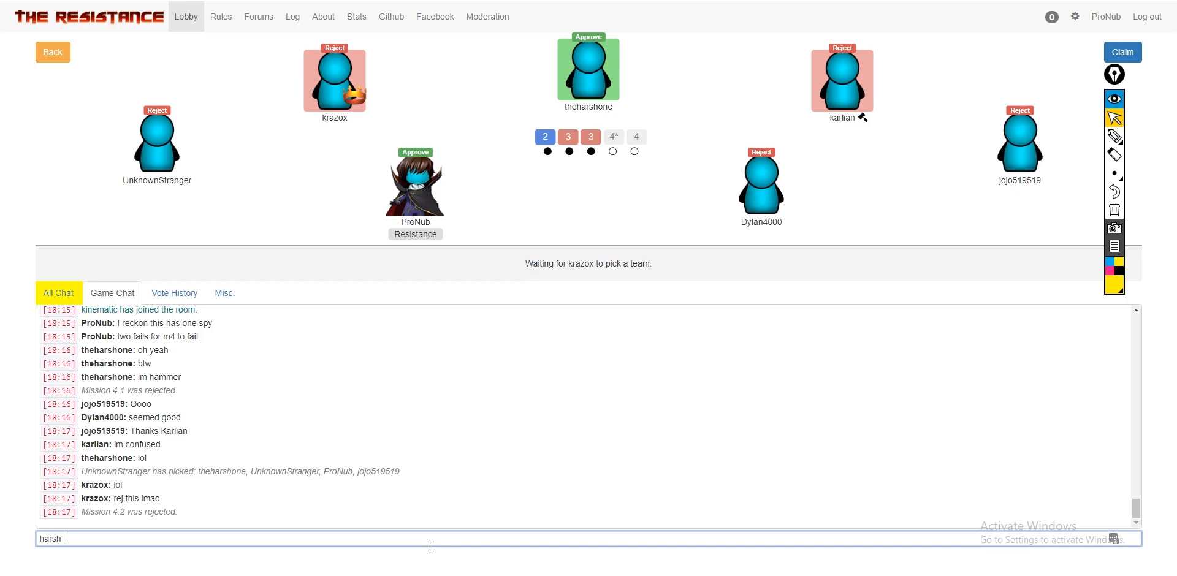
{"action": "type", "text": "can you hamme"}
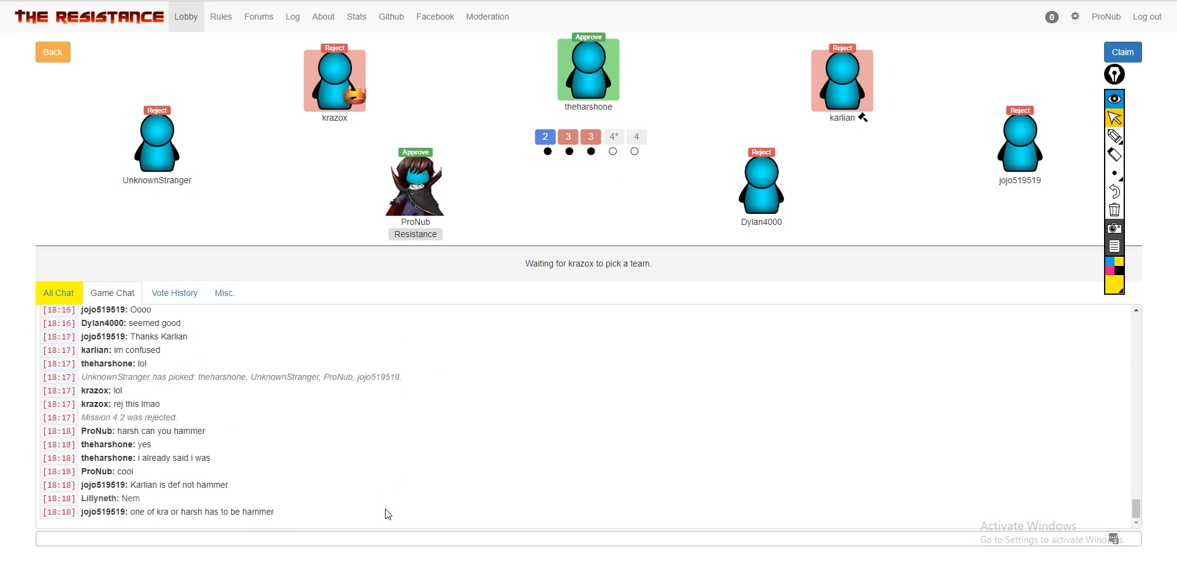
{"action": "mouse_move", "coordinate": [315, 404]}
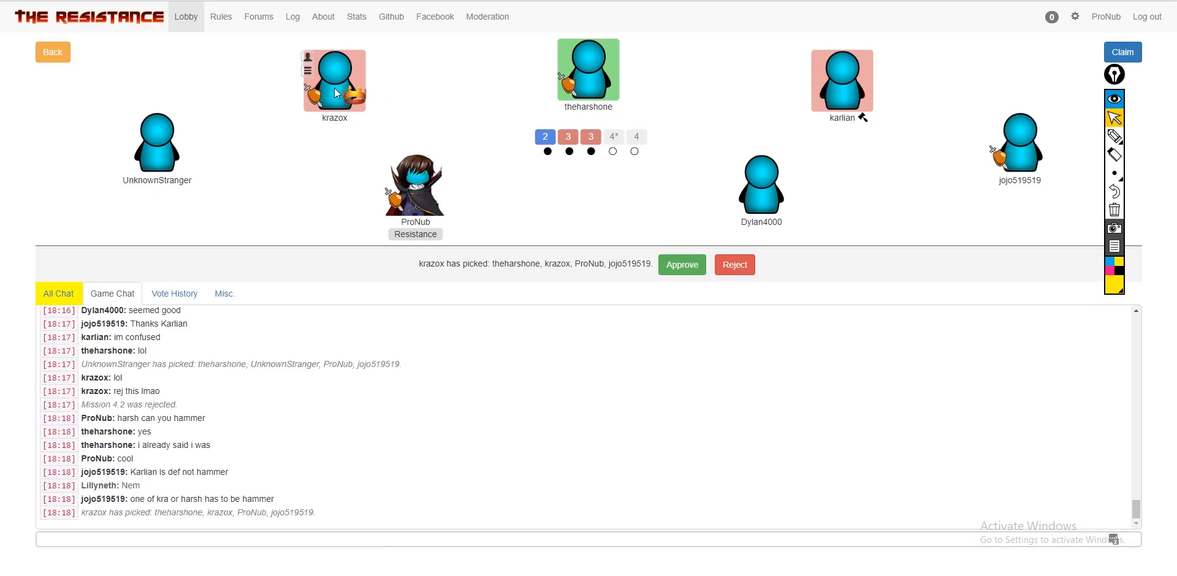
{"action": "mouse_move", "coordinate": [883, 126]}
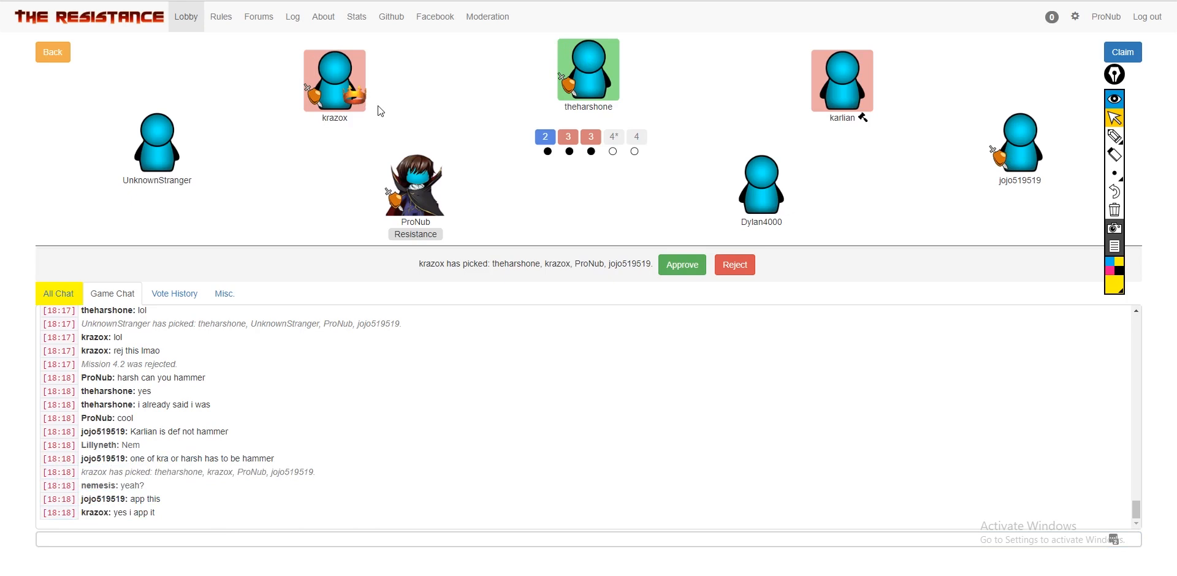
{"action": "mouse_move", "coordinate": [701, 245]}
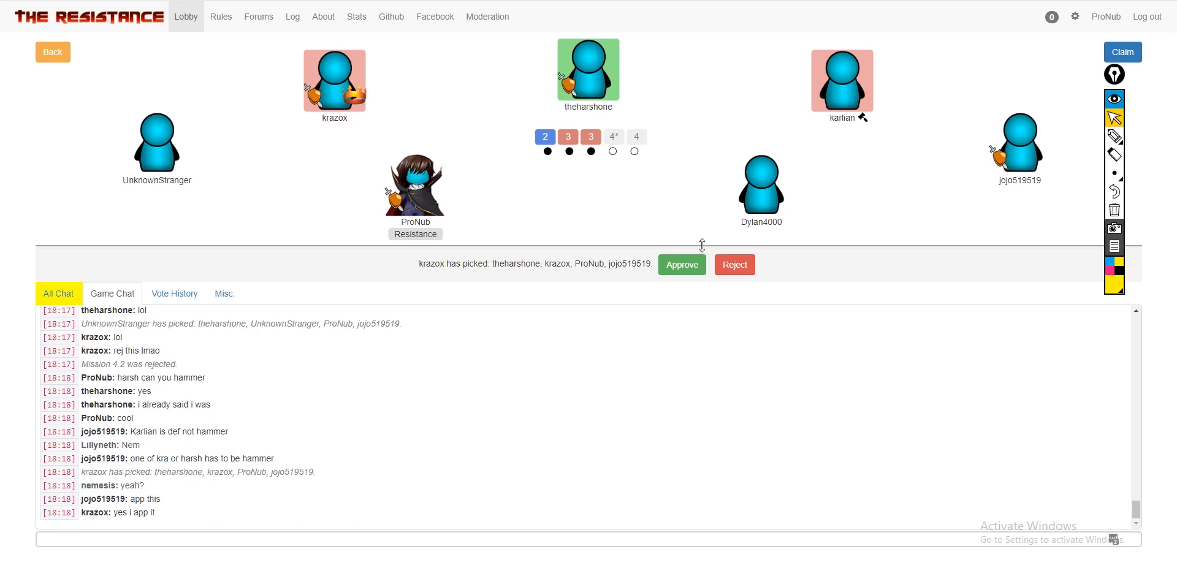
Step: Reject the mission 4.3 team and post 'that had m2' and 'if jojo is spy then we fucked' in chat
{"action": "left_click", "coordinate": [681, 263]}
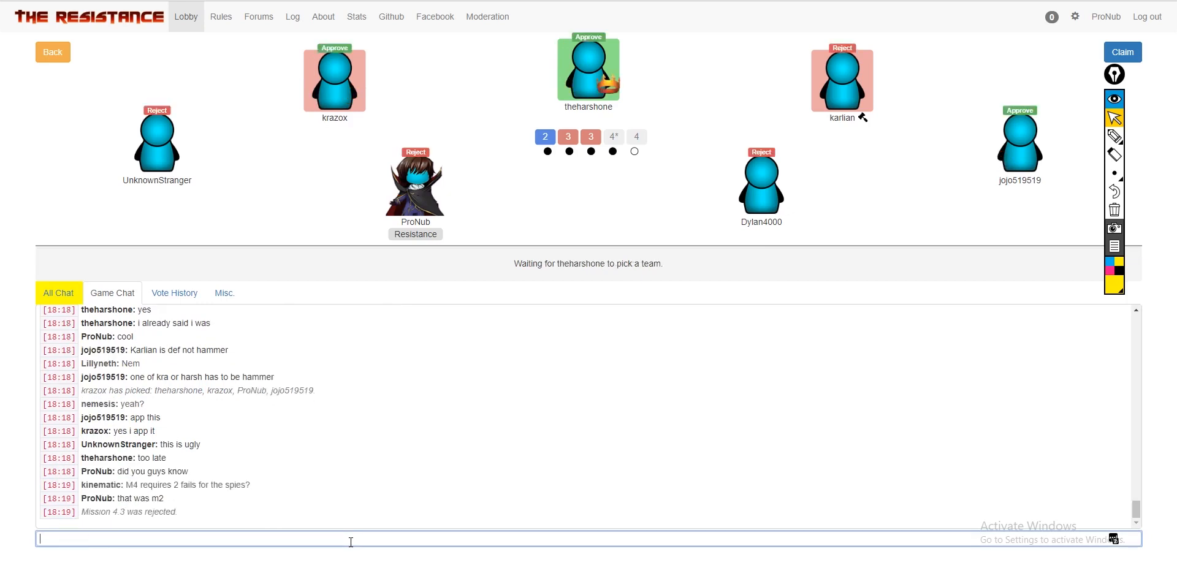
{"action": "type", "text": "that had m"}
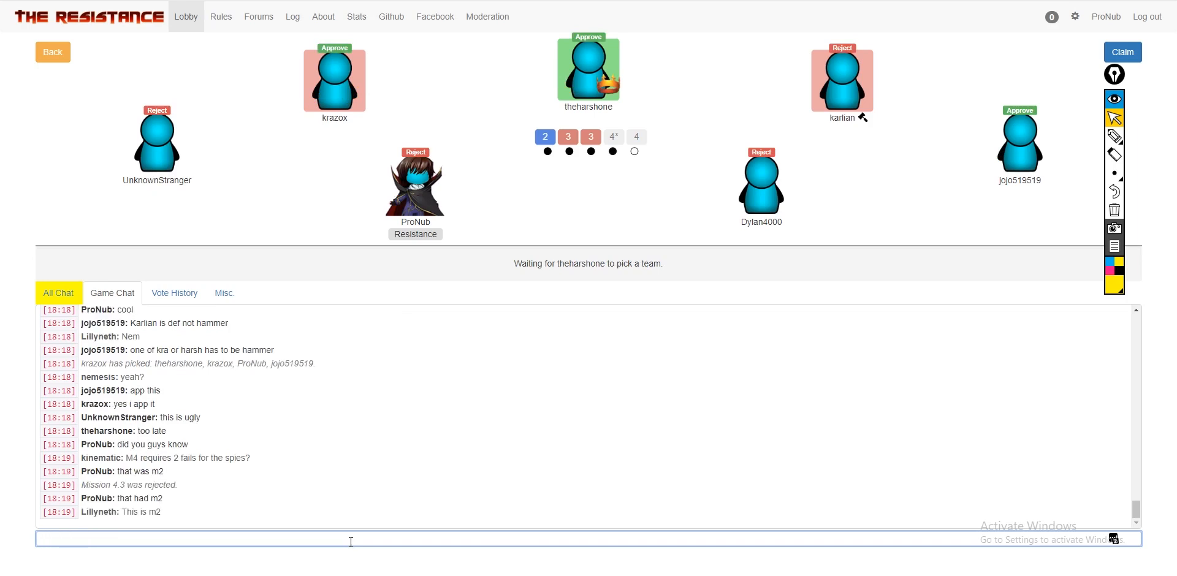
{"action": "type", "text": "if jojo is"}
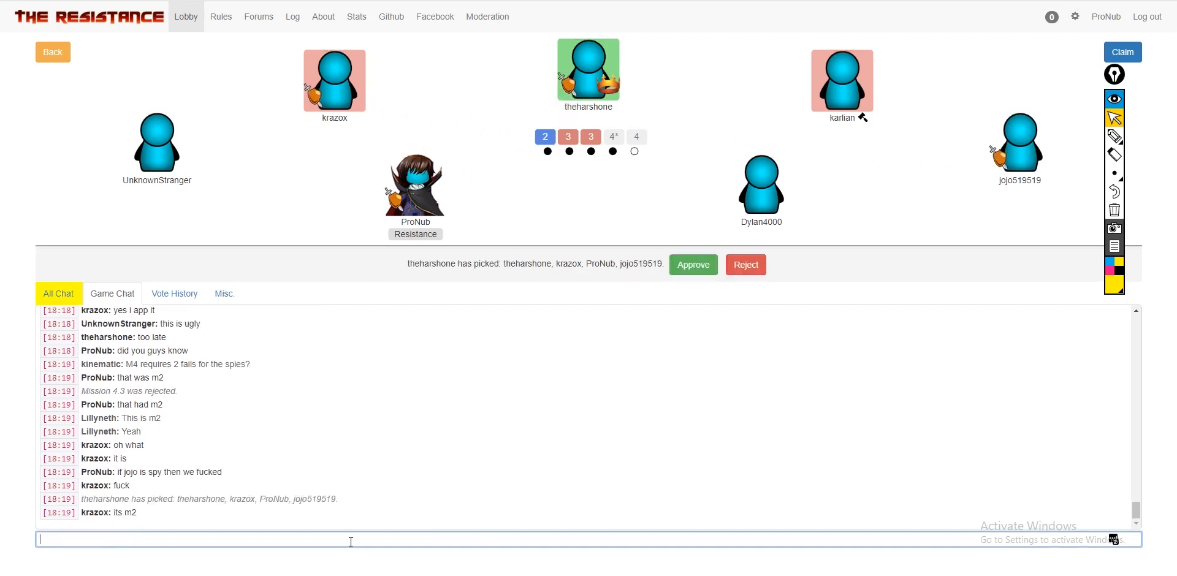
Step: Approve theharshone's mission 4.4 team and post 'nice' in chat
{"action": "left_click", "coordinate": [691, 264]}
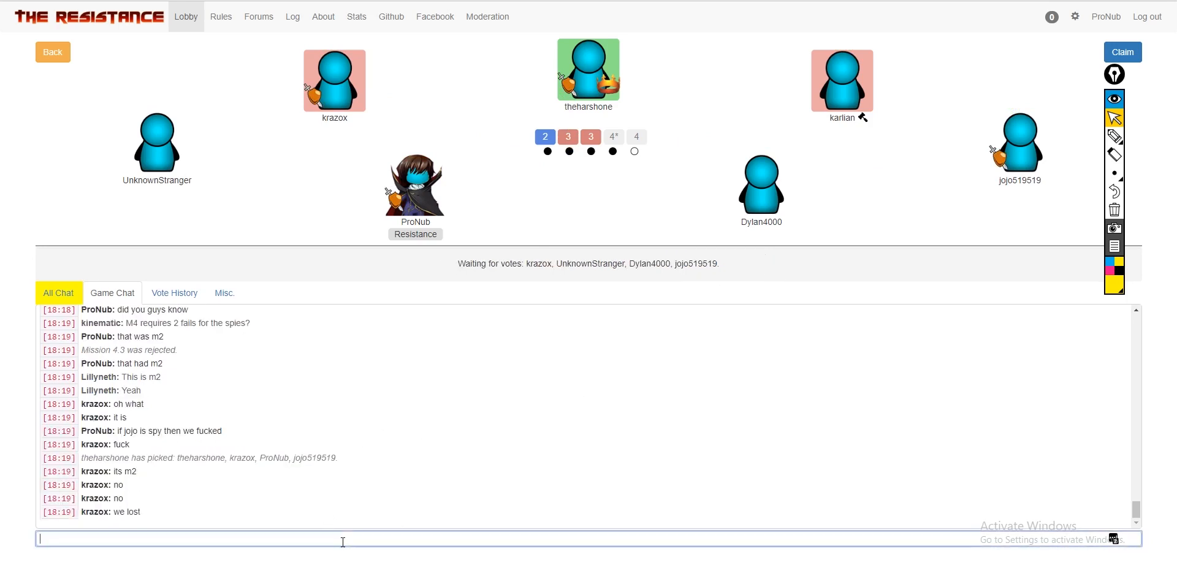
{"action": "type", "text": "nice"}
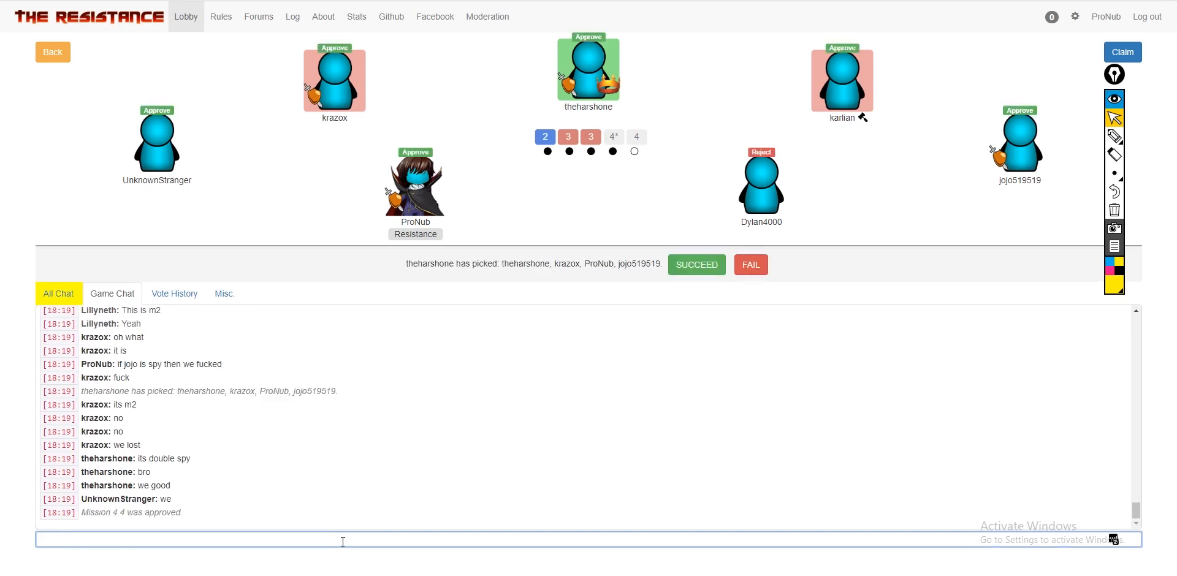
{"action": "mouse_move", "coordinate": [614, 462]}
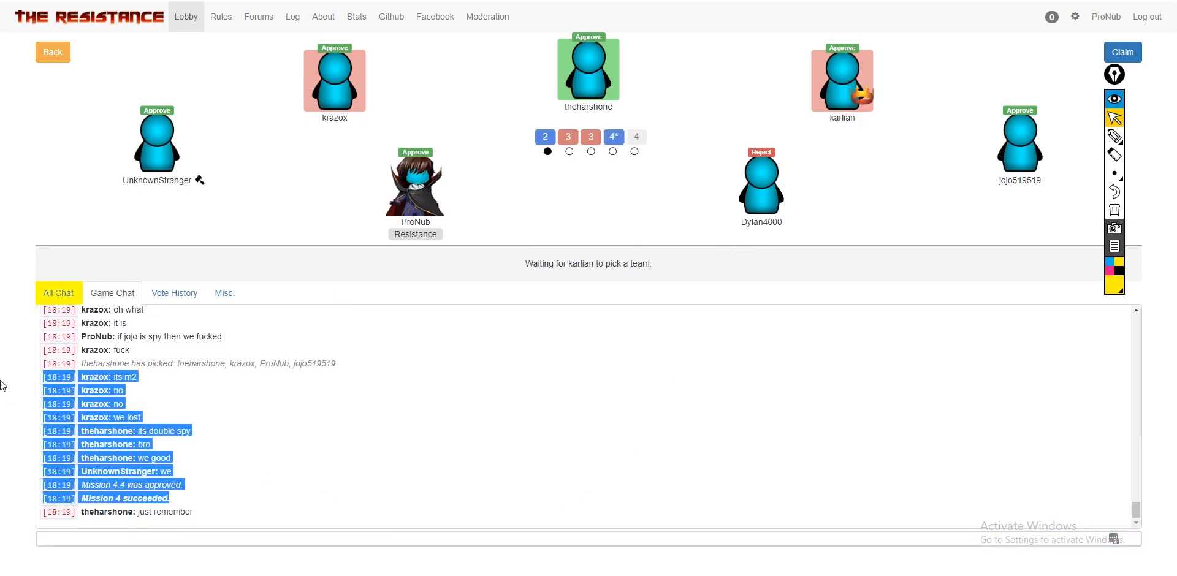
Step: Post 'jojo is conf res' in chat and glance at the vote history
{"action": "scroll", "scroll_direction": "down", "scroll_amount": 3}
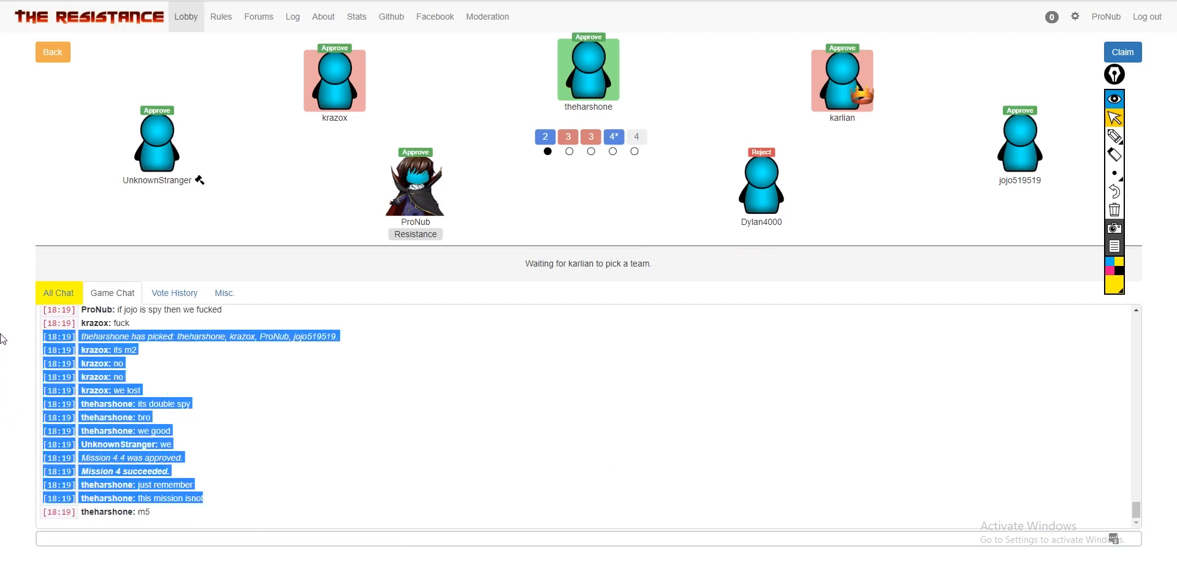
{"action": "scroll", "scroll_direction": "down", "scroll_amount": 3}
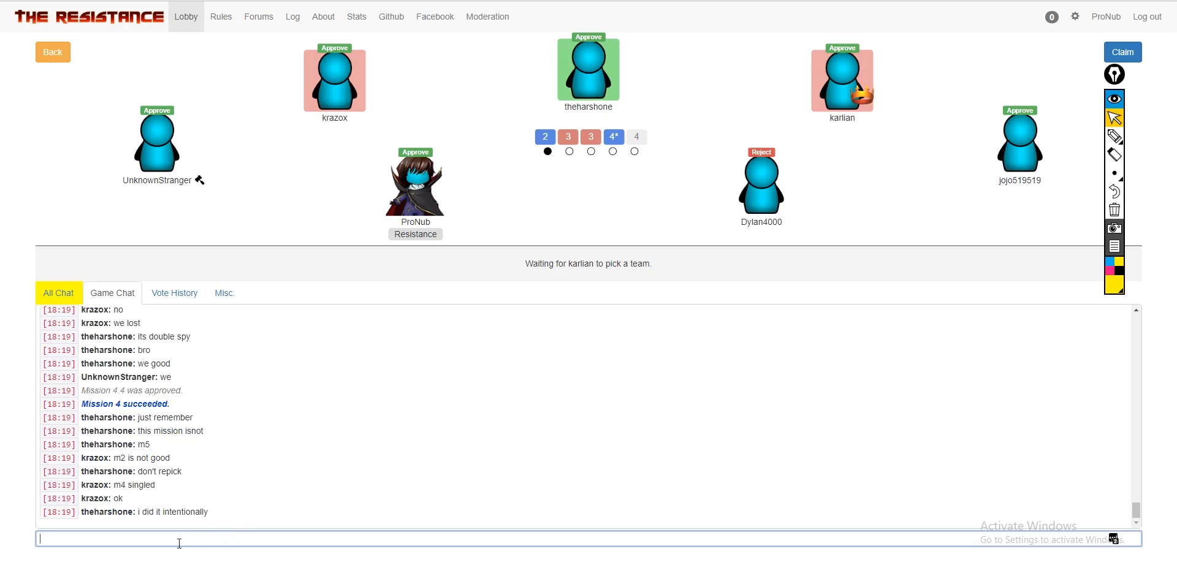
{"action": "type", "text": "jojo i"}
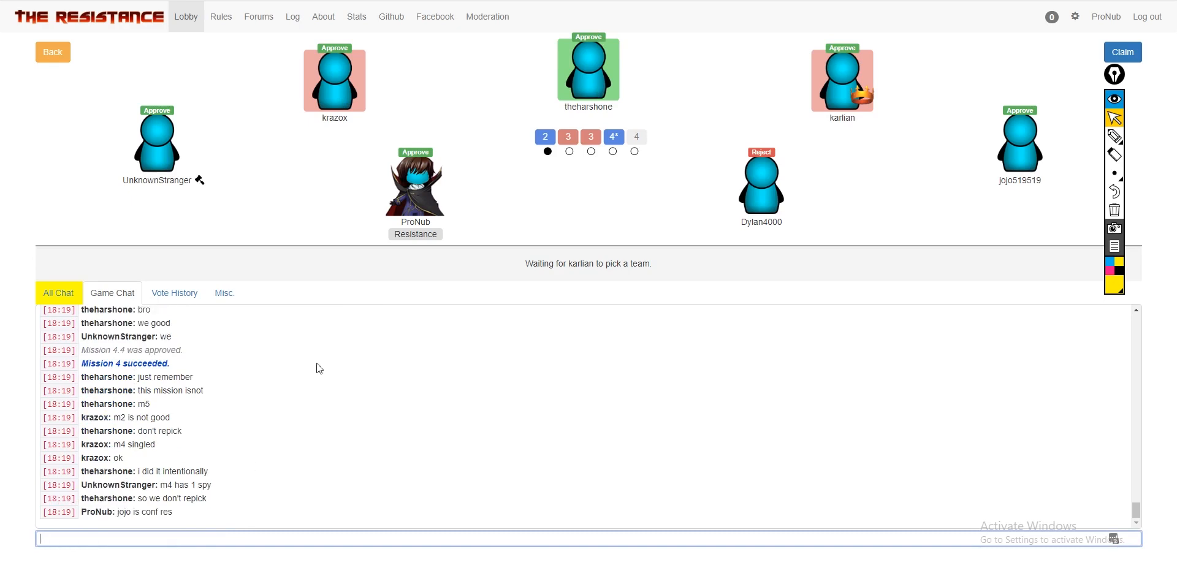
{"action": "mouse_move", "coordinate": [605, 75]}
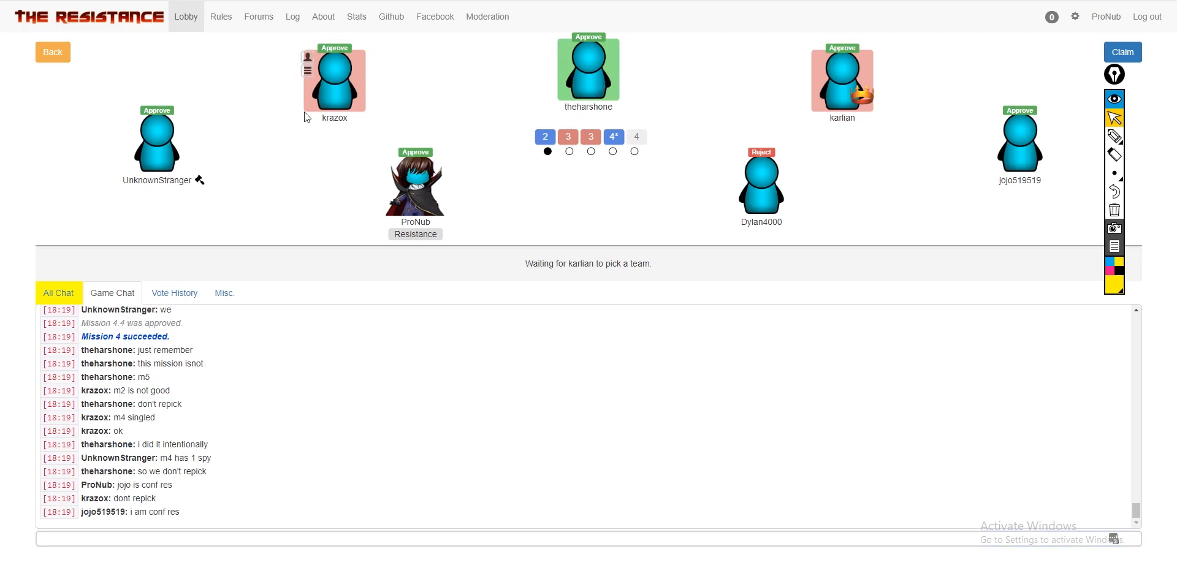
{"action": "mouse_move", "coordinate": [309, 231]}
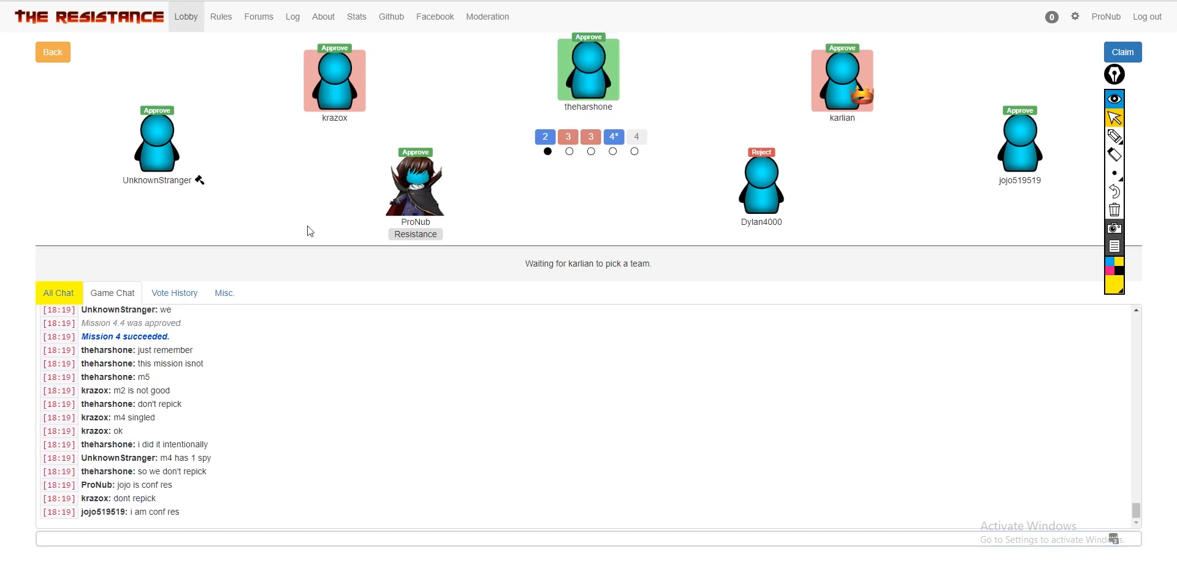
{"action": "left_click", "coordinate": [174, 293]}
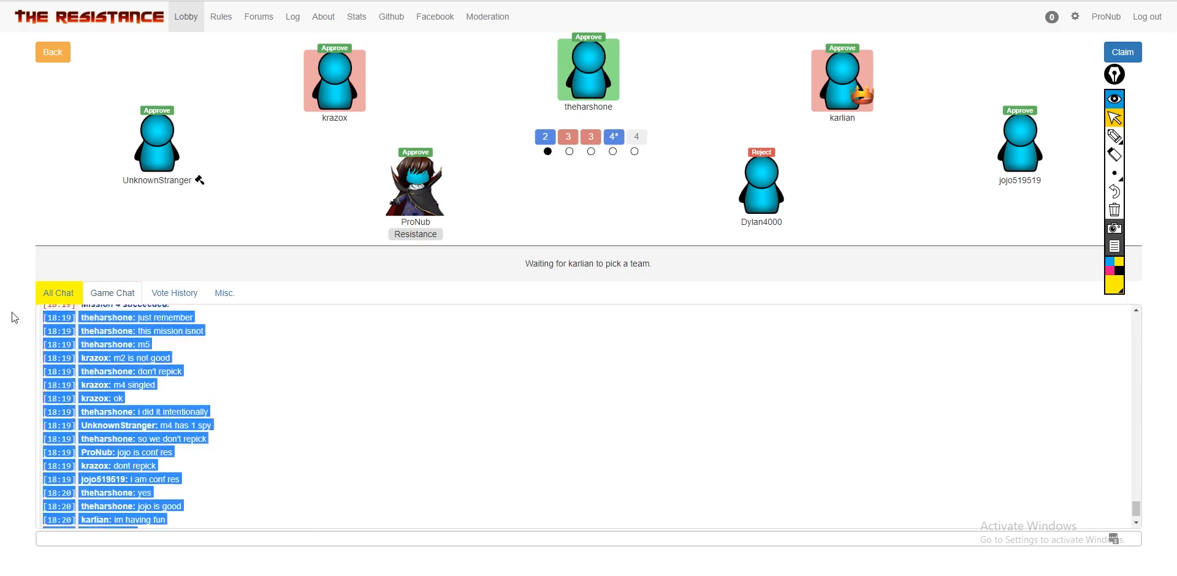
{"action": "left_click", "coordinate": [244, 538]}
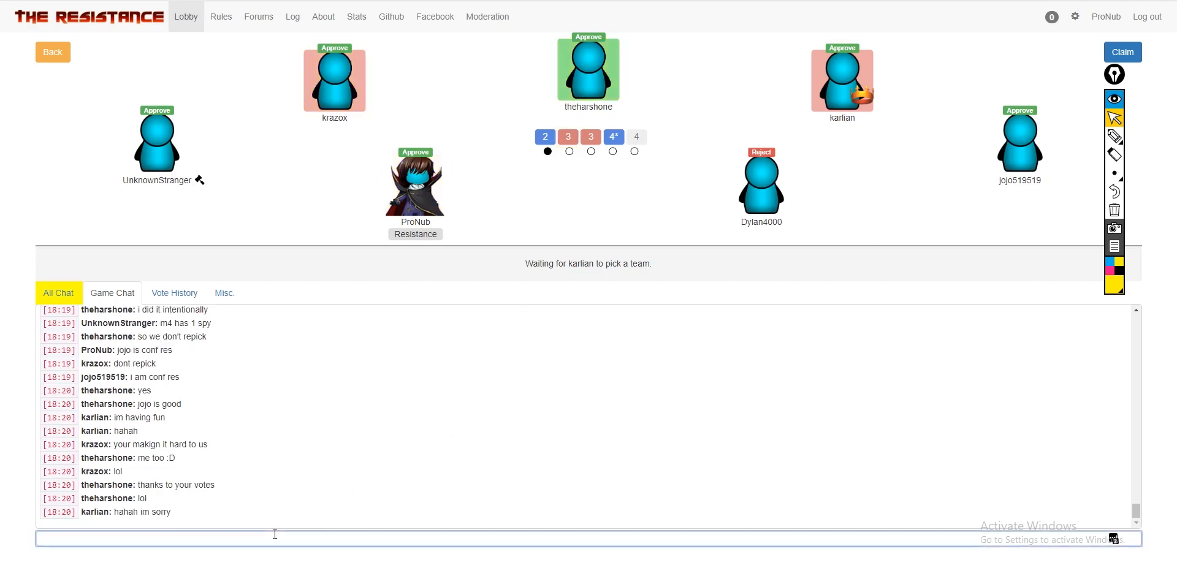
{"action": "mouse_move", "coordinate": [315, 379]}
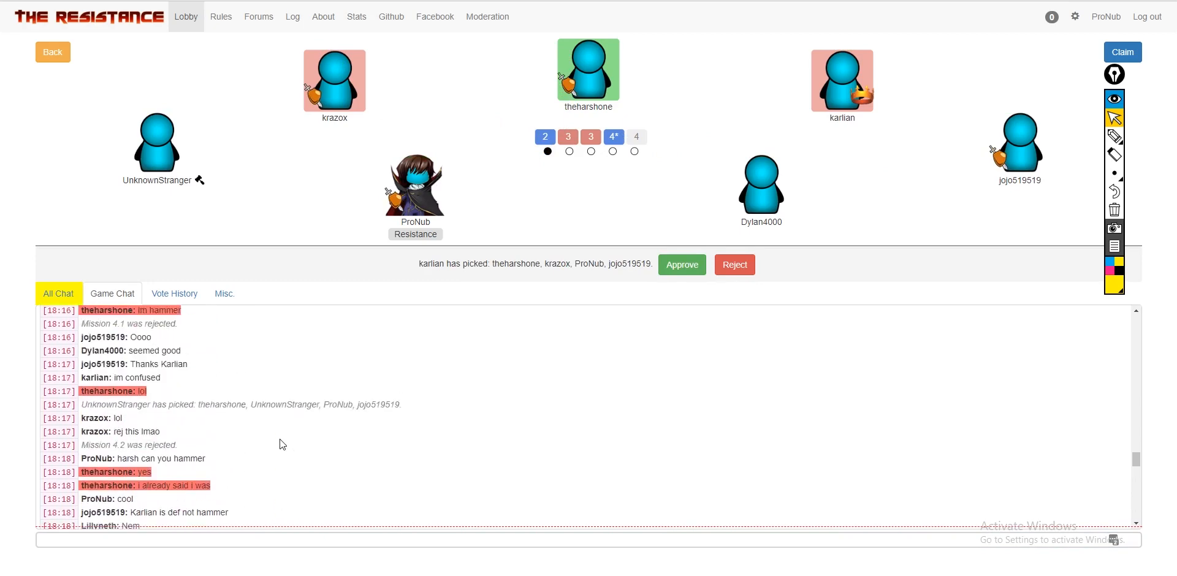
{"action": "scroll", "scroll_direction": "down", "scroll_amount": 3}
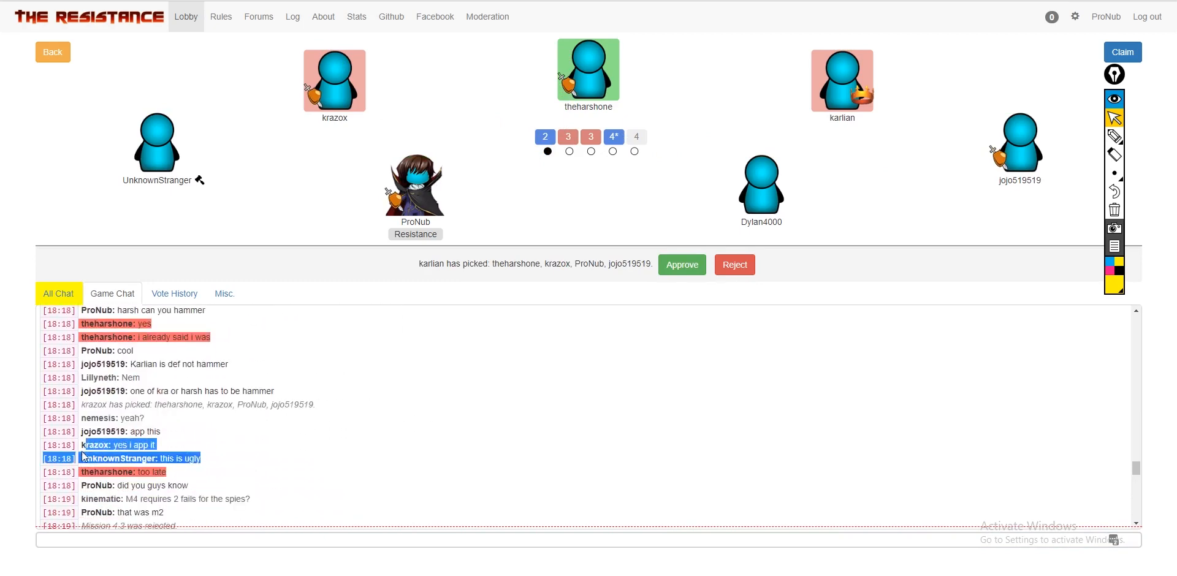
{"action": "scroll", "scroll_direction": "down", "scroll_amount": 3}
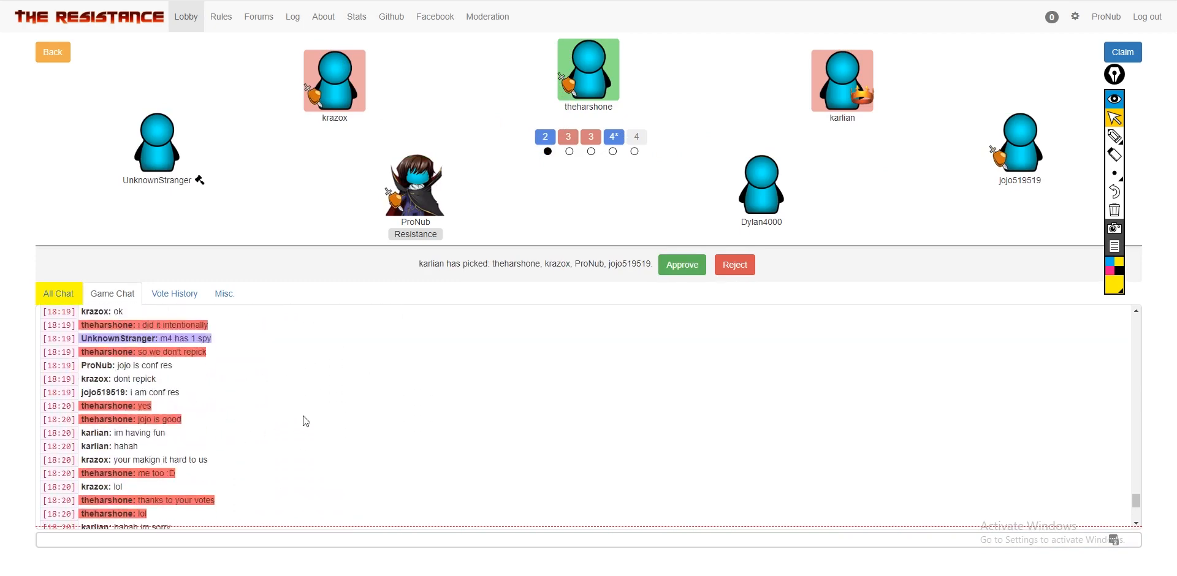
{"action": "left_click_drag", "start_coordinate": [46, 319], "coordinate": [222, 353]}
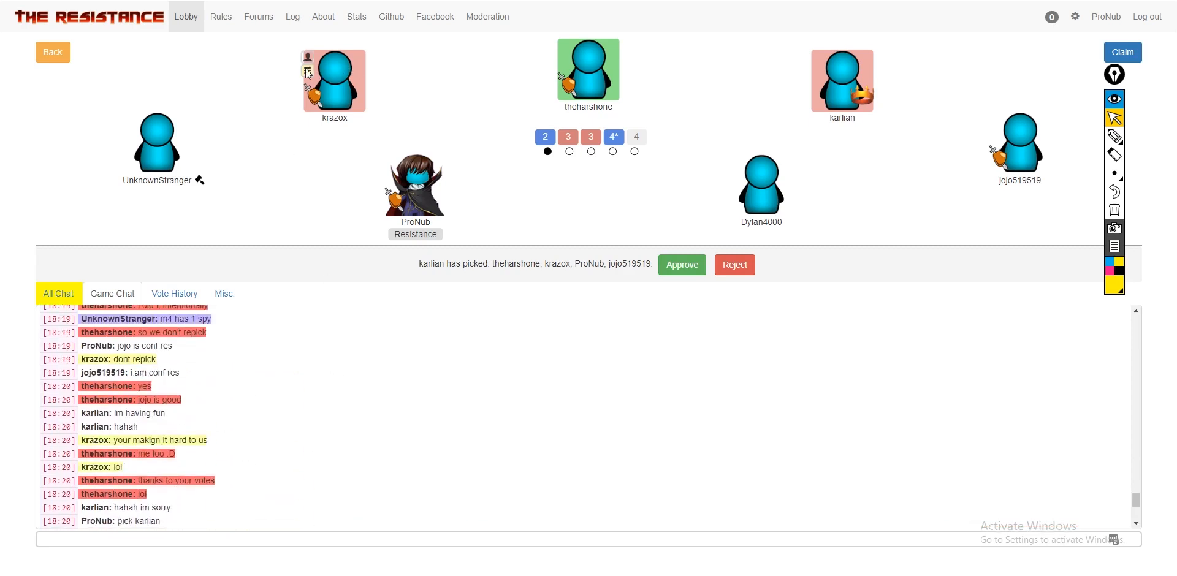
{"action": "scroll", "scroll_direction": "down", "scroll_amount": 3}
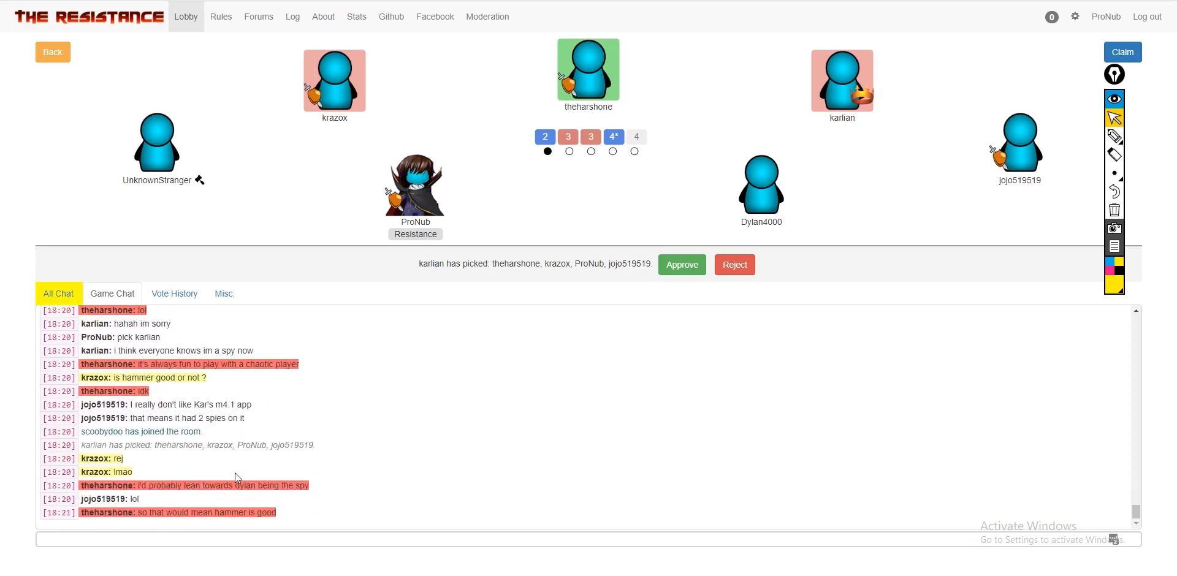
{"action": "left_click_drag", "start_coordinate": [131, 486], "coordinate": [306, 485]}
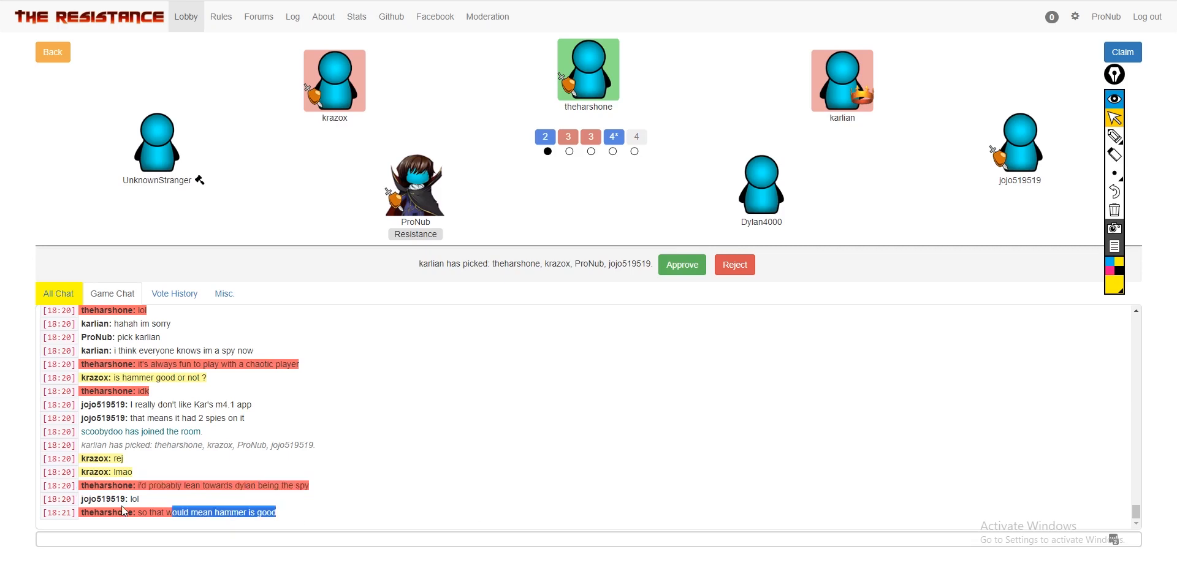
{"action": "left_click", "coordinate": [586, 539]}
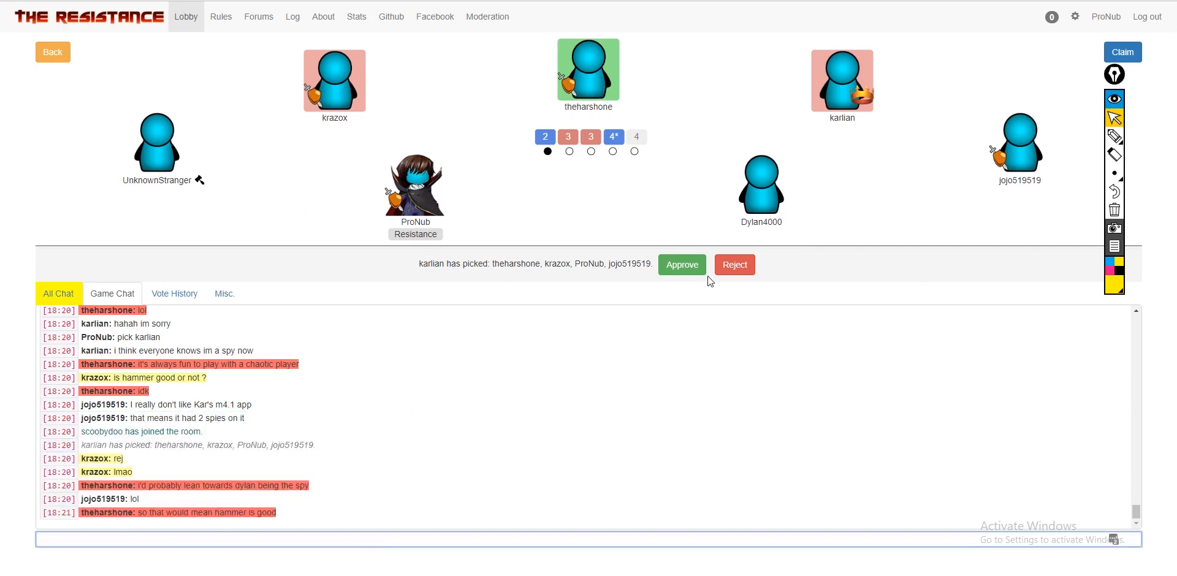
{"action": "left_click", "coordinate": [733, 263]}
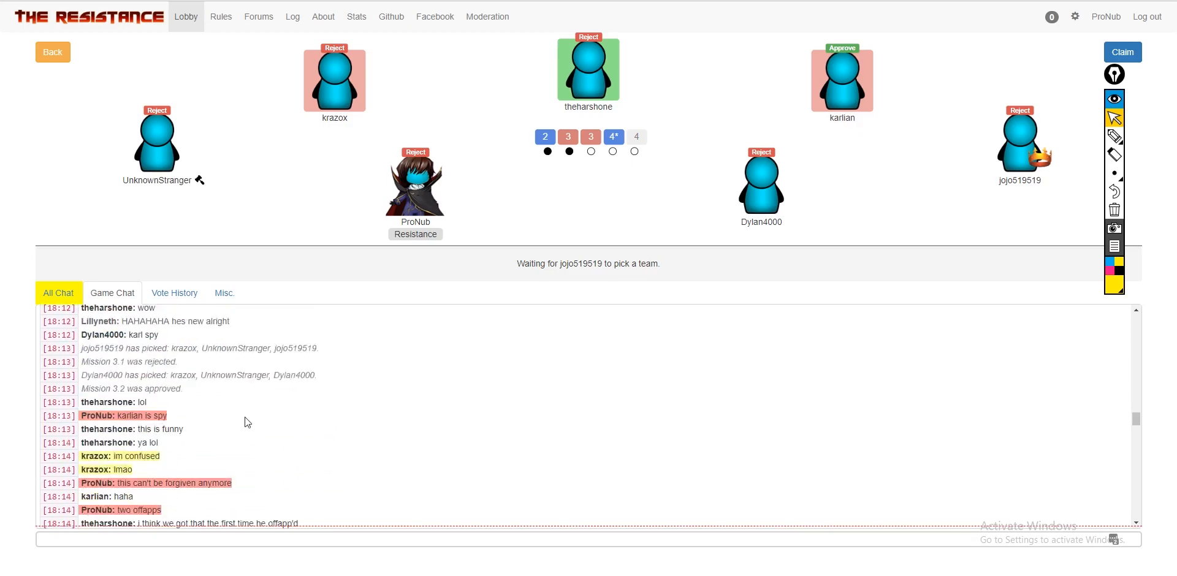
Step: Scroll through the chat and bring up the vote history table for all missions
{"action": "scroll", "scroll_direction": "down", "scroll_amount": 3}
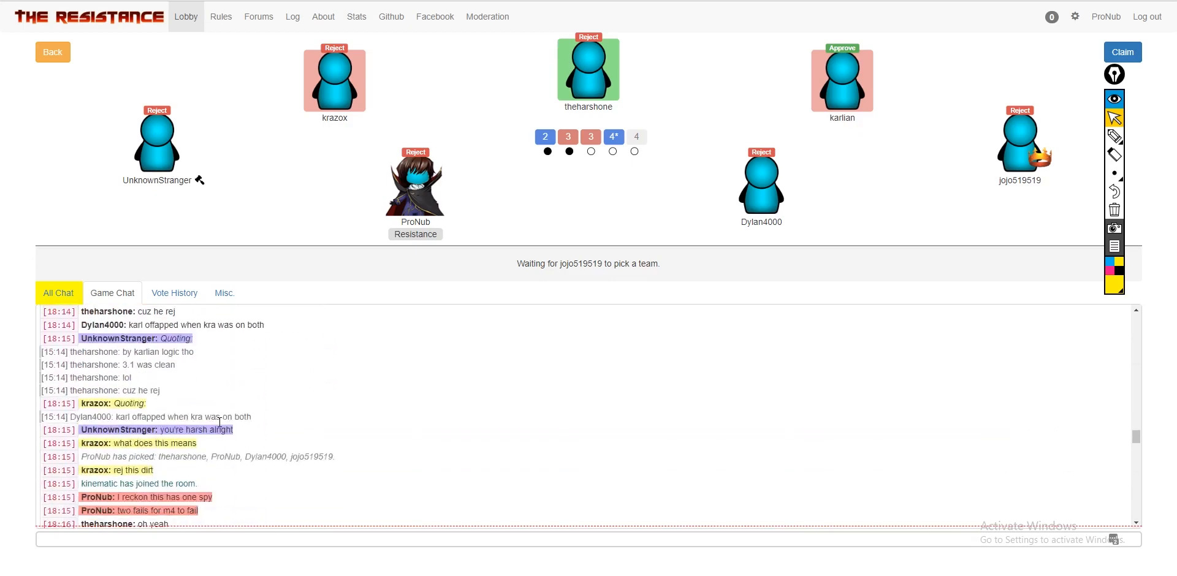
{"action": "scroll", "scroll_direction": "down", "scroll_amount": 3}
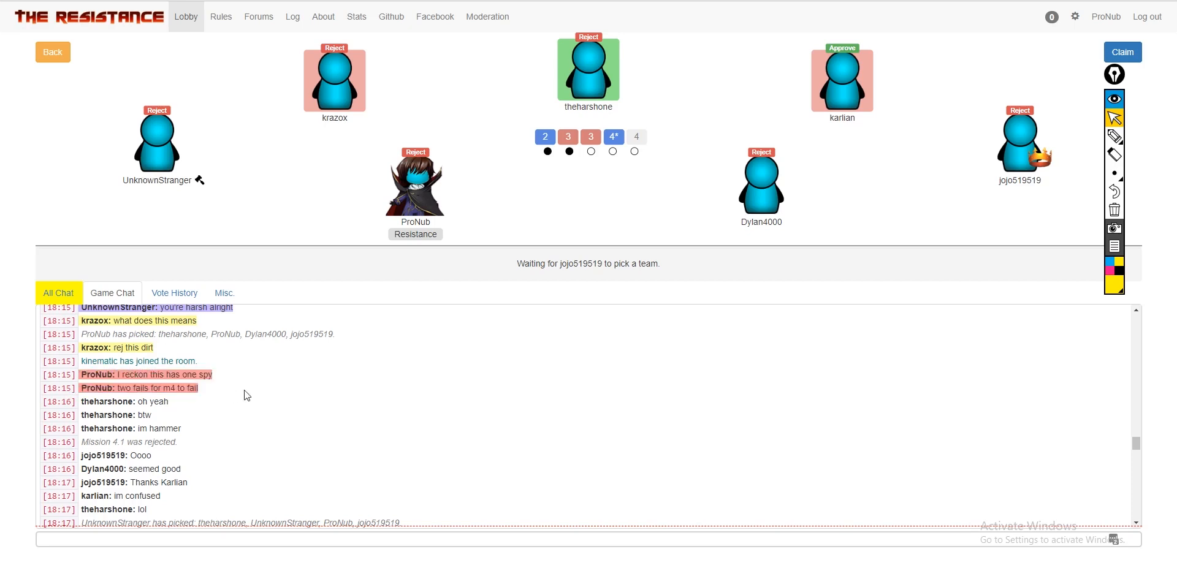
{"action": "scroll", "scroll_direction": "down", "scroll_amount": 3}
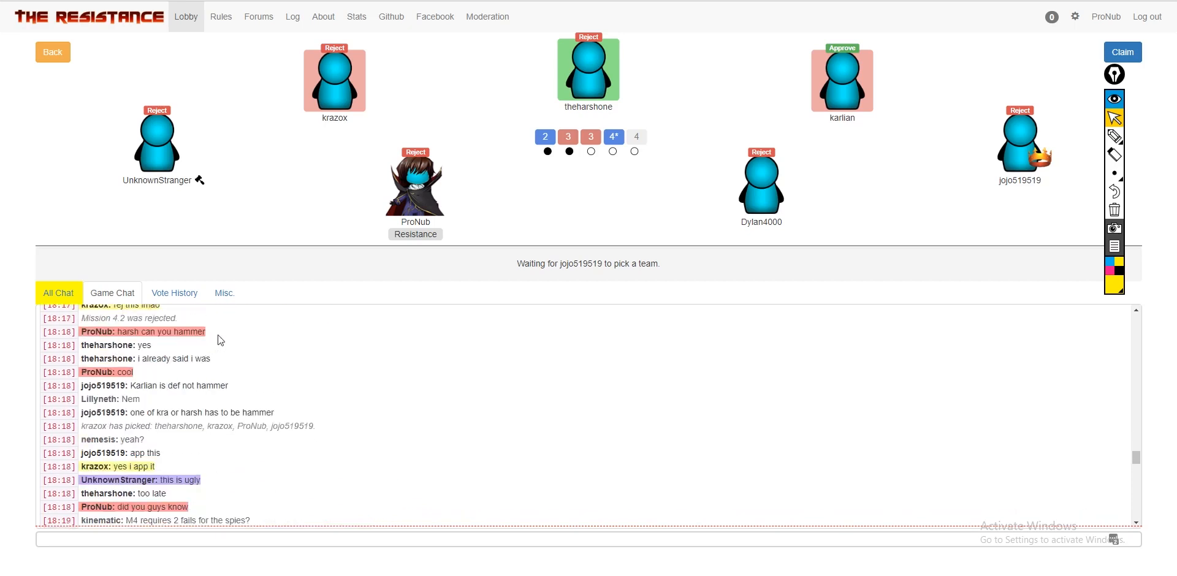
{"action": "scroll", "scroll_direction": "down", "scroll_amount": 3}
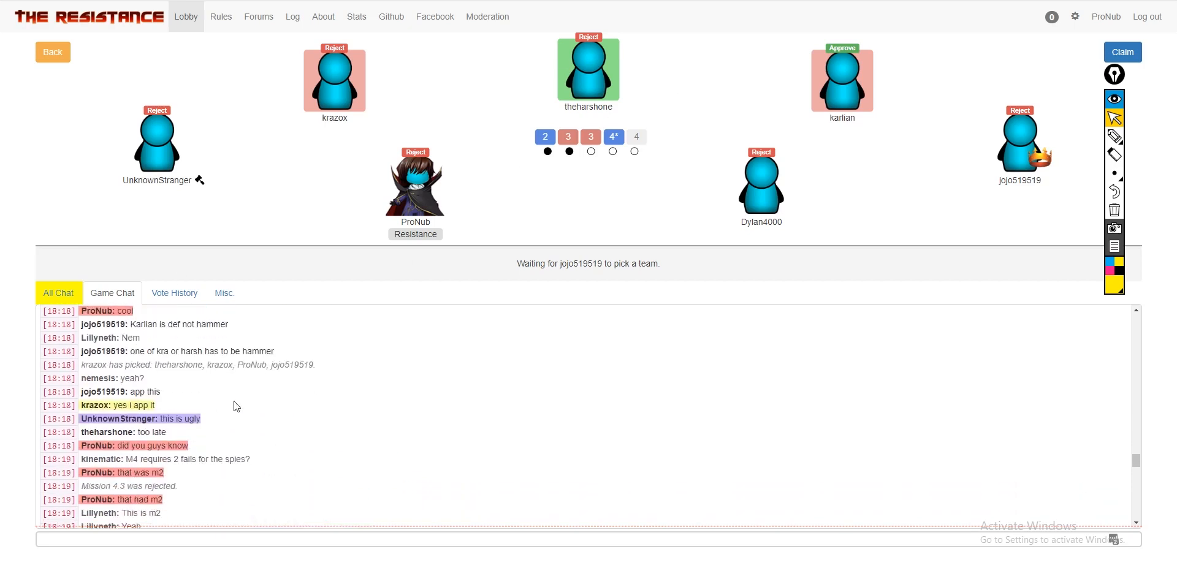
{"action": "scroll", "scroll_direction": "down", "scroll_amount": 3}
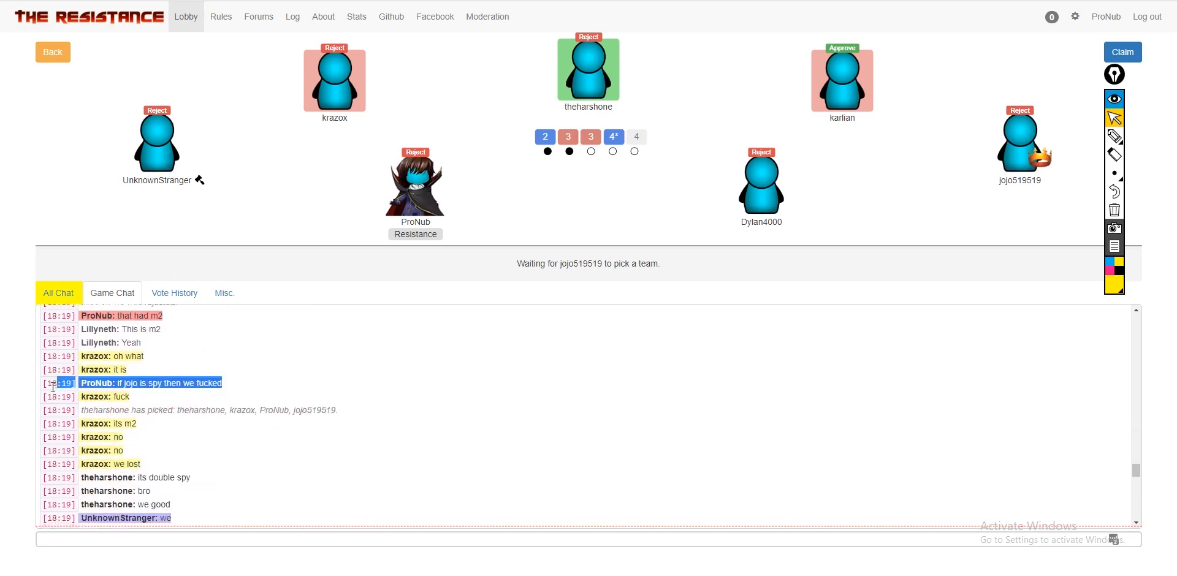
{"action": "scroll", "scroll_direction": "down", "scroll_amount": 3}
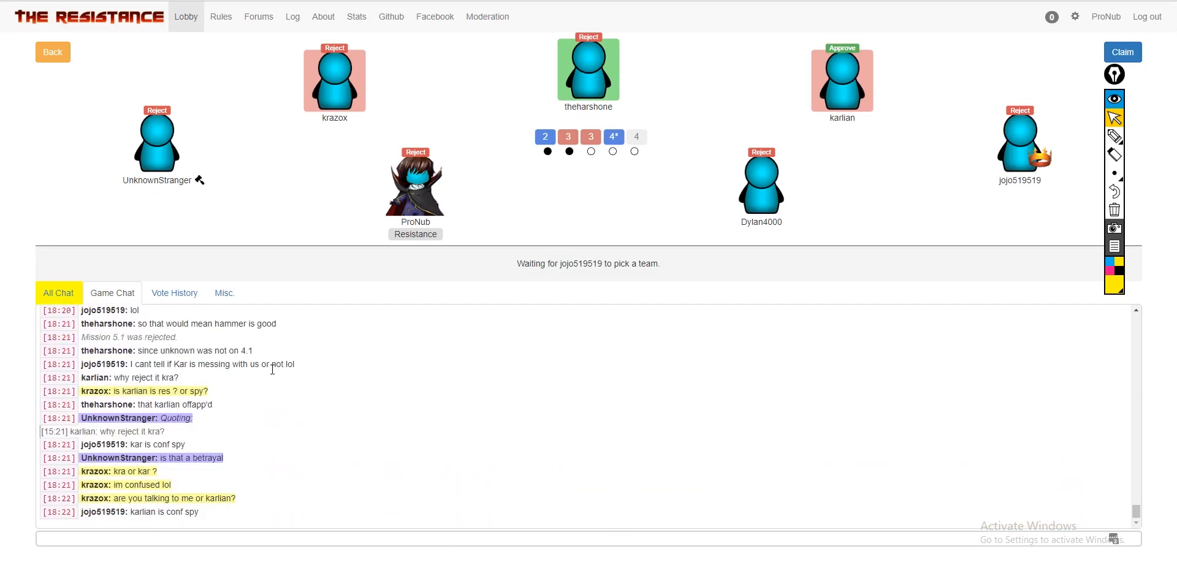
{"action": "left_click", "coordinate": [250, 538]}
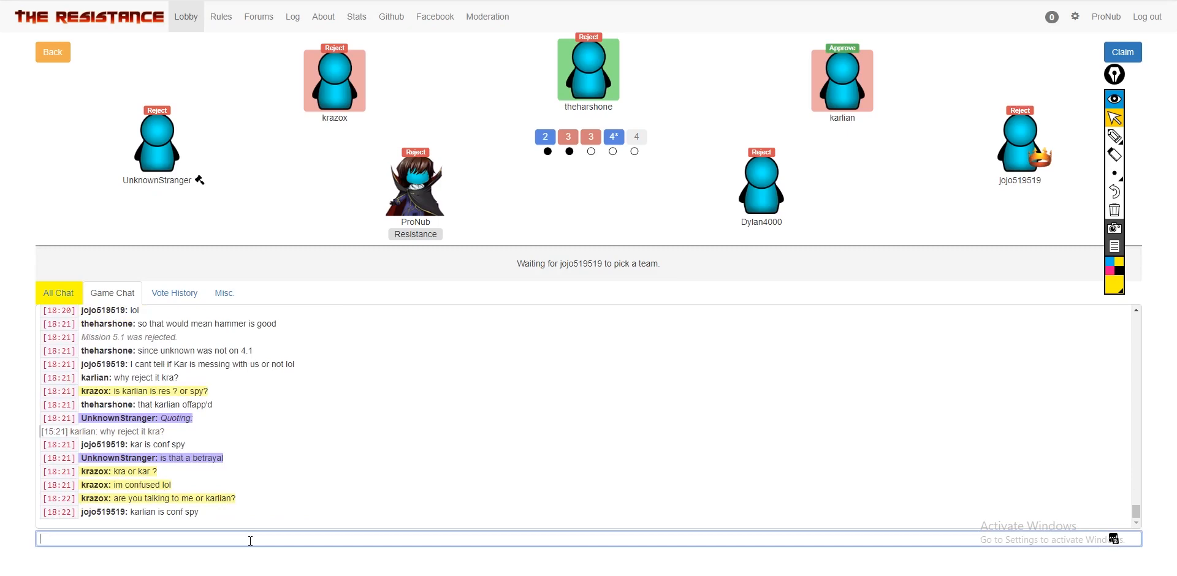
{"action": "mouse_move", "coordinate": [228, 346]}
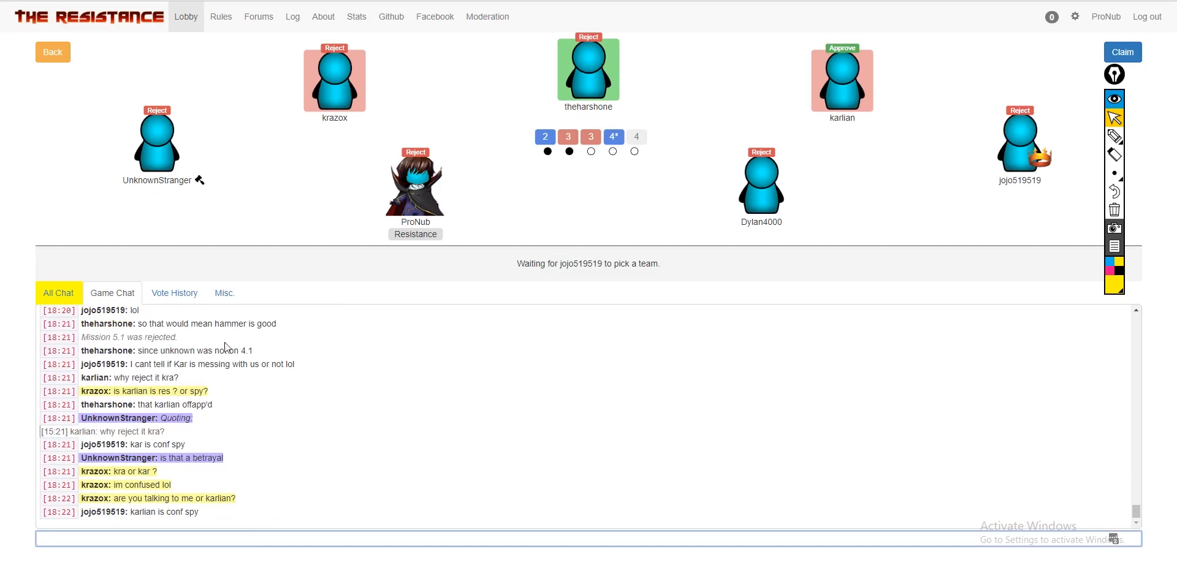
{"action": "left_click", "coordinate": [174, 293]}
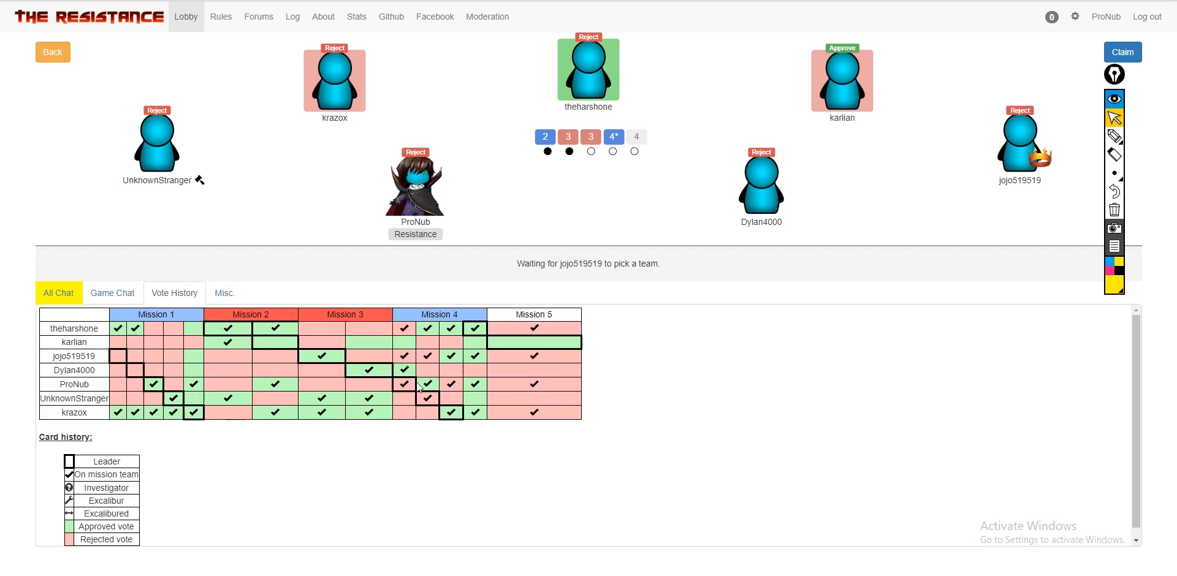
{"action": "mouse_move", "coordinate": [372, 377]}
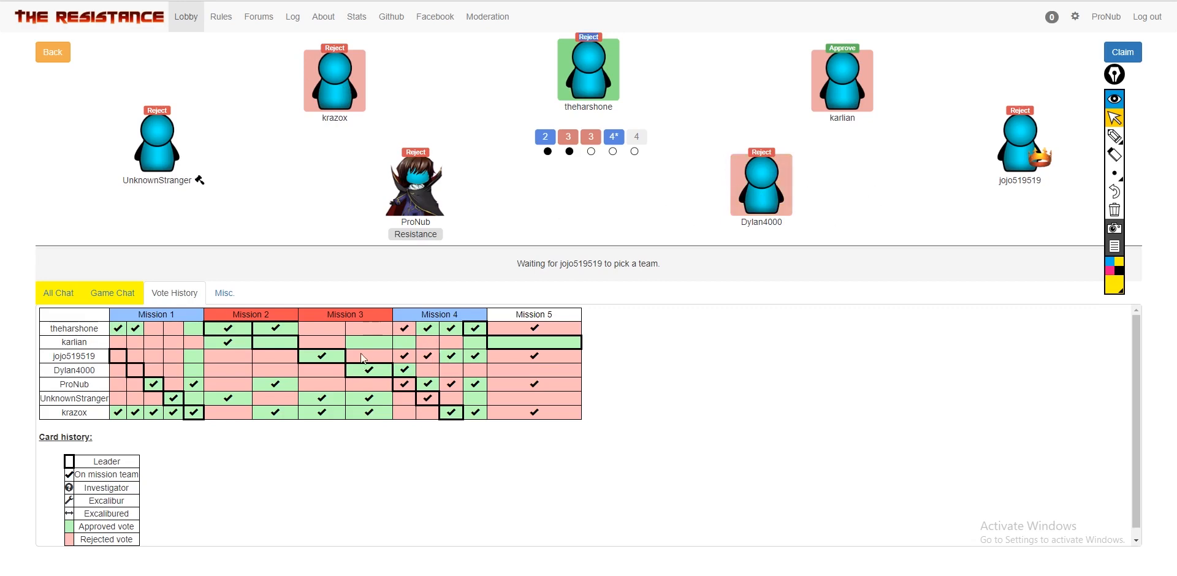
{"action": "mouse_move", "coordinate": [357, 418]}
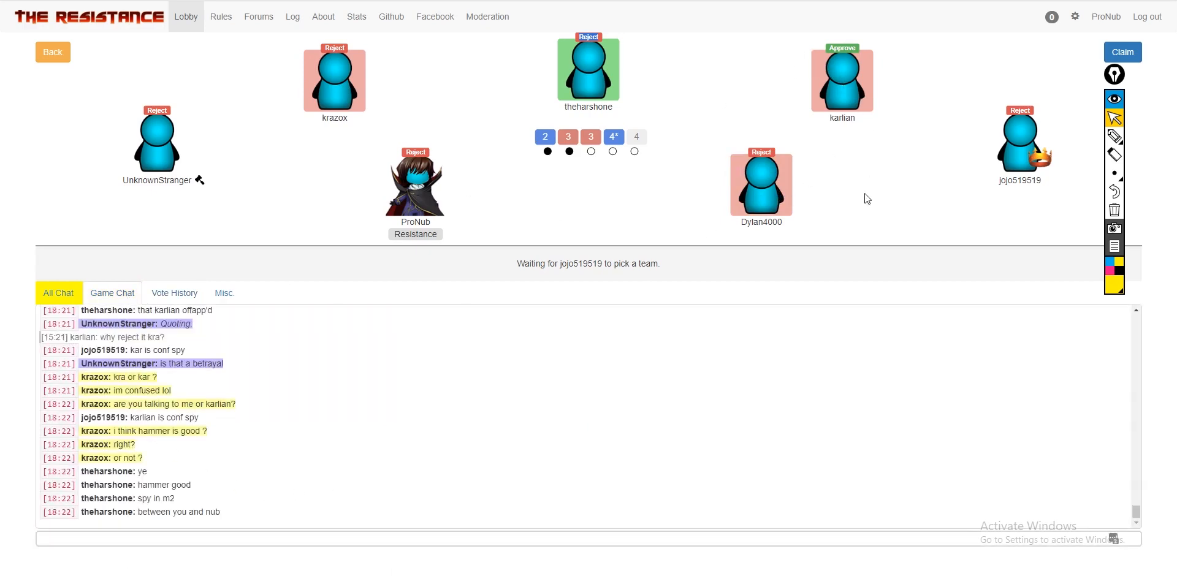
{"action": "mouse_move", "coordinate": [1070, 132]}
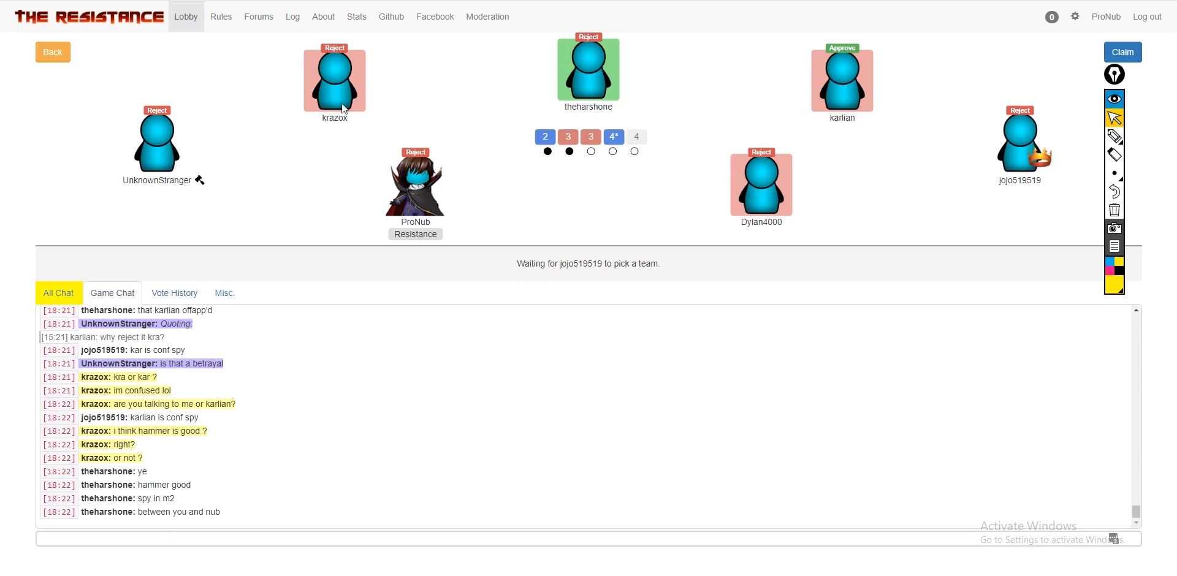
{"action": "mouse_move", "coordinate": [849, 175]}
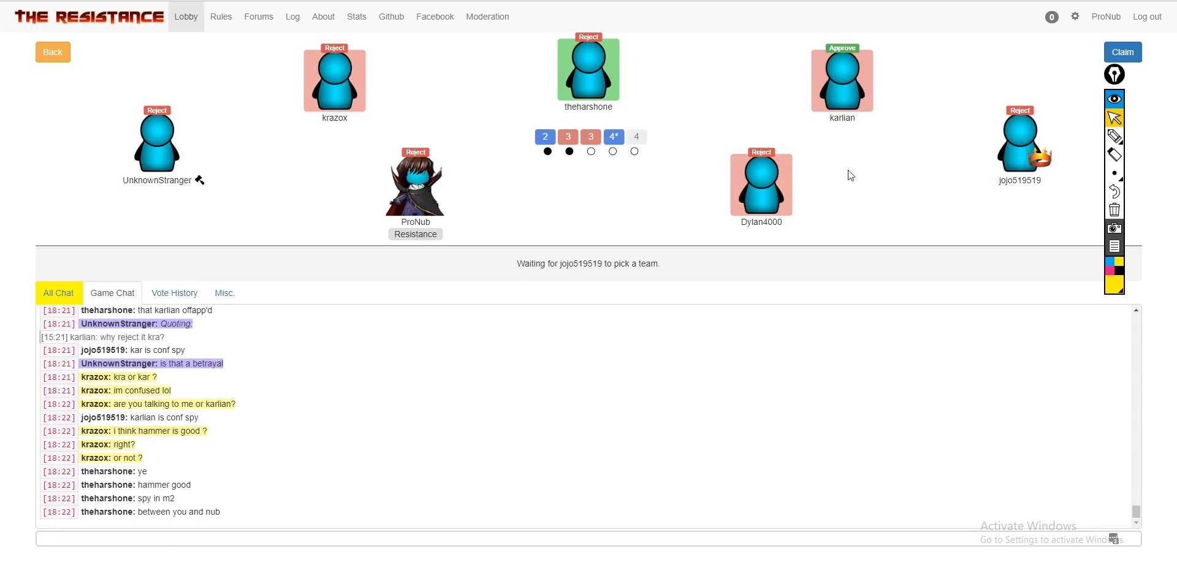
{"action": "mouse_move", "coordinate": [386, 501]}
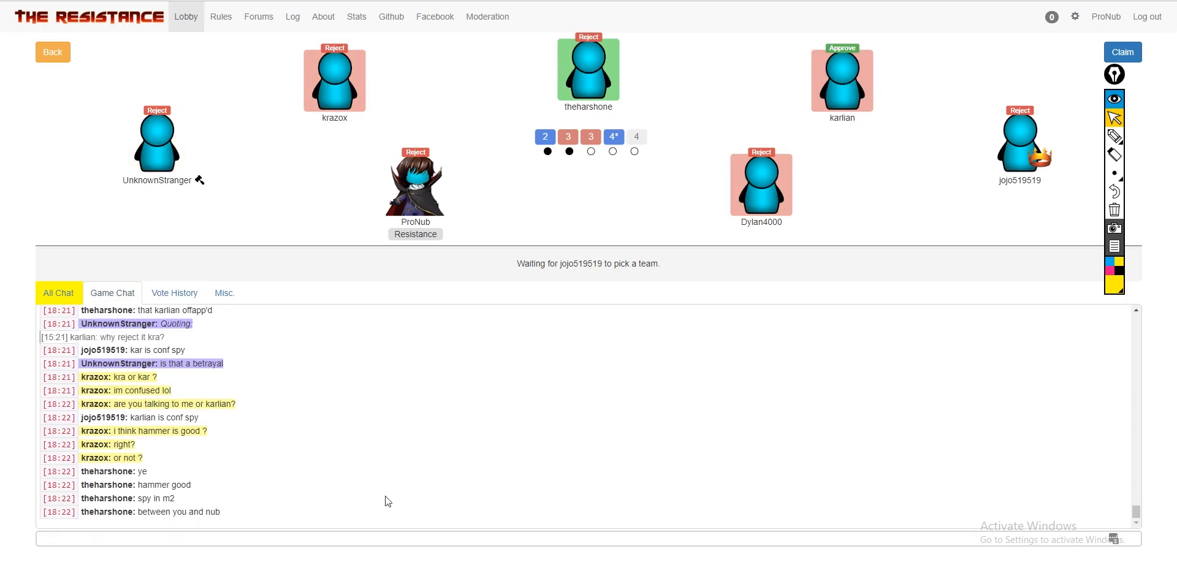
{"action": "mouse_move", "coordinate": [769, 201]}
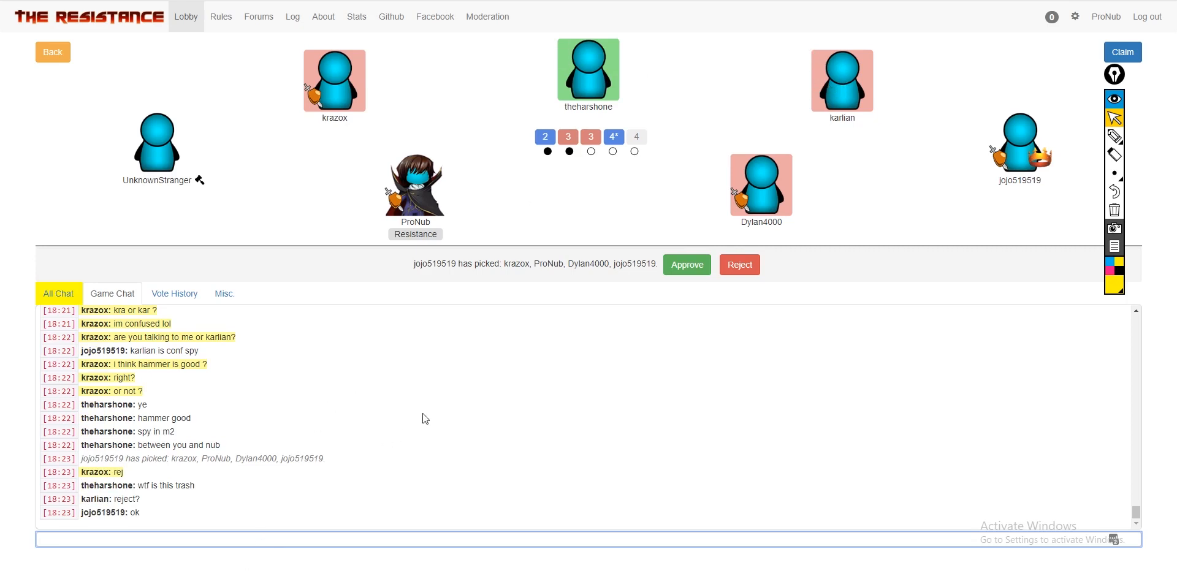
{"action": "left_click", "coordinate": [737, 263]}
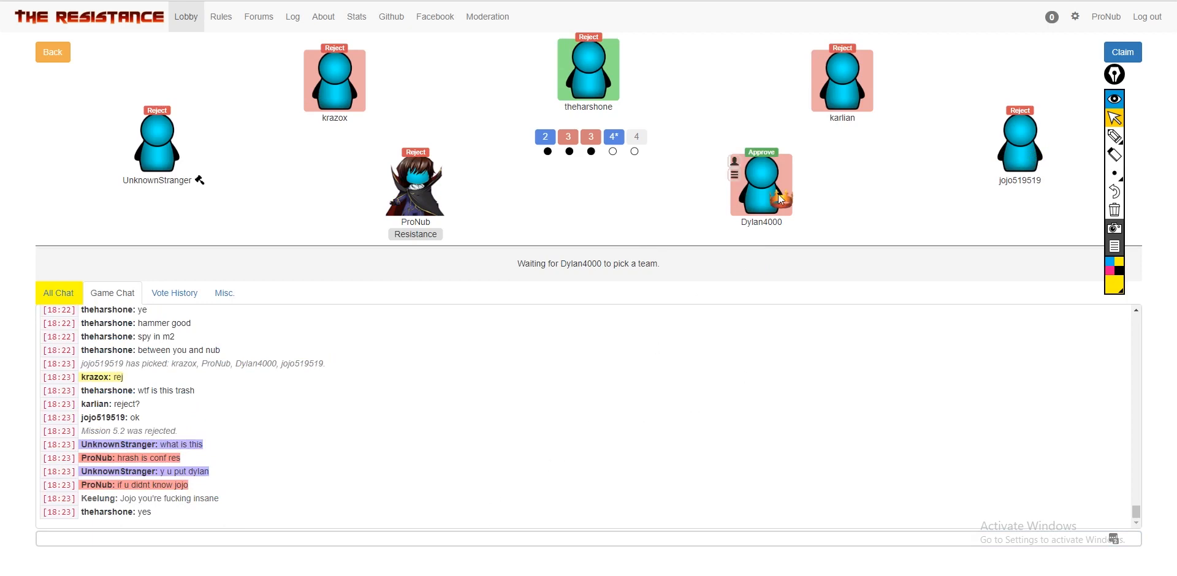
{"action": "left_click", "coordinate": [760, 184]}
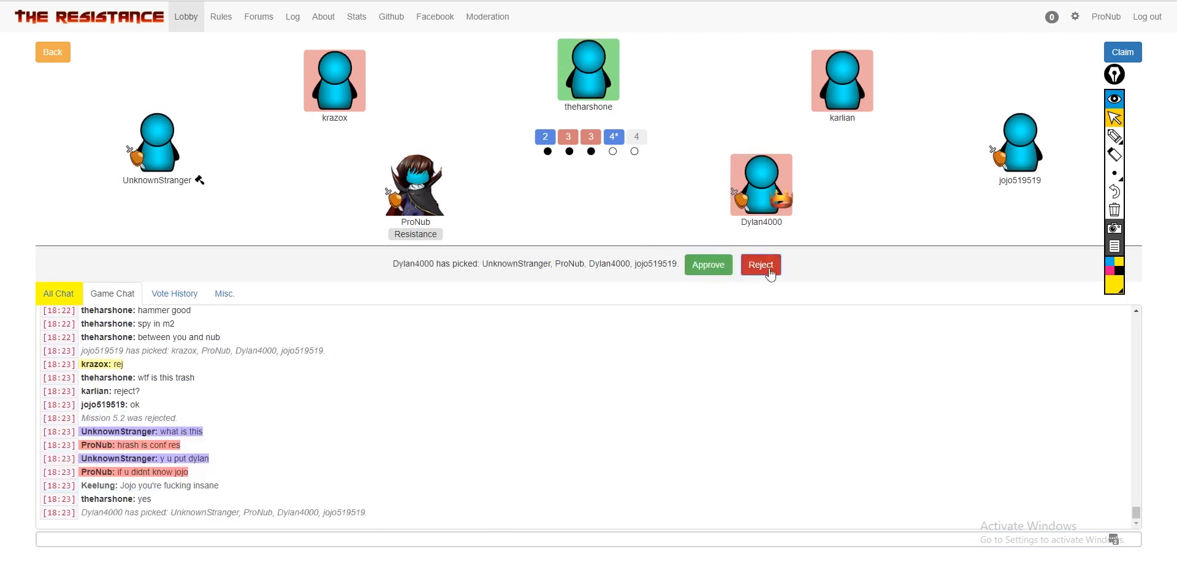
{"action": "left_click", "coordinate": [758, 263]}
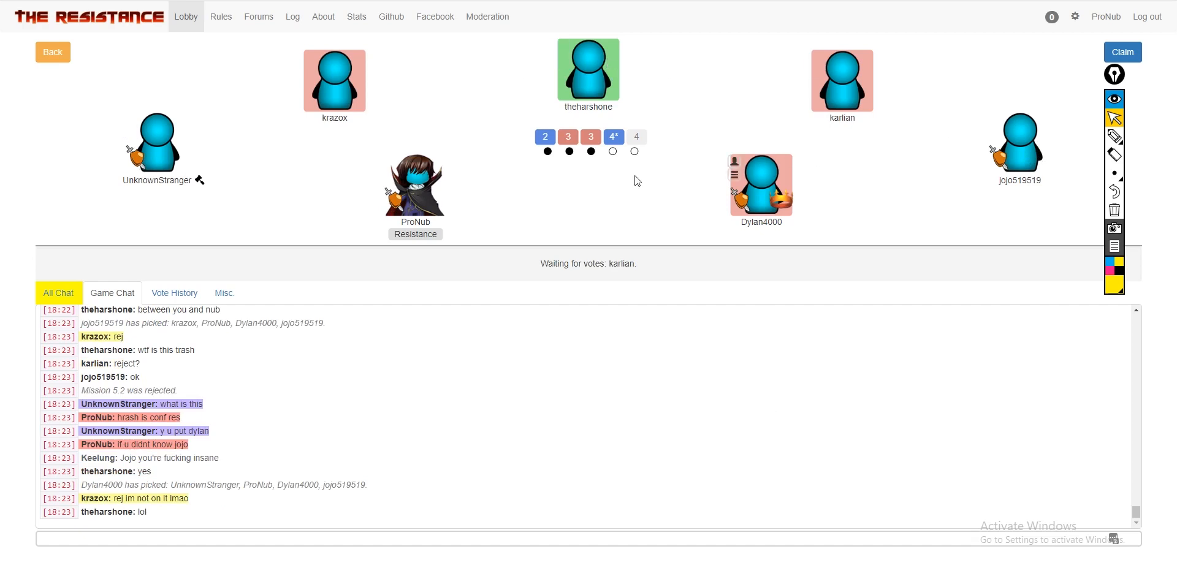
{"action": "mouse_move", "coordinate": [589, 71]}
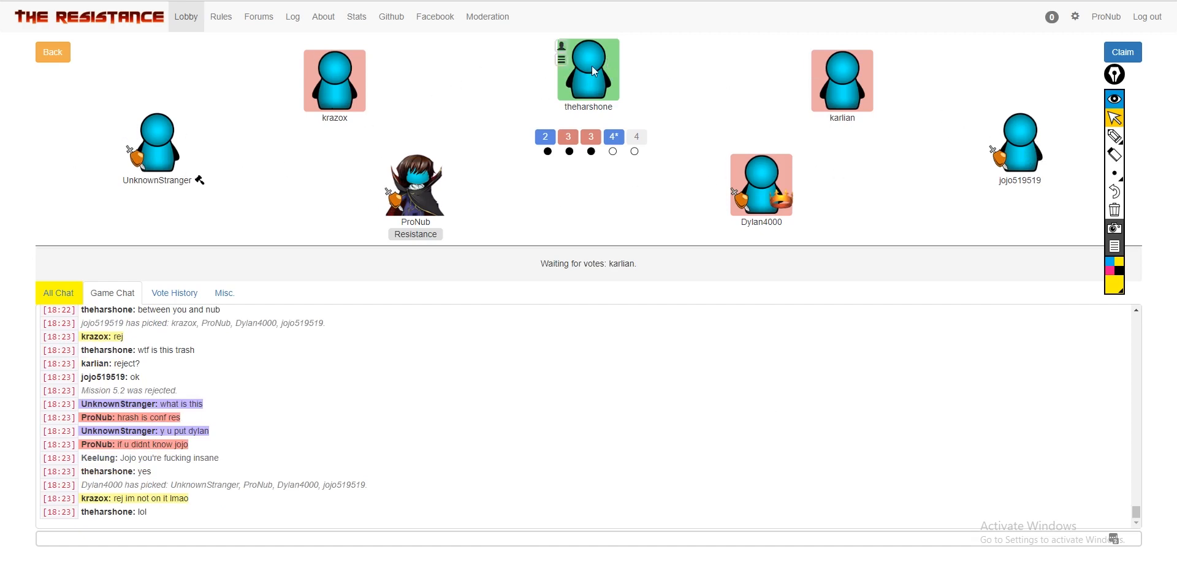
{"action": "mouse_move", "coordinate": [543, 113]}
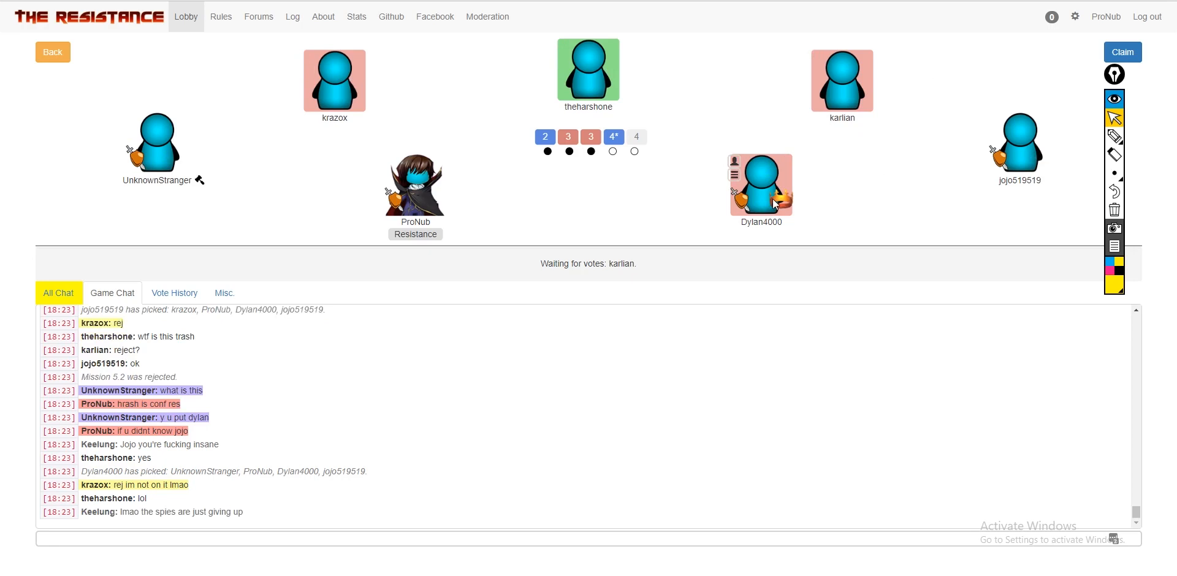
{"action": "mouse_move", "coordinate": [753, 198]}
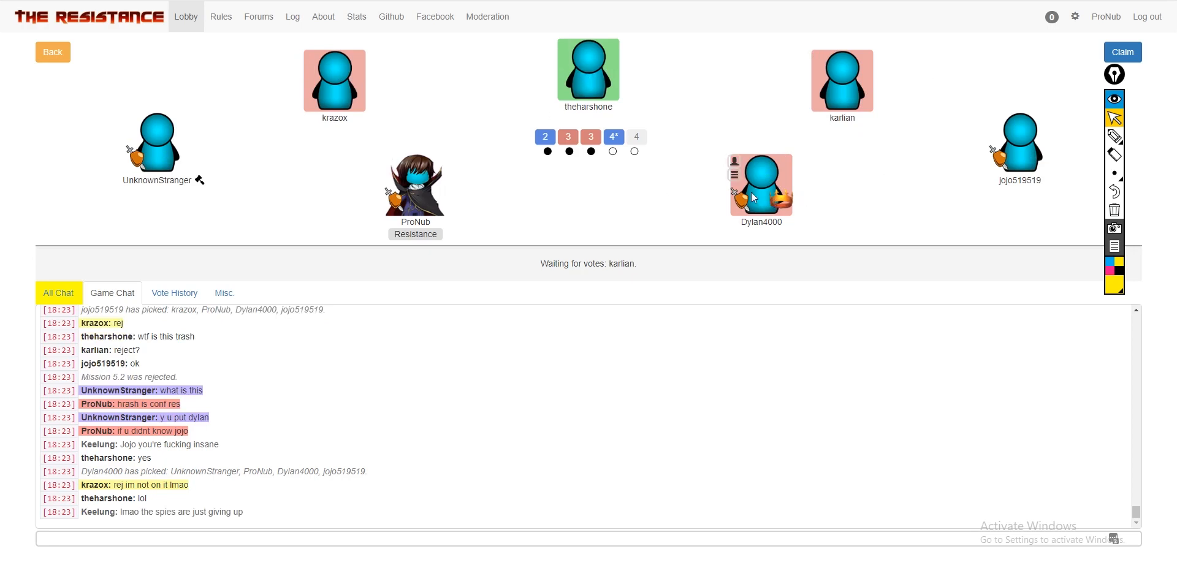
{"action": "mouse_move", "coordinate": [993, 149]}
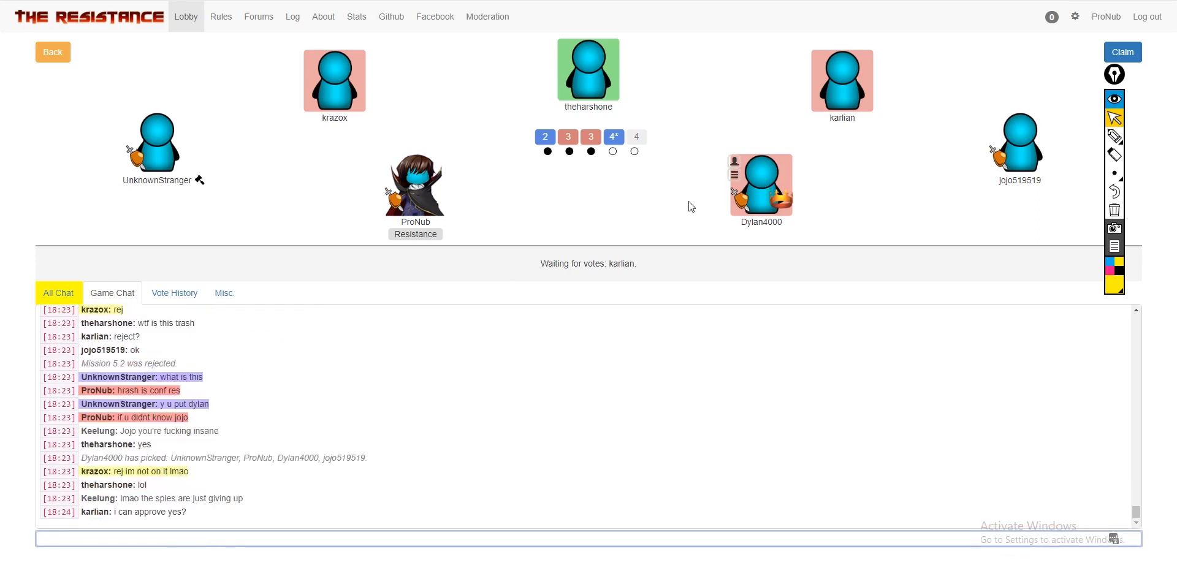
{"action": "left_click", "coordinate": [174, 293]}
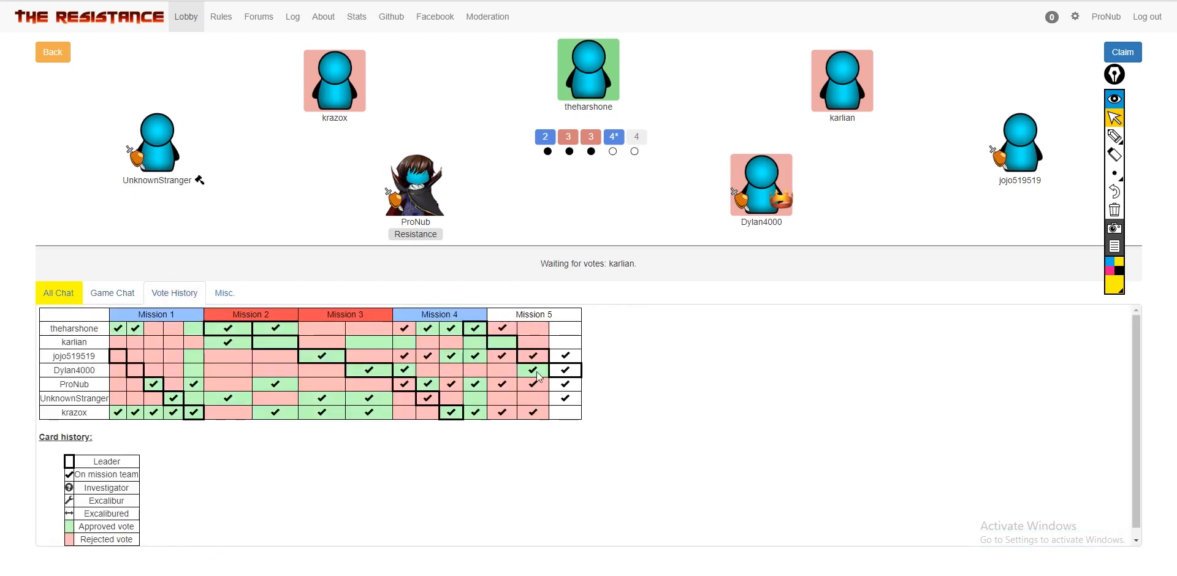
Step: Switch from the vote history back to the game chat and check the history again
{"action": "left_click", "coordinate": [58, 293]}
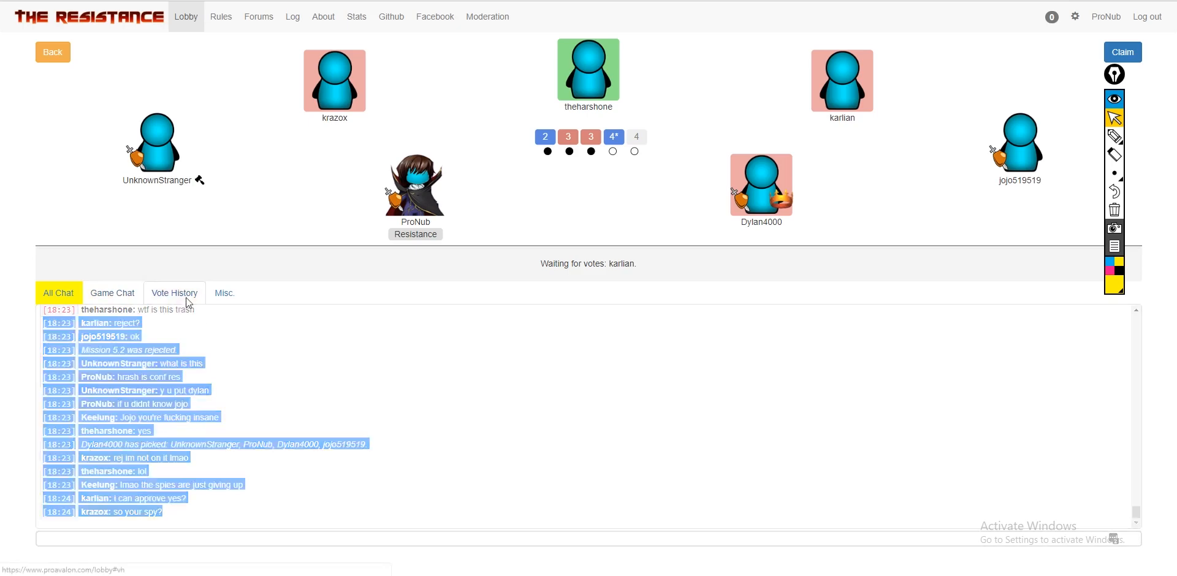
{"action": "left_click", "coordinate": [174, 293]}
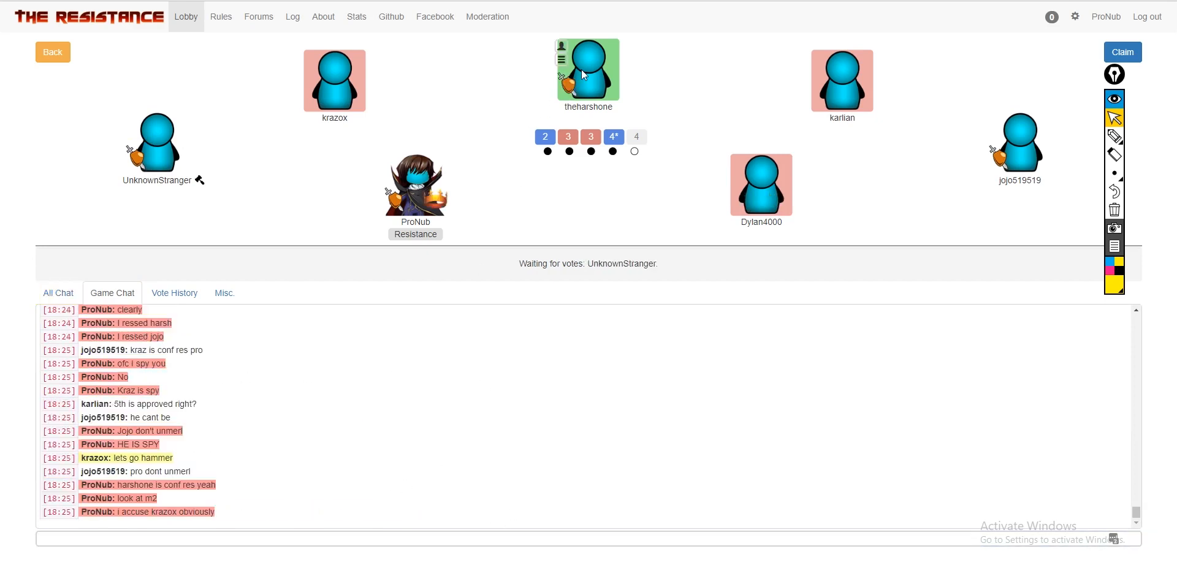
{"action": "mouse_move", "coordinate": [697, 70]}
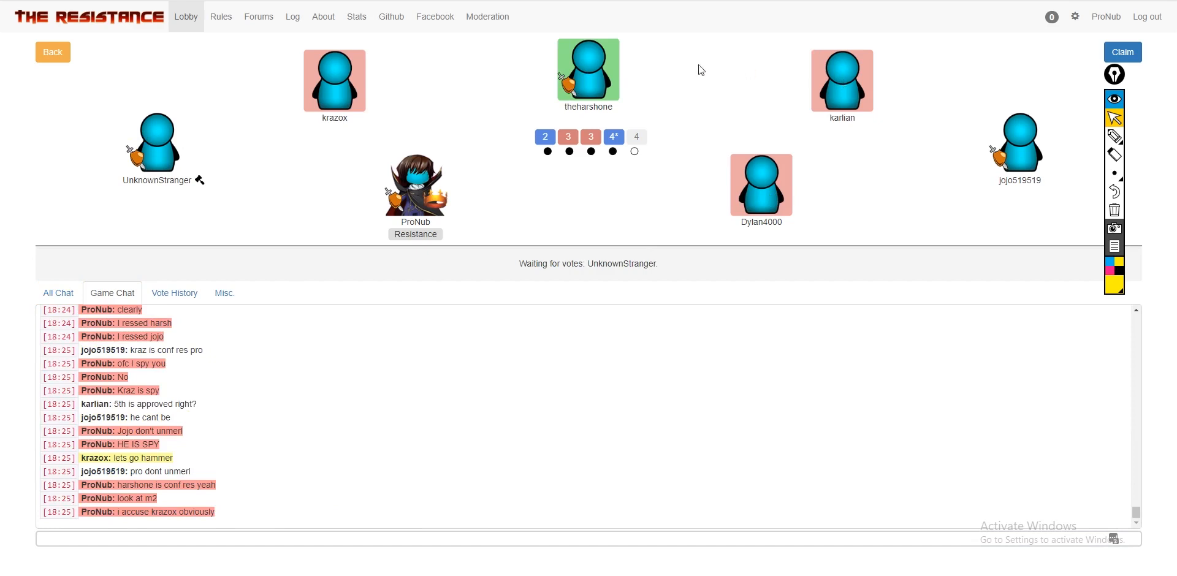
{"action": "mouse_move", "coordinate": [632, 86]}
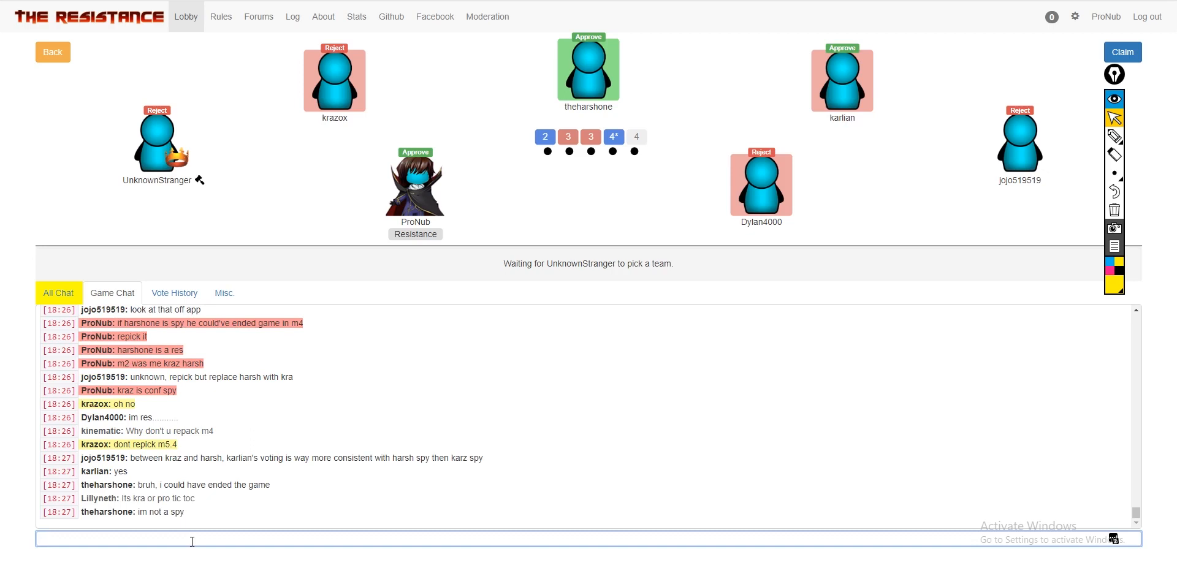
Step: View the vote history grid of every player's votes and picks across the missions
{"action": "scroll", "scroll_direction": "down", "scroll_amount": 3}
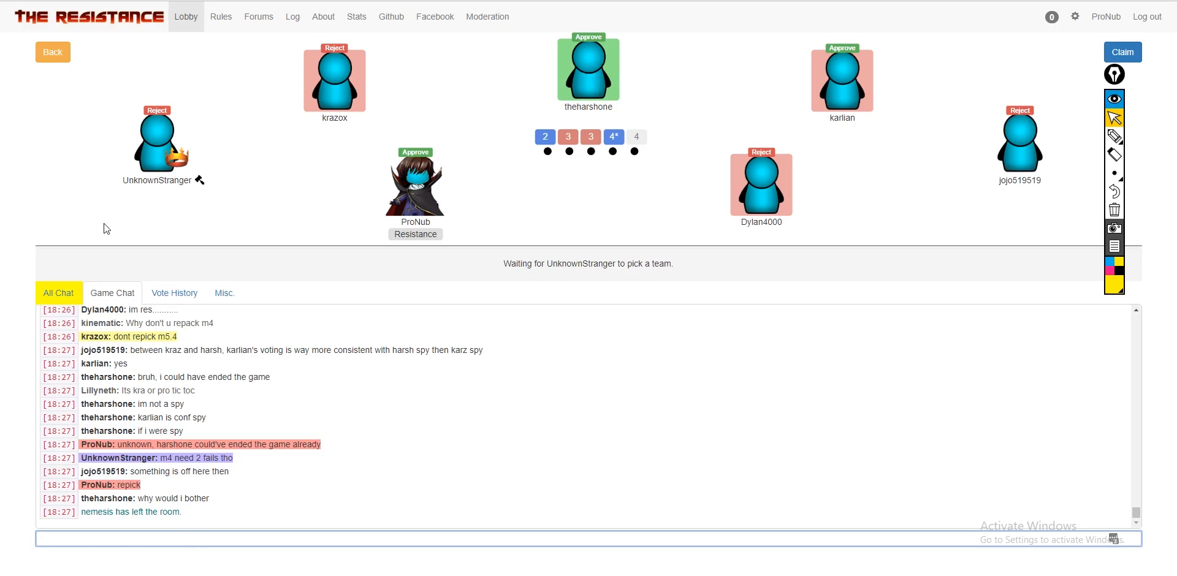
{"action": "left_click", "coordinate": [174, 292]}
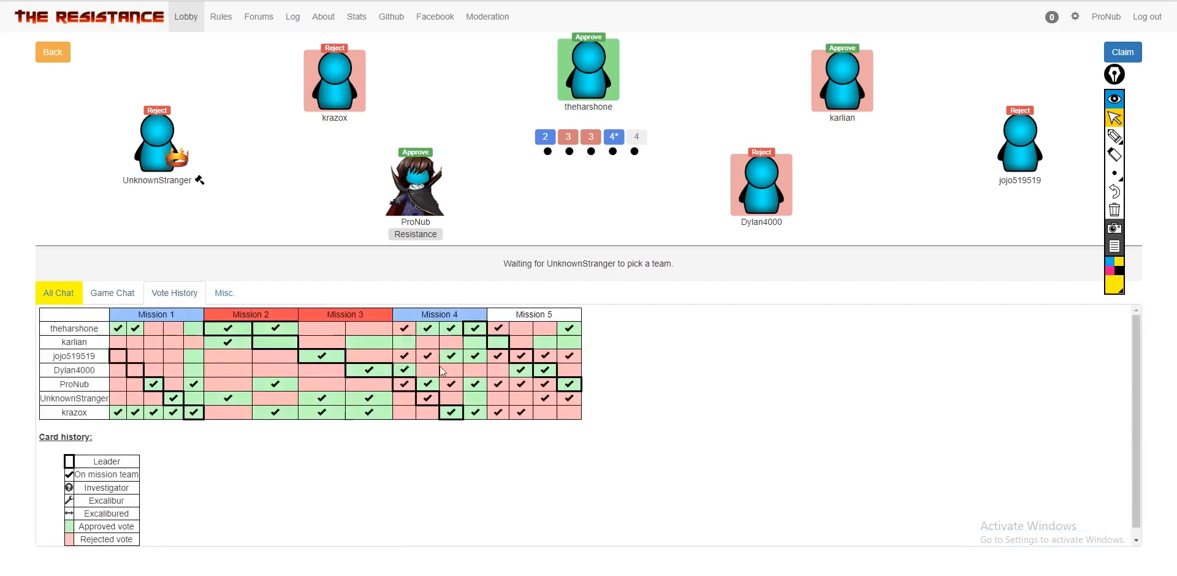
{"action": "mouse_move", "coordinate": [431, 366]}
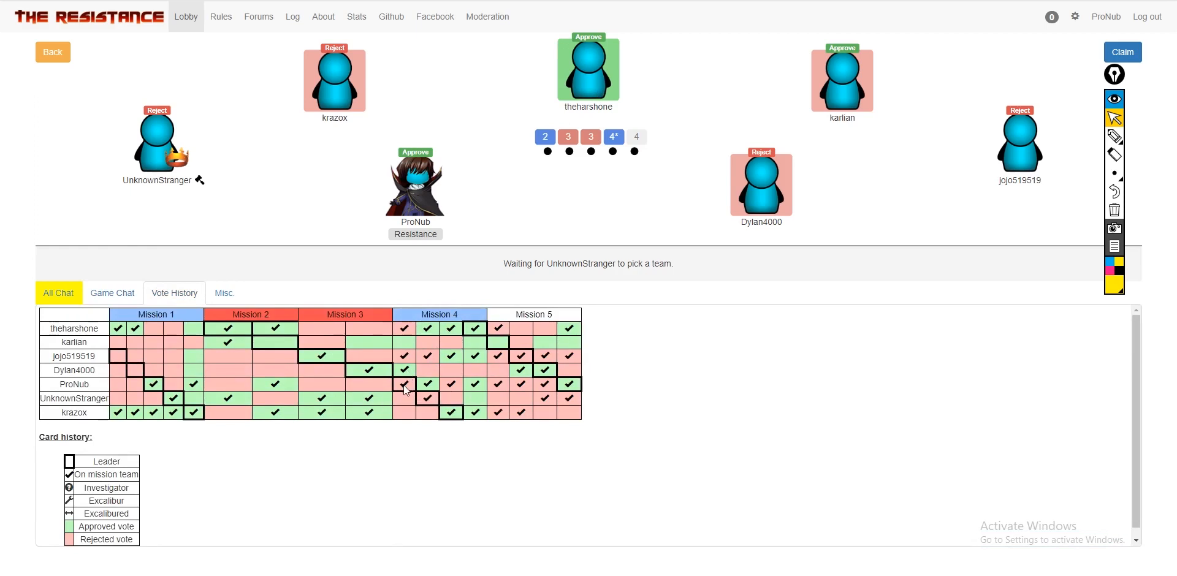
{"action": "mouse_move", "coordinate": [413, 347]}
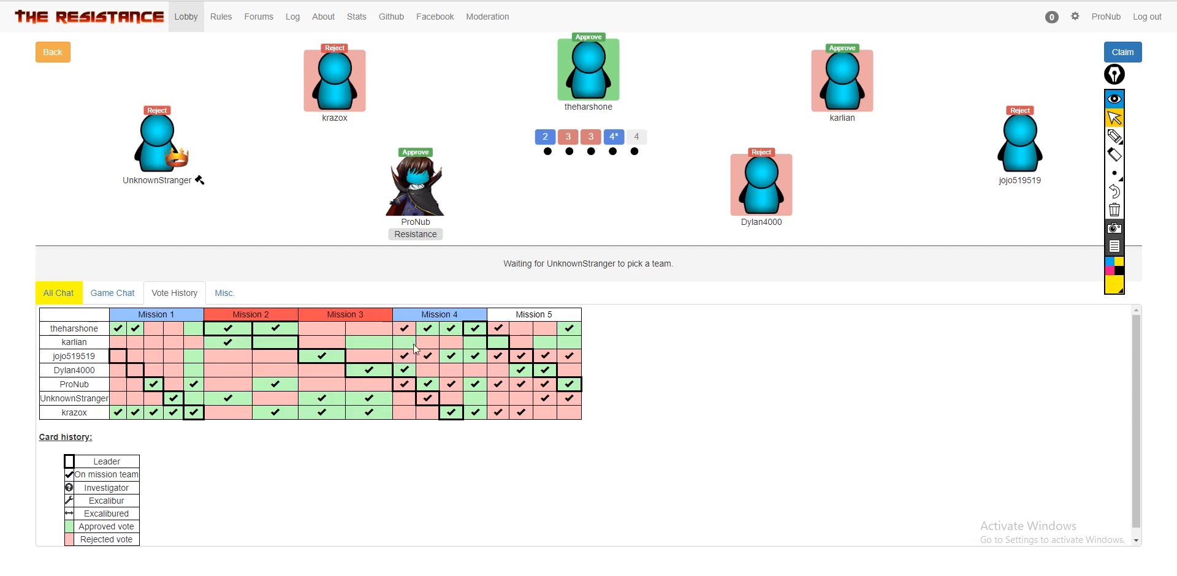
{"action": "mouse_move", "coordinate": [432, 388]}
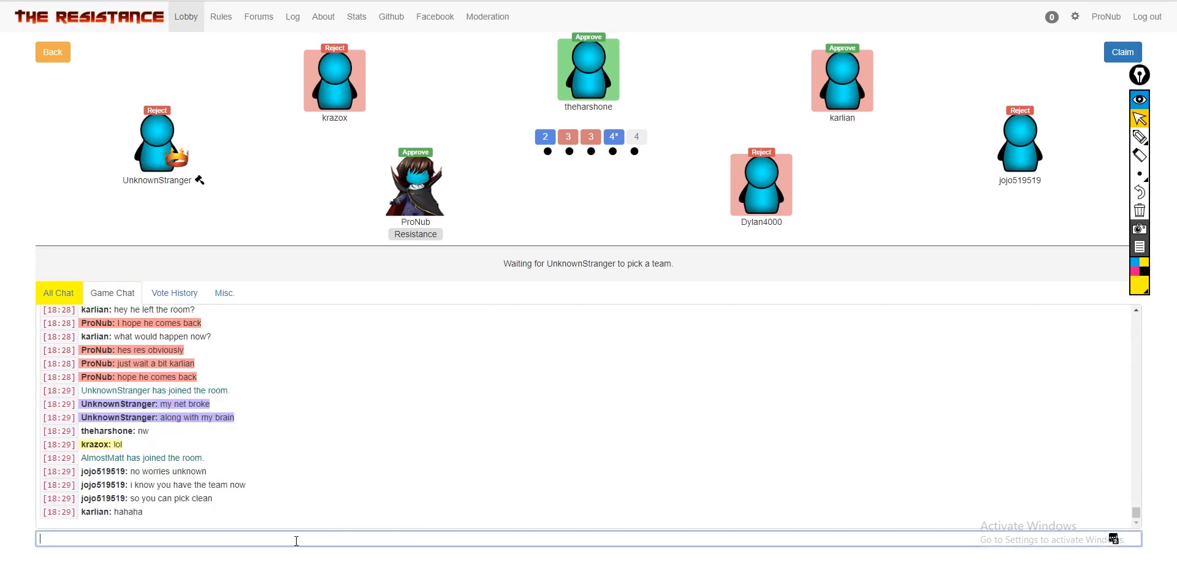
Step: Post in chat that karlian is a spy and therefore harsh is too, tied to the failed m2
{"action": "type", "text": "5."}
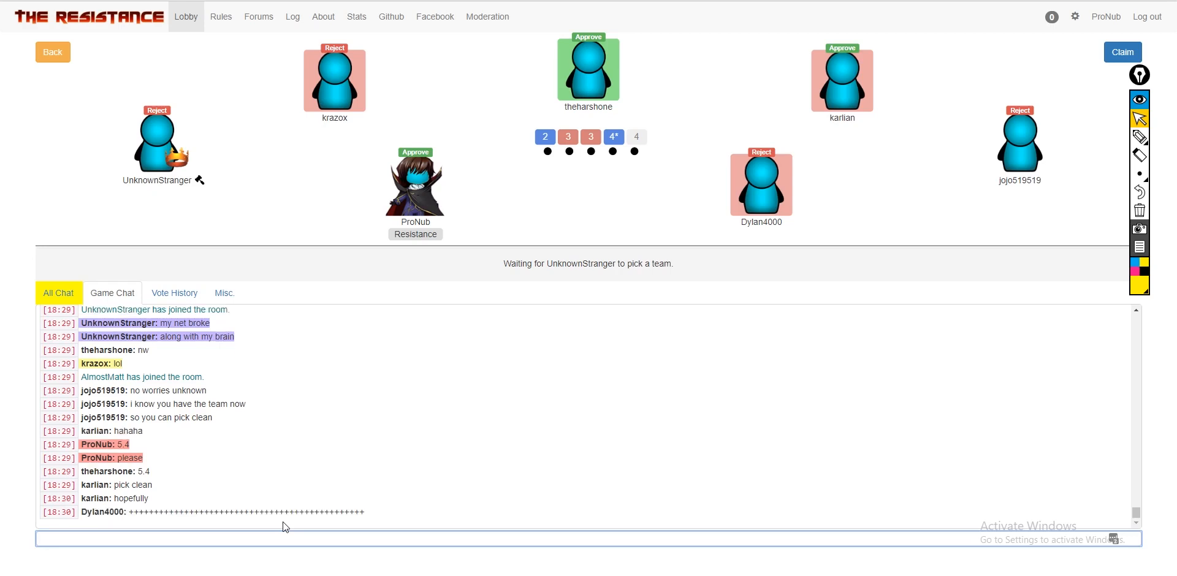
{"action": "left_click", "coordinate": [301, 538]}
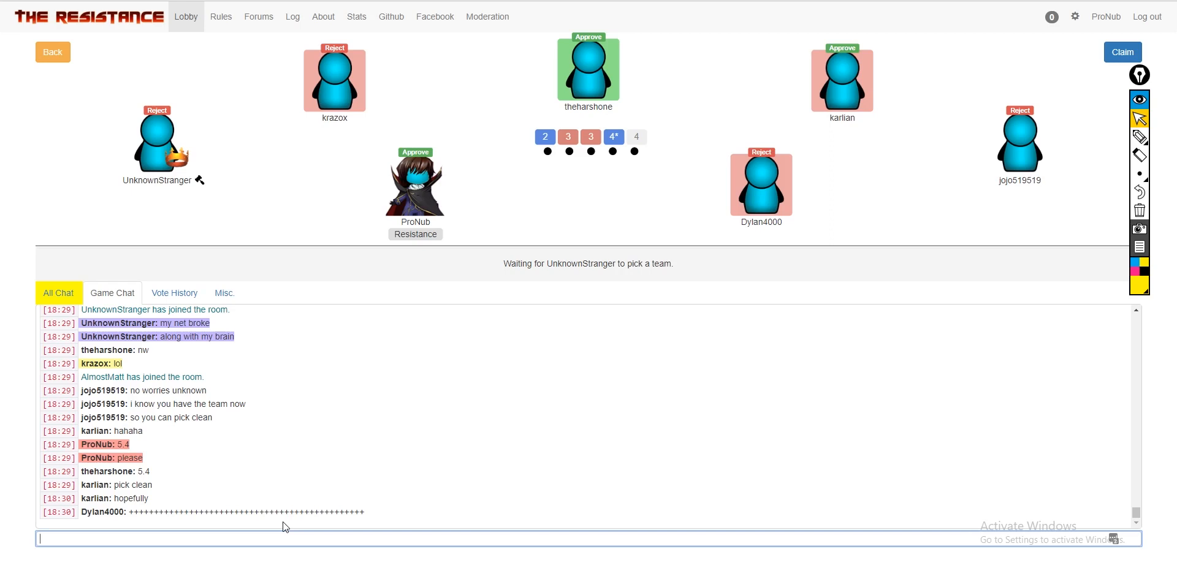
{"action": "type", "text": "karlian is"}
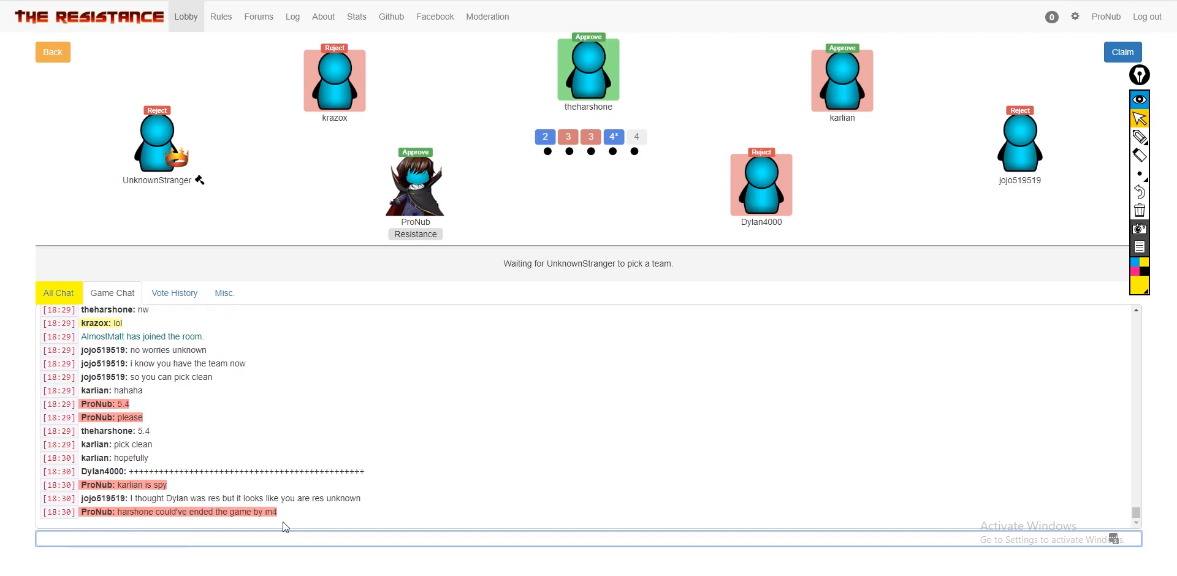
{"action": "type", "text": "therefore harsh i"}
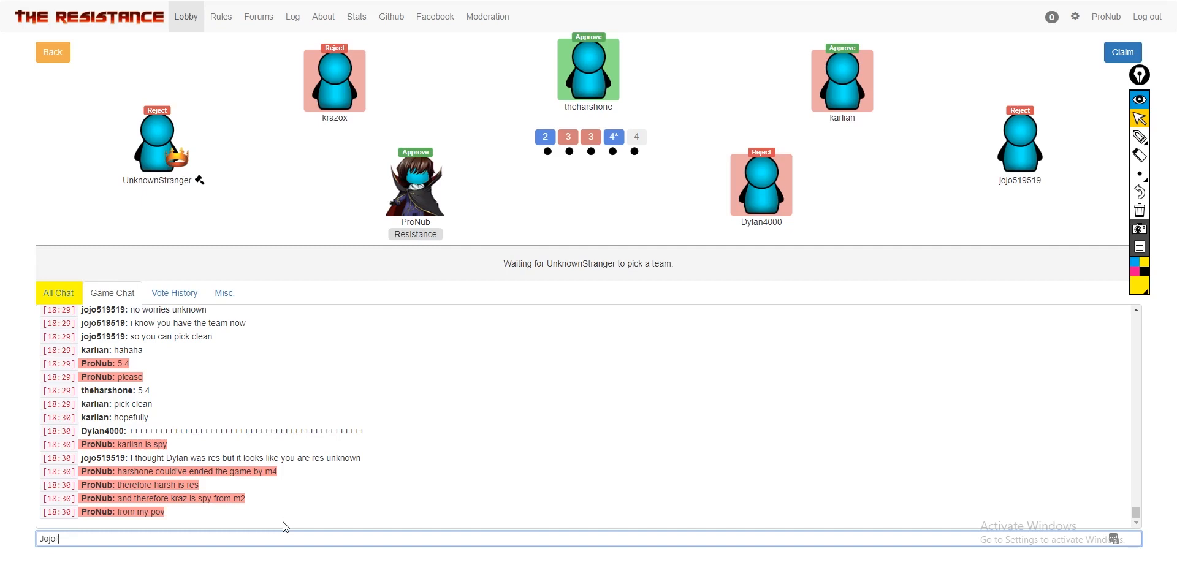
{"action": "type", "text": "because he was adde"}
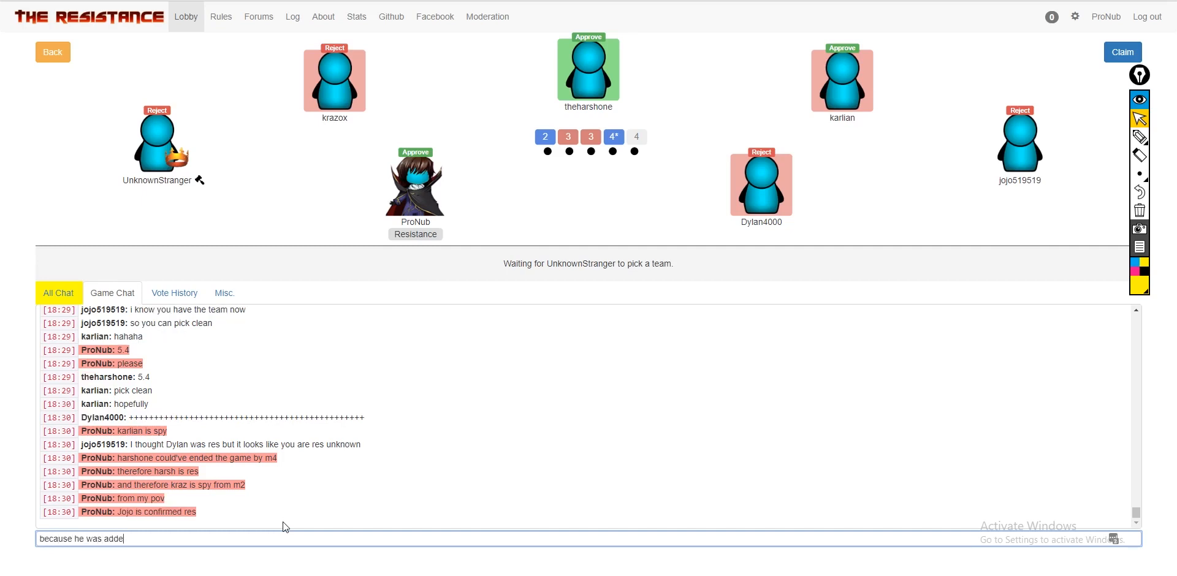
{"action": "type", "text": "d to a failed m2"}
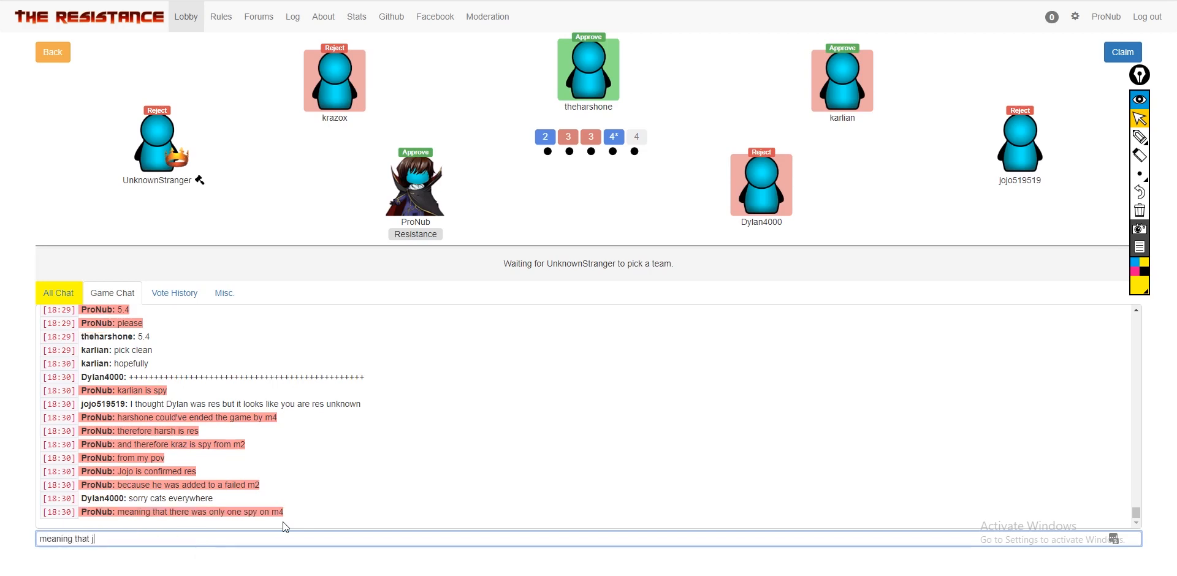
Step: Post that jojo has to be resistance or m4 would've failed, and ask jojo who they are
{"action": "type", "text": "ojo has to be"}
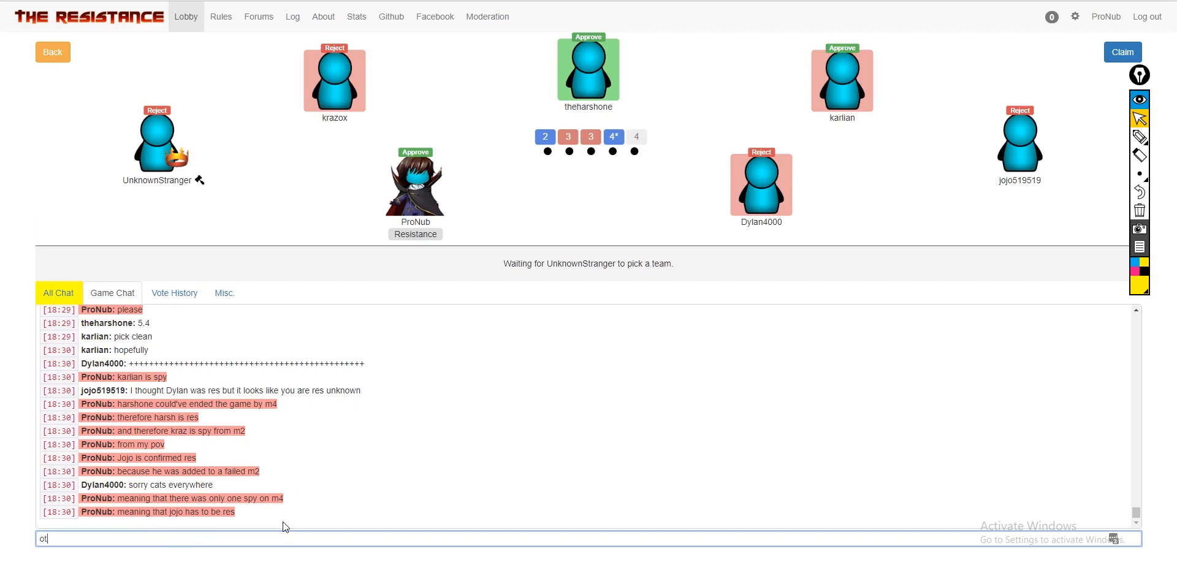
{"action": "type", "text": "otherwise m4 would've fail"}
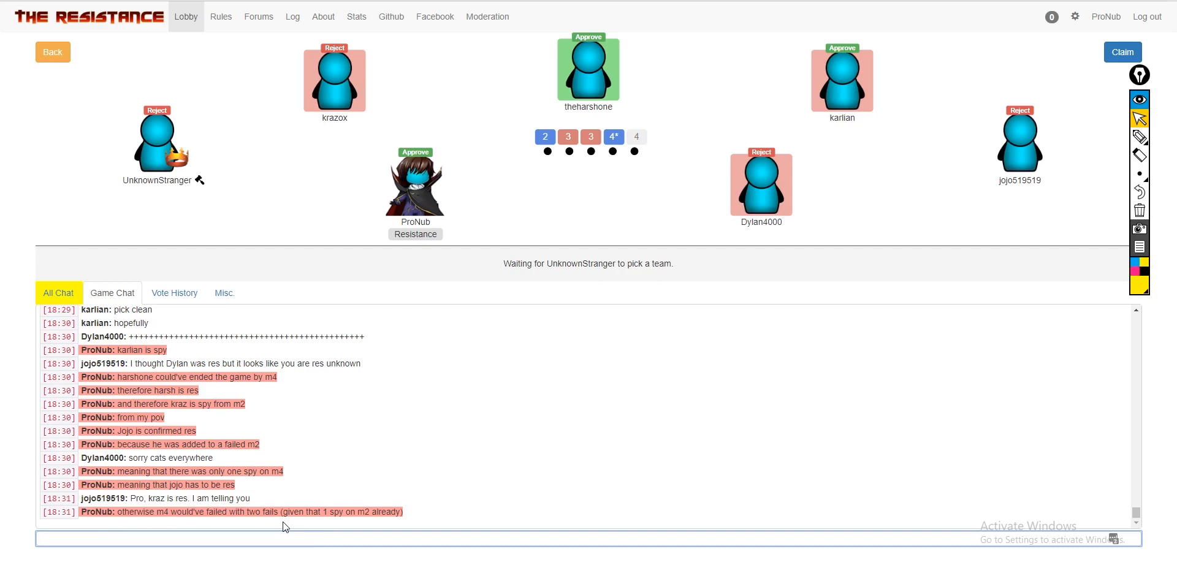
{"action": "type", "text": "jojo who are you"}
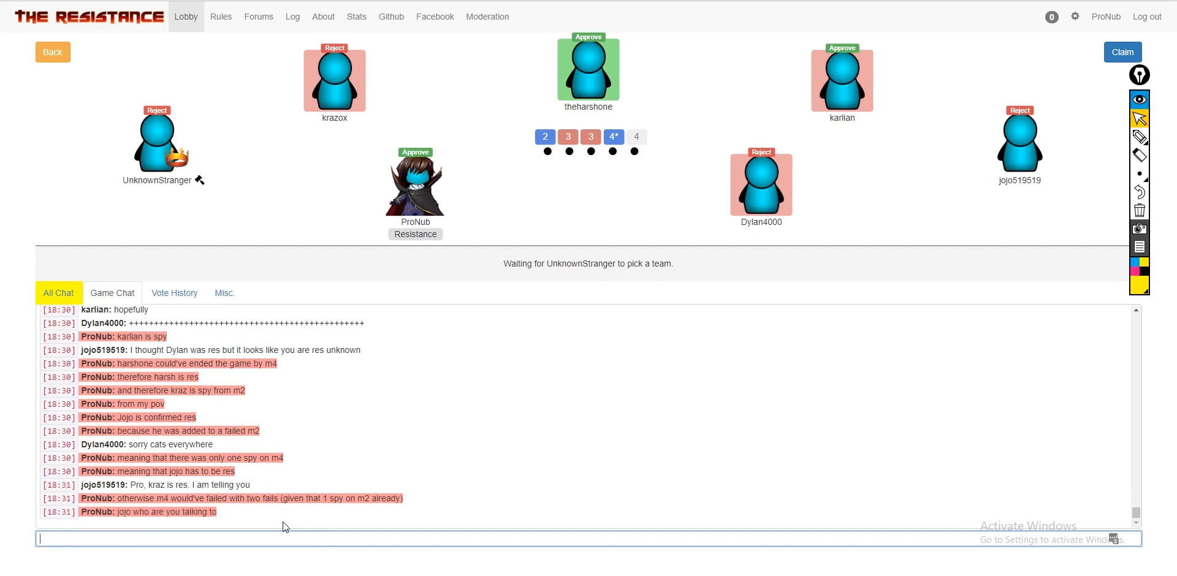
{"action": "mouse_move", "coordinate": [399, 537]}
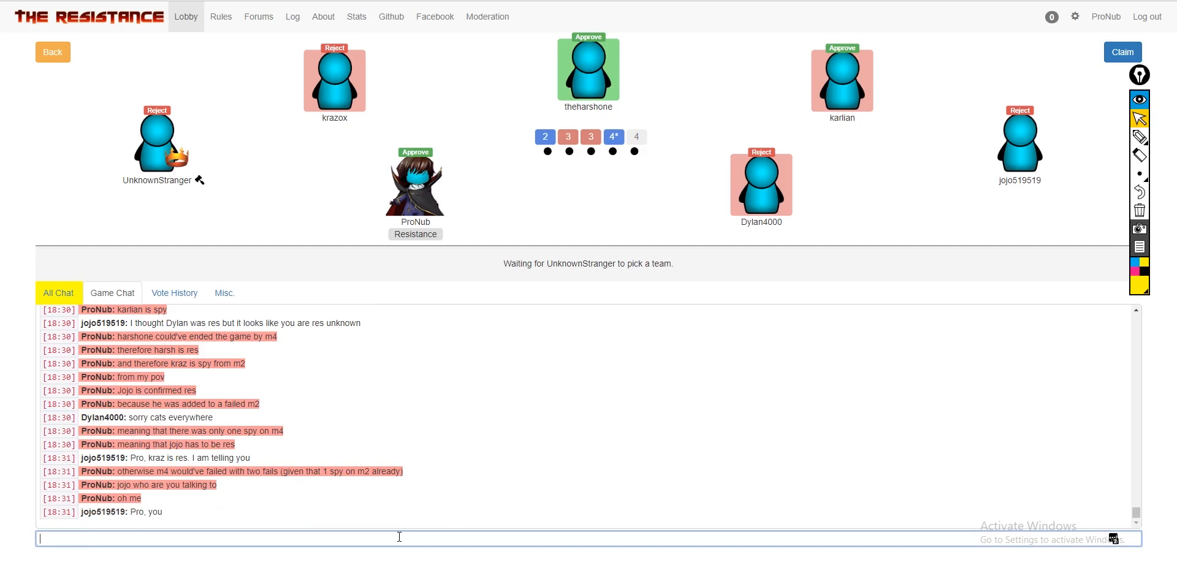
{"action": "type", "text": "that"}
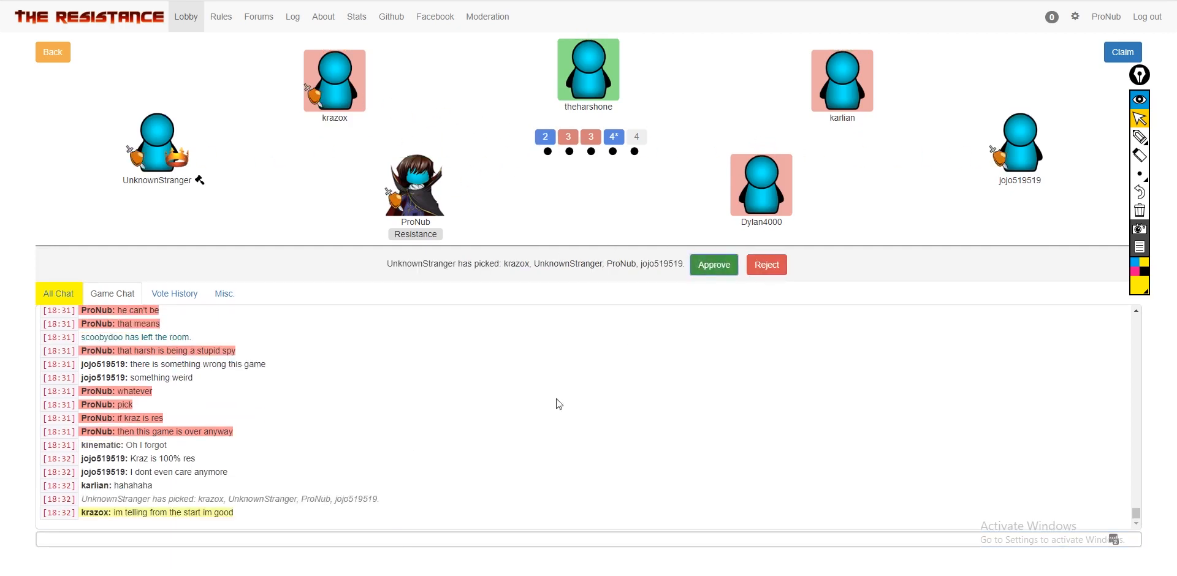
Step: Approve UnknownStranger's final mission 5 team and select the latest chat lines as results come in
{"action": "left_click", "coordinate": [712, 264]}
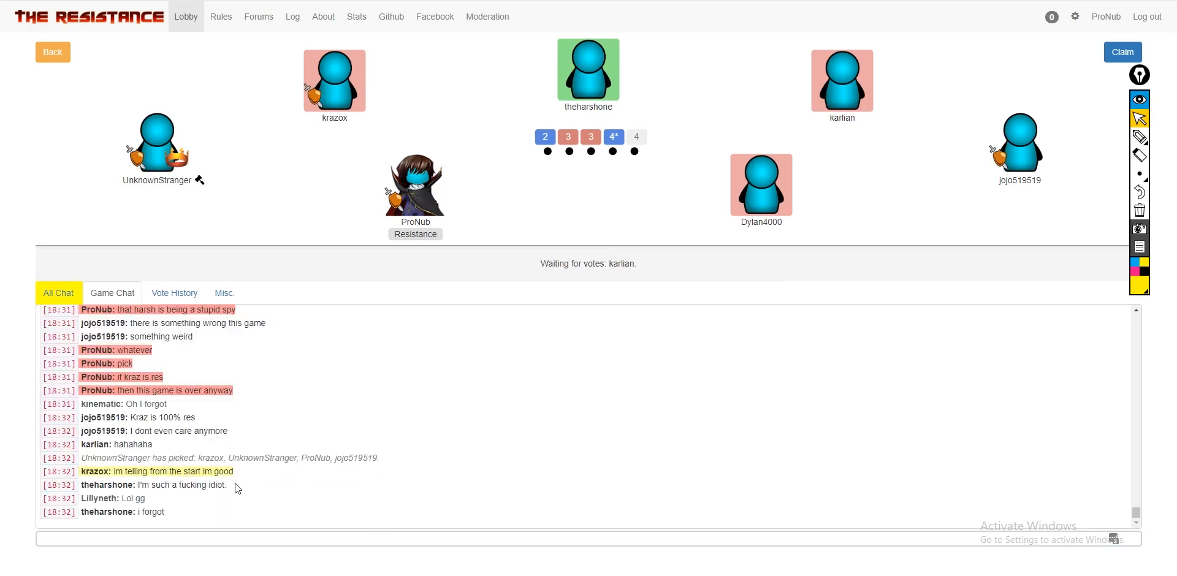
{"action": "triple_click", "coordinate": [150, 484]}
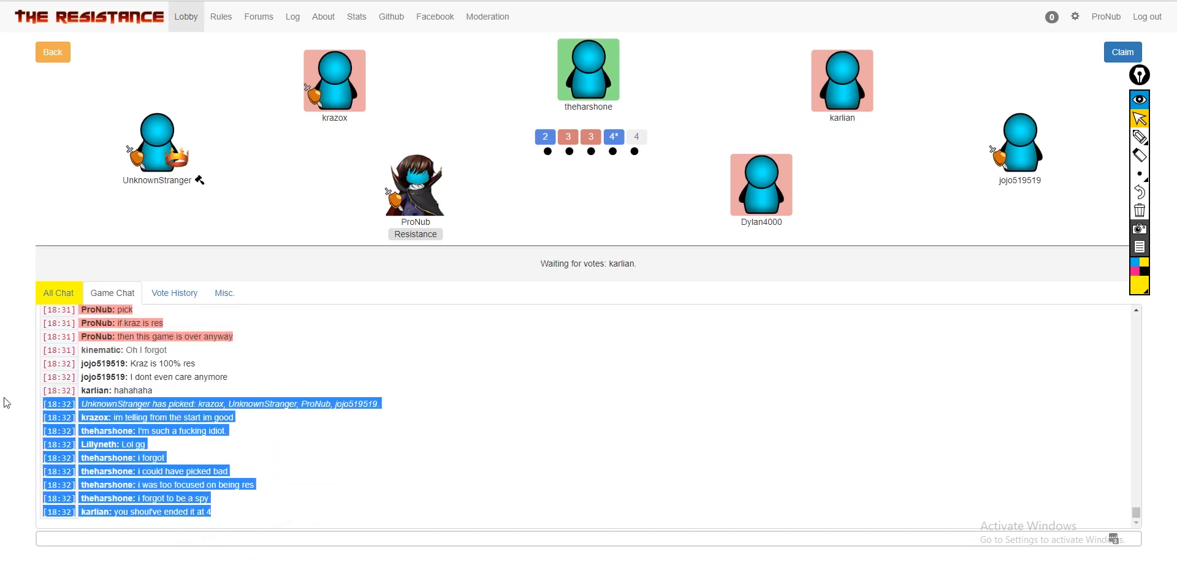
{"action": "left_click", "coordinate": [112, 293]}
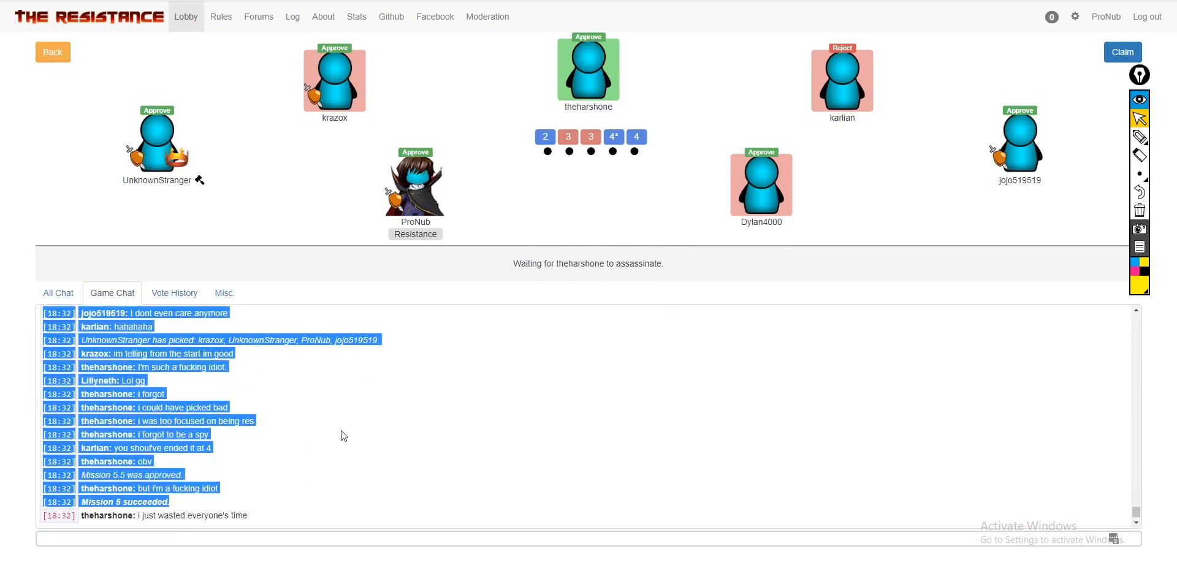
{"action": "left_click", "coordinate": [174, 293]}
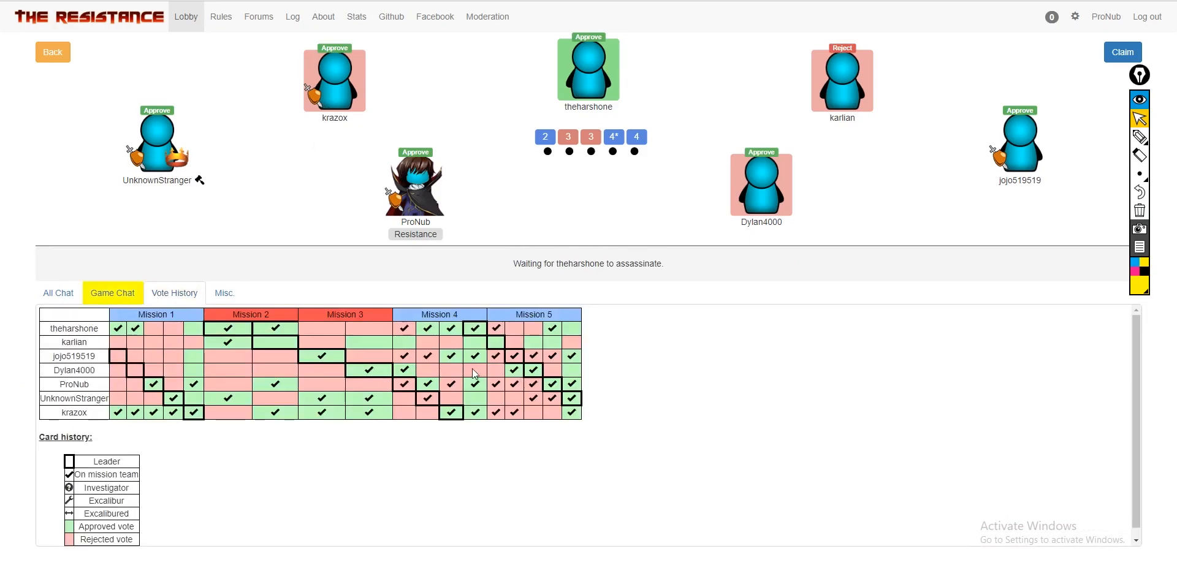
{"action": "mouse_move", "coordinate": [436, 307]}
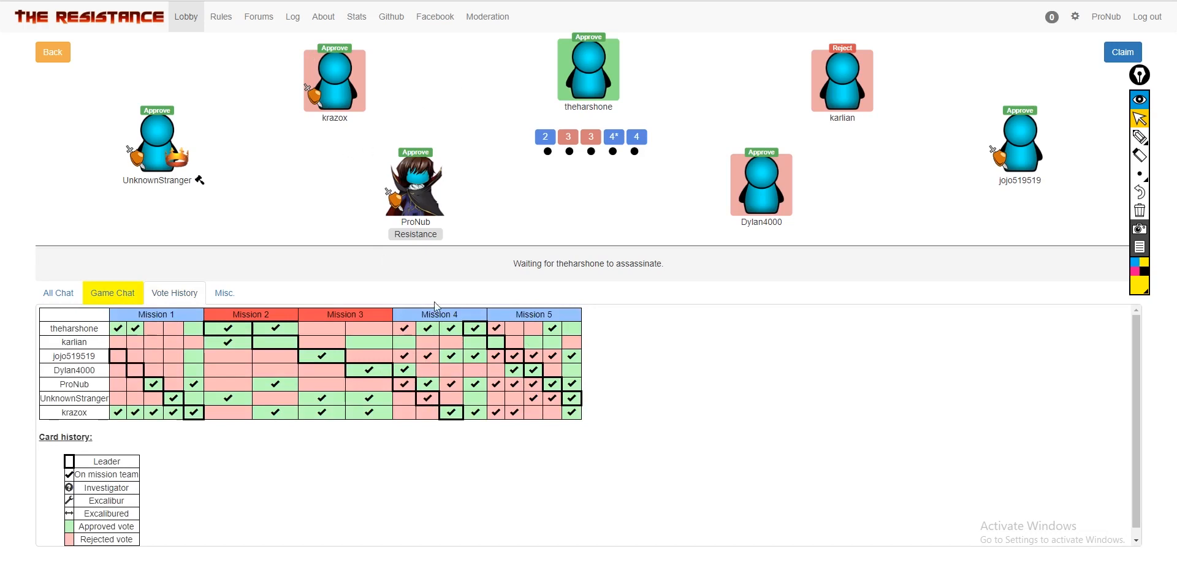
{"action": "mouse_move", "coordinate": [434, 400]}
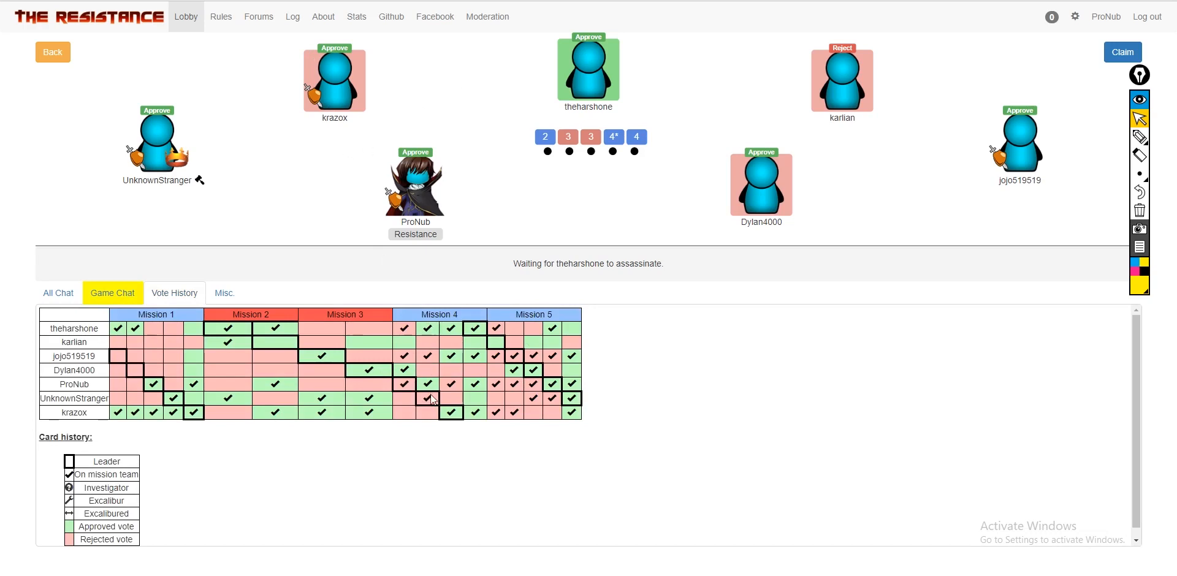
{"action": "mouse_move", "coordinate": [429, 359]}
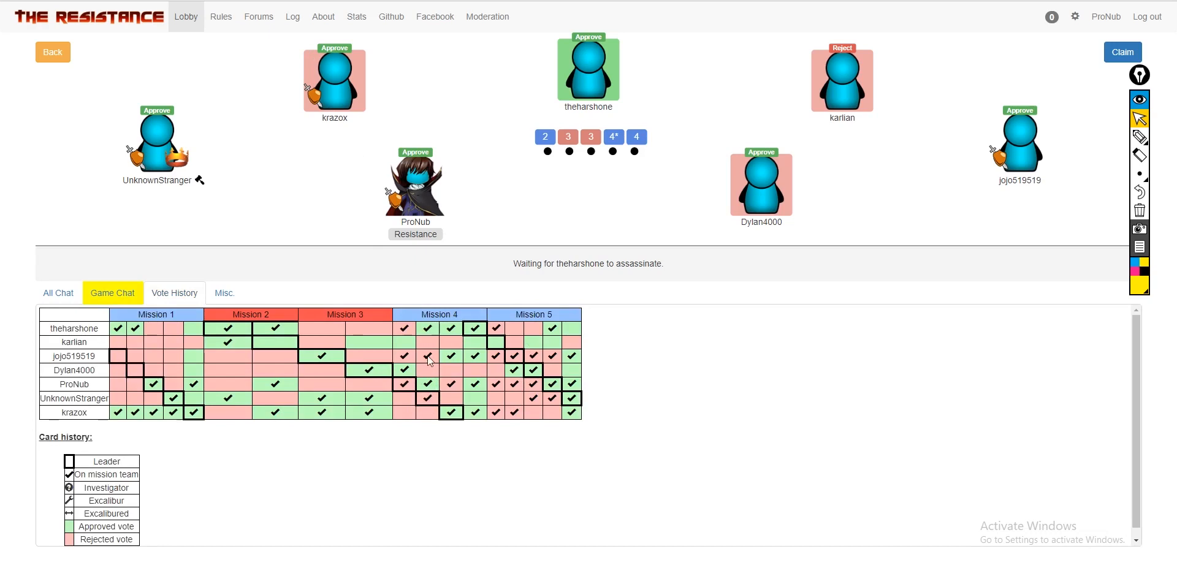
{"action": "mouse_move", "coordinate": [430, 340]}
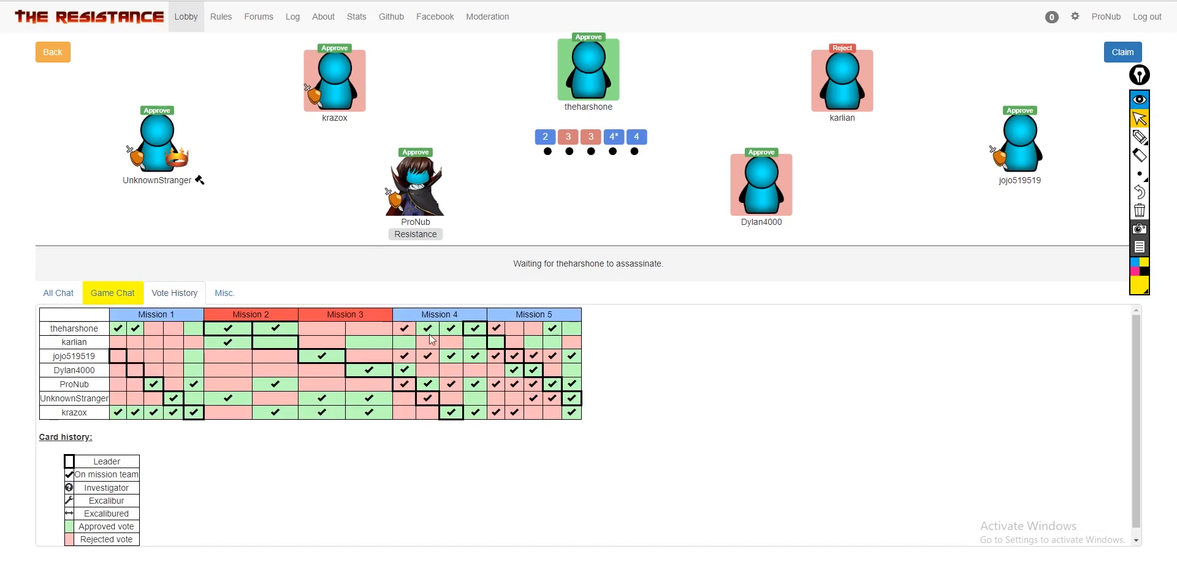
{"action": "mouse_move", "coordinate": [432, 336]}
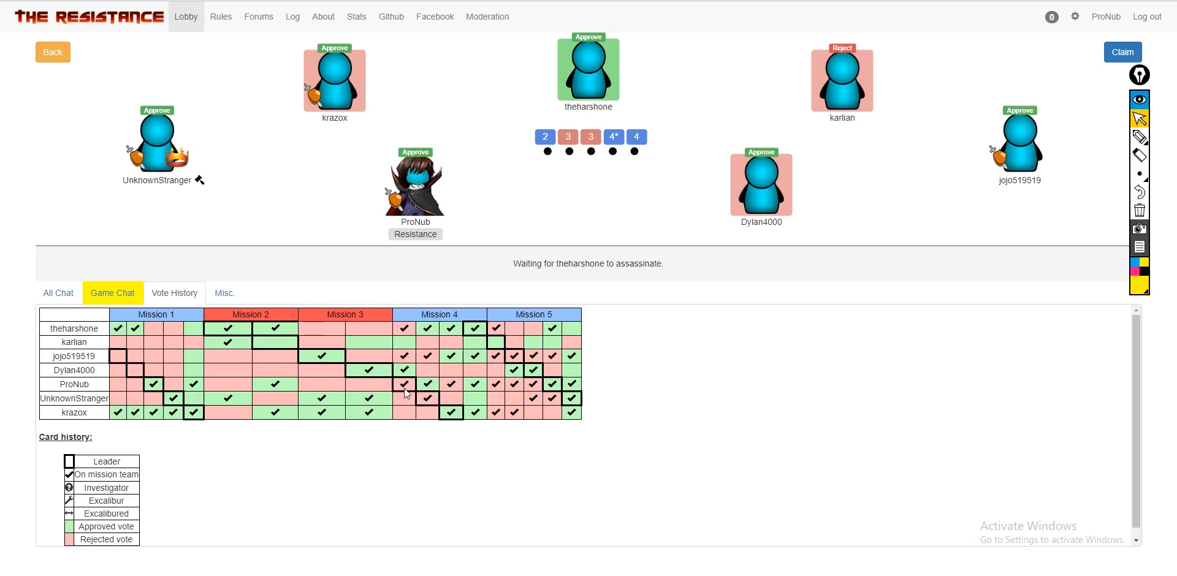
{"action": "mouse_move", "coordinate": [406, 330]}
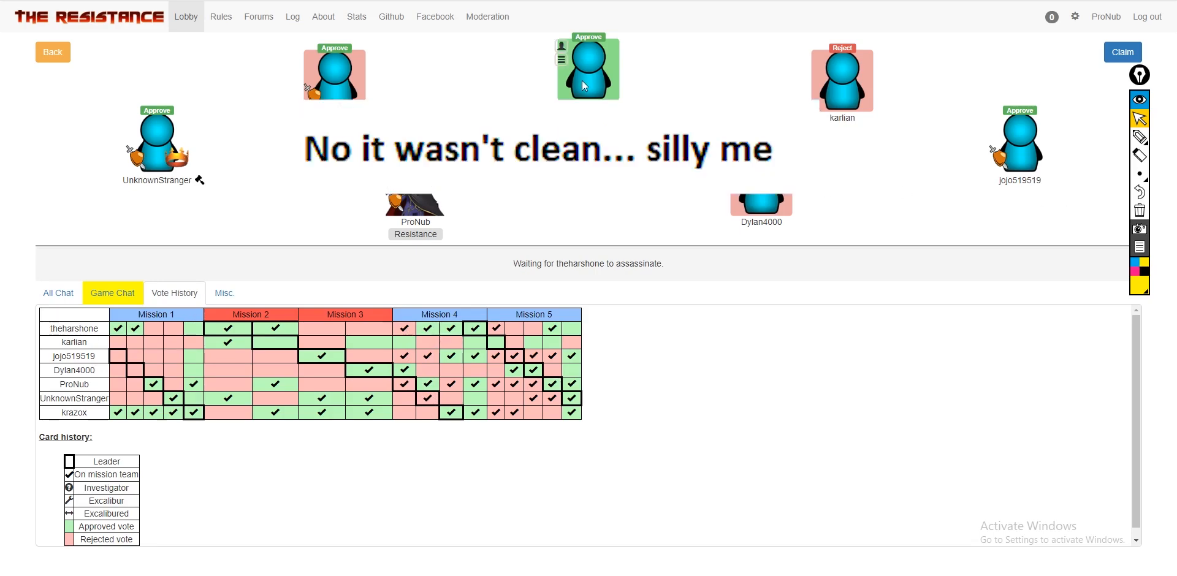
{"action": "mouse_move", "coordinate": [888, 75]}
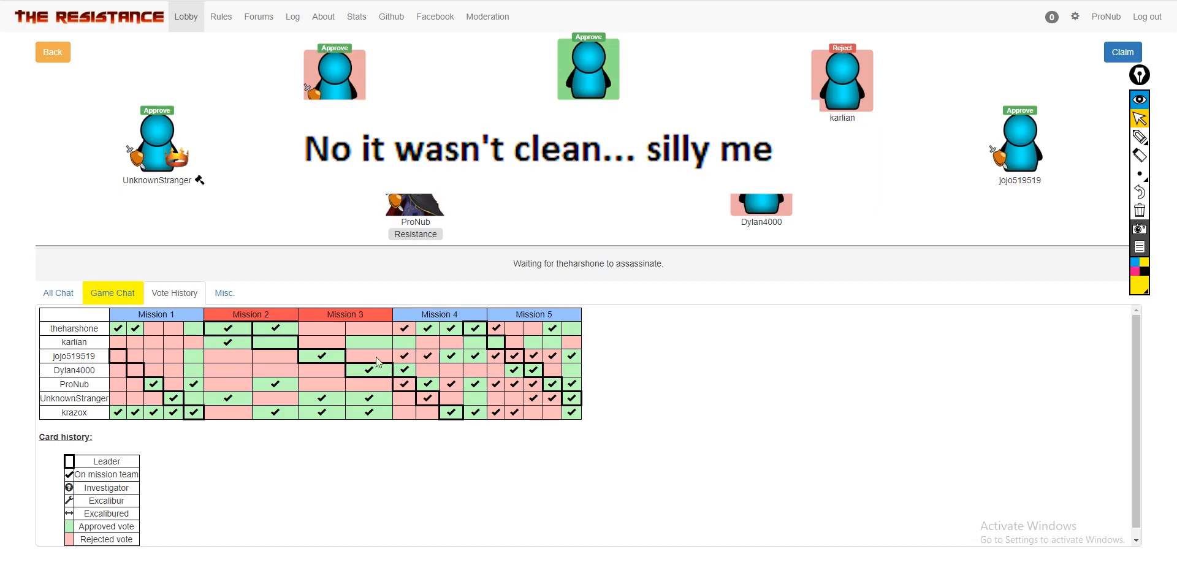
{"action": "left_click", "coordinate": [112, 293]}
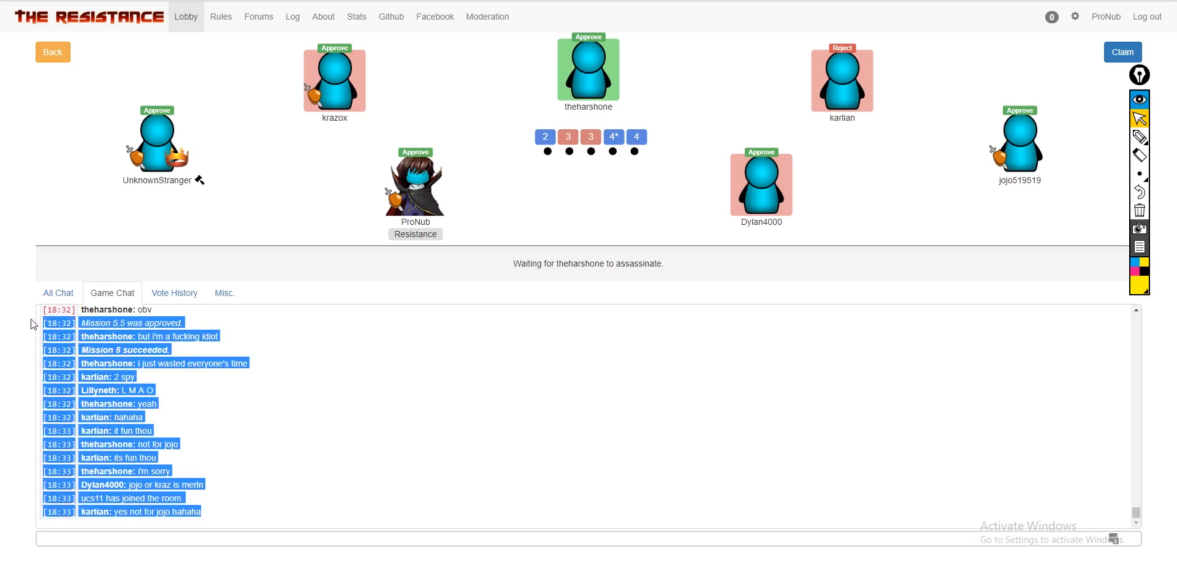
Step: Review the Vote History for each mission, checking earlier Game Chat messages in between
{"action": "left_click", "coordinate": [58, 293]}
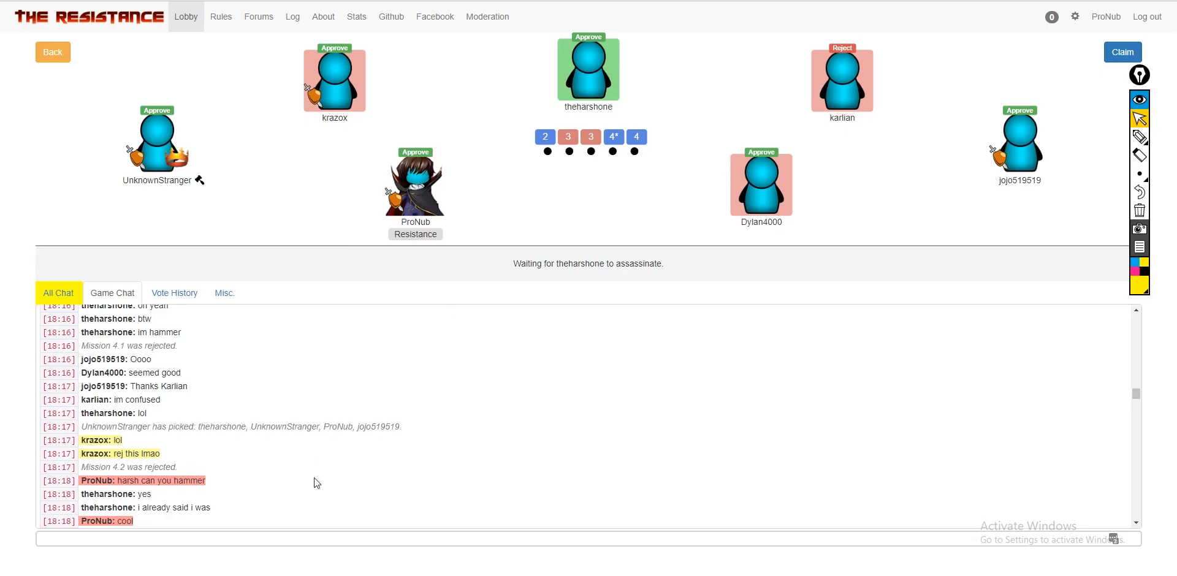
{"action": "left_click", "coordinate": [174, 293]}
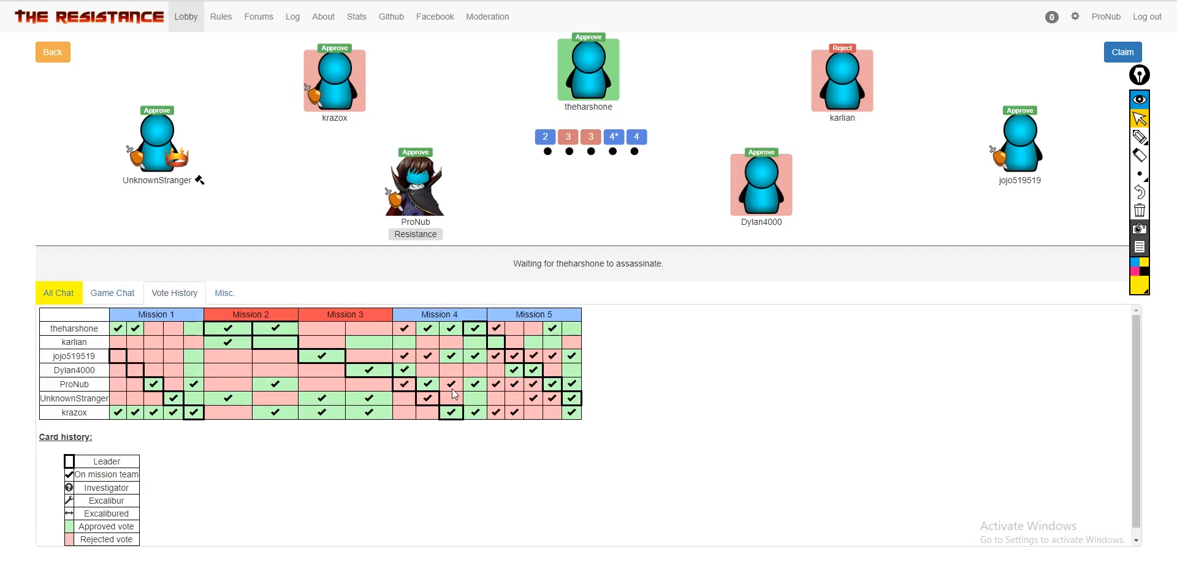
{"action": "mouse_move", "coordinate": [453, 390]}
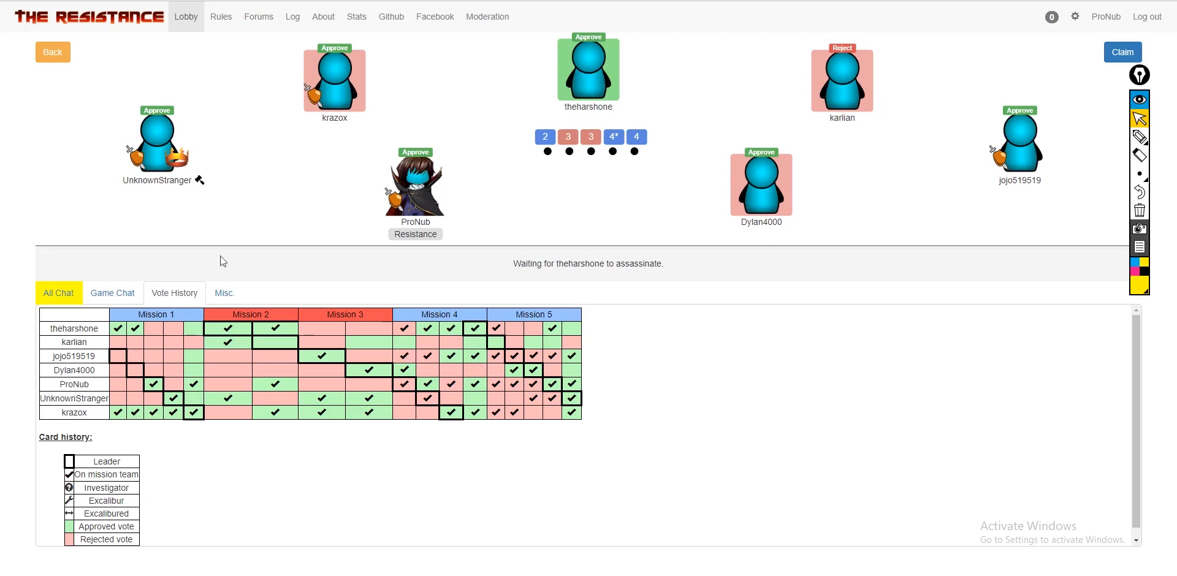
{"action": "mouse_move", "coordinate": [427, 404]}
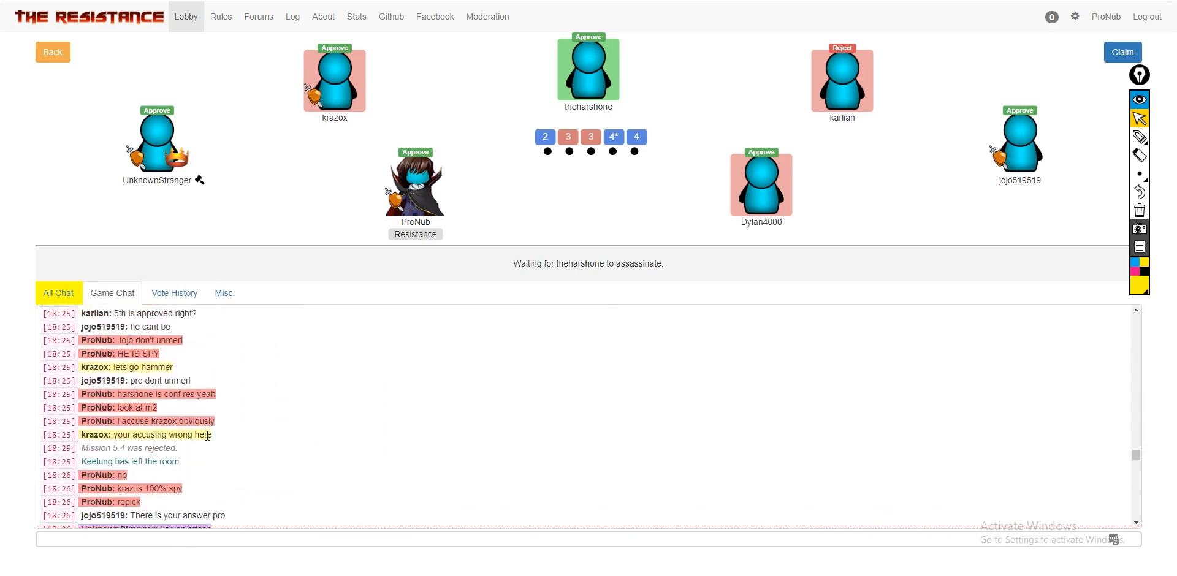
{"action": "left_click", "coordinate": [174, 293]}
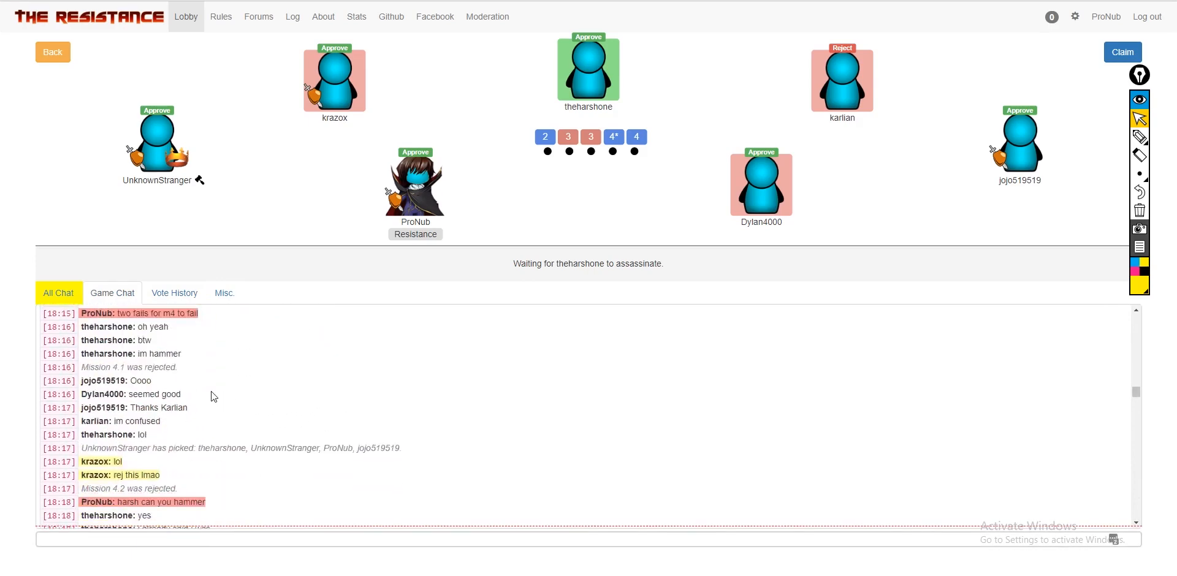
{"action": "left_click", "coordinate": [174, 293]}
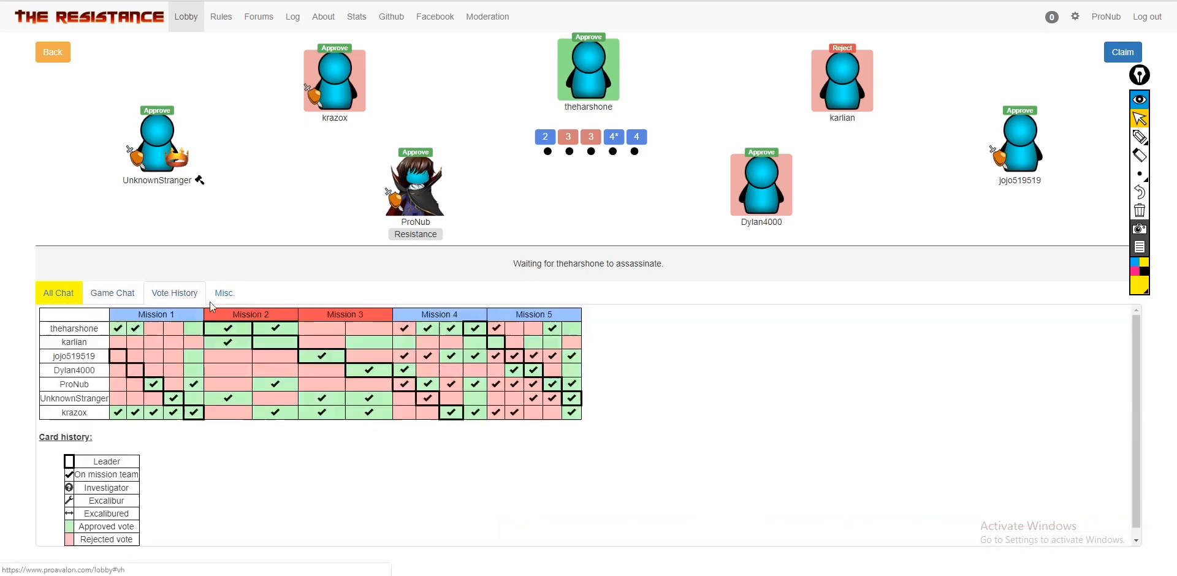
{"action": "left_click", "coordinate": [112, 293]}
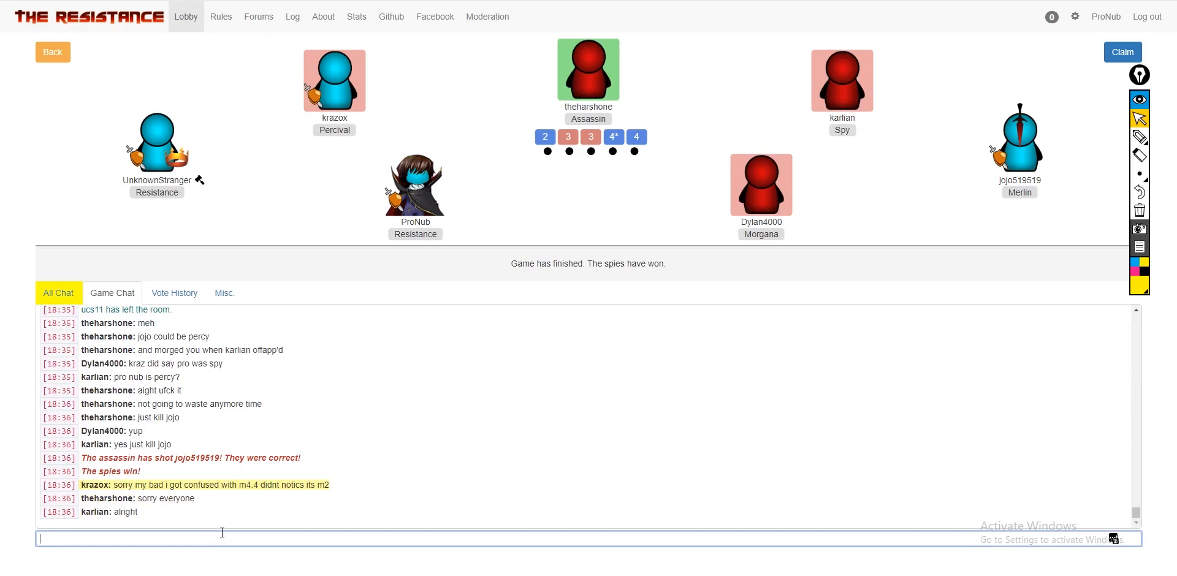
Step: Post chat messages asking whether anyone pushed for krazox to be hammer
{"action": "type", "text": "i dont kno"}
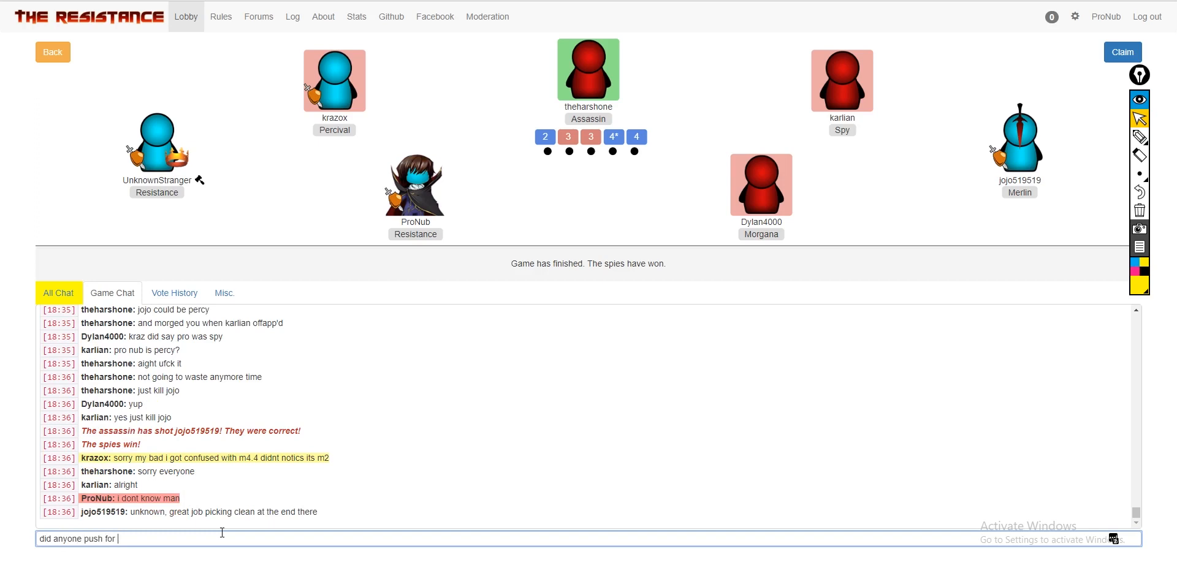
{"action": "type", "text": "krazox"}
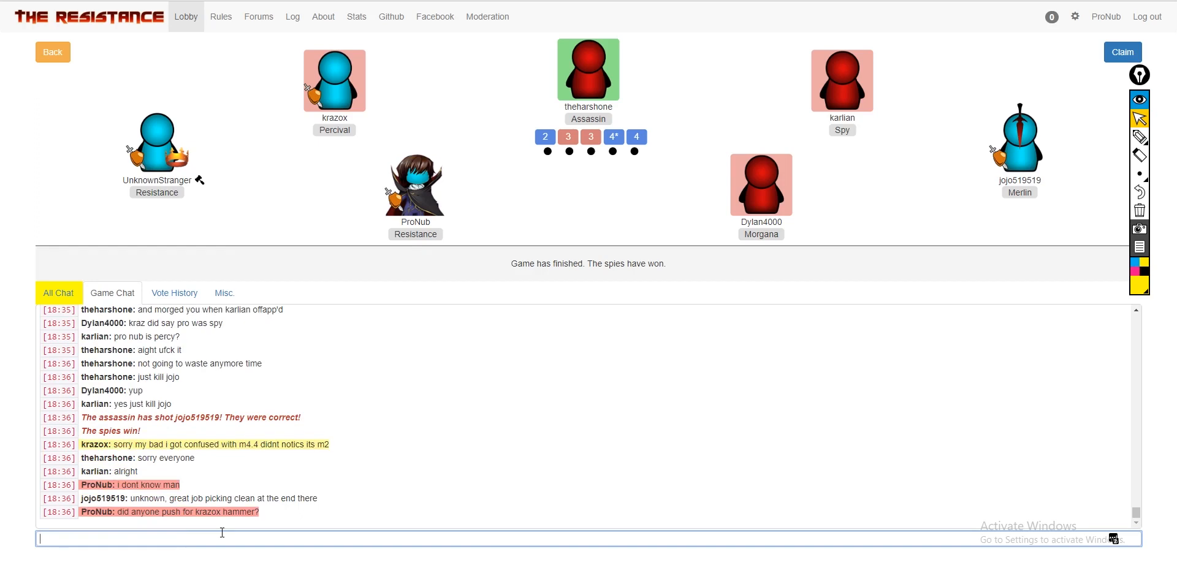
{"action": "type", "text": "No one oo"}
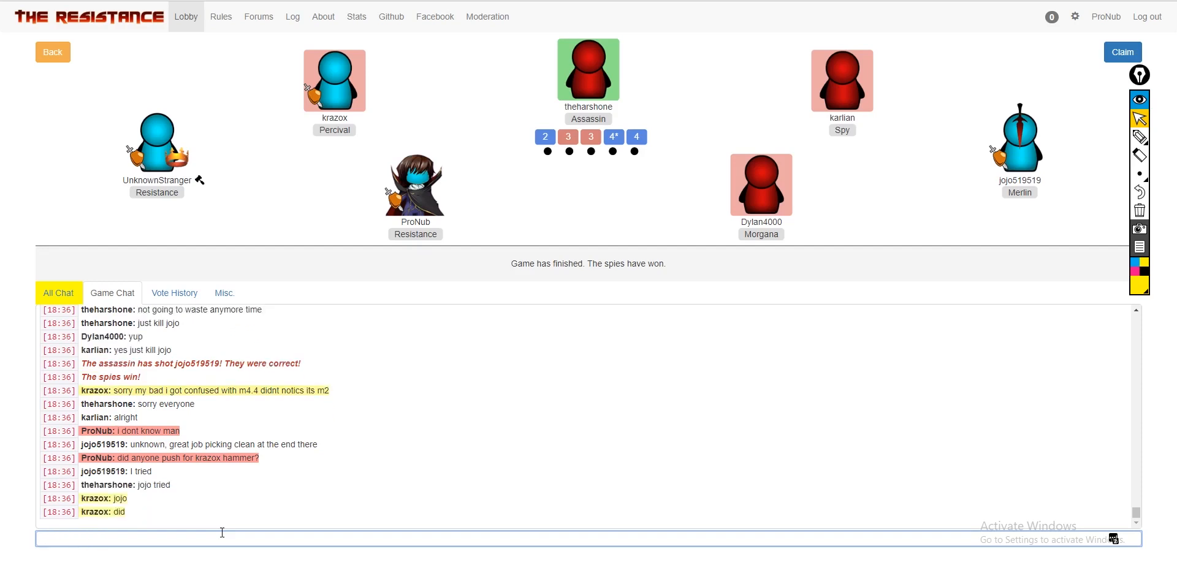
{"action": "type", "text": "then krazox"}
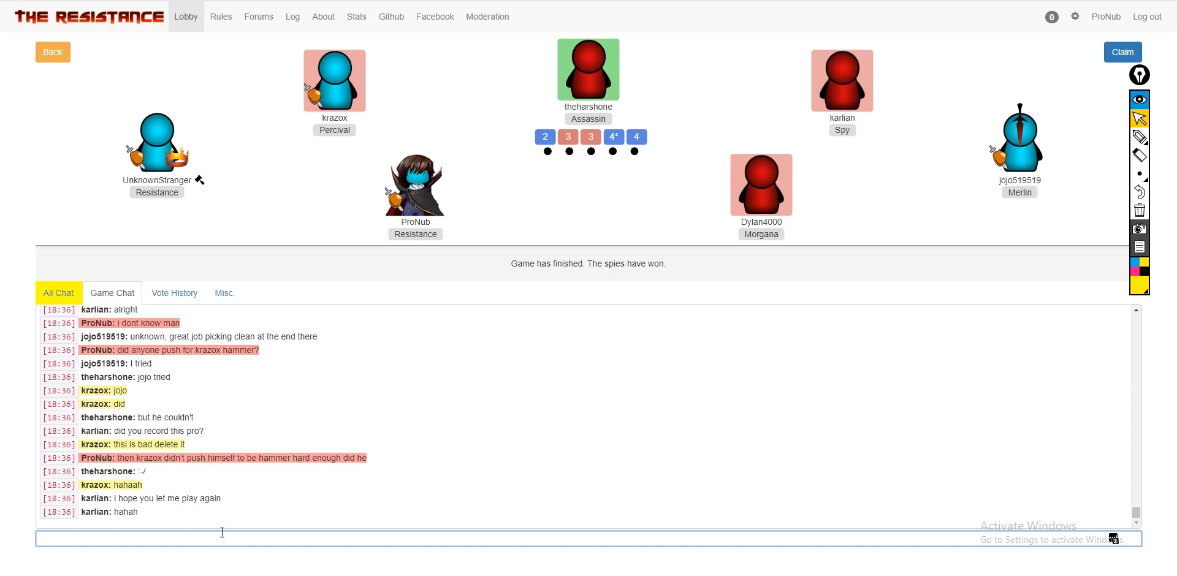
{"action": "type", "text": "be"}
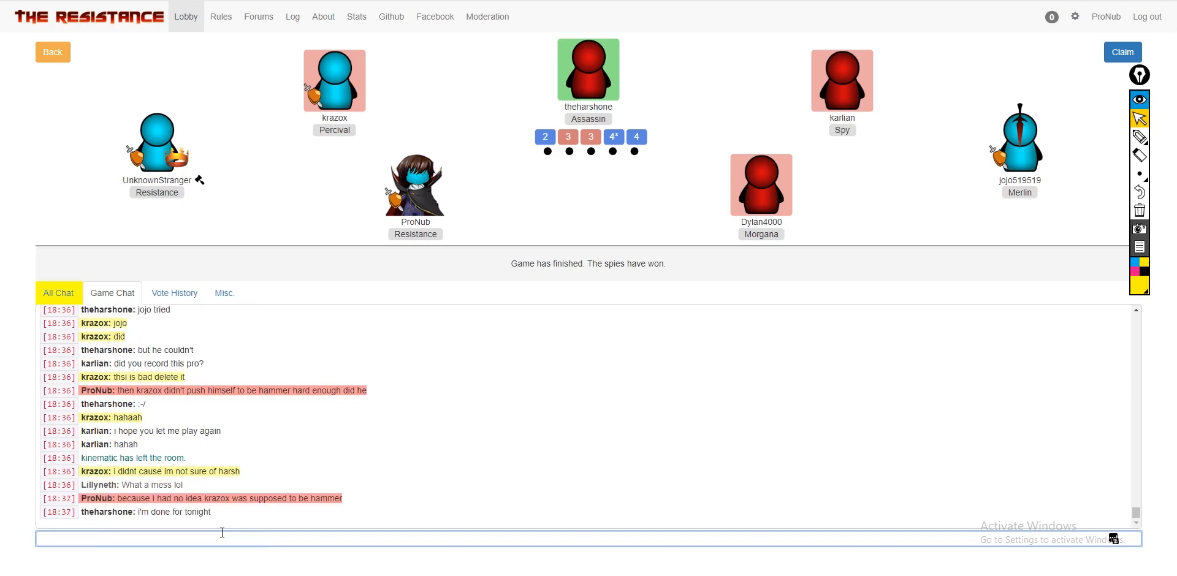
{"action": "type", "text": "a"}
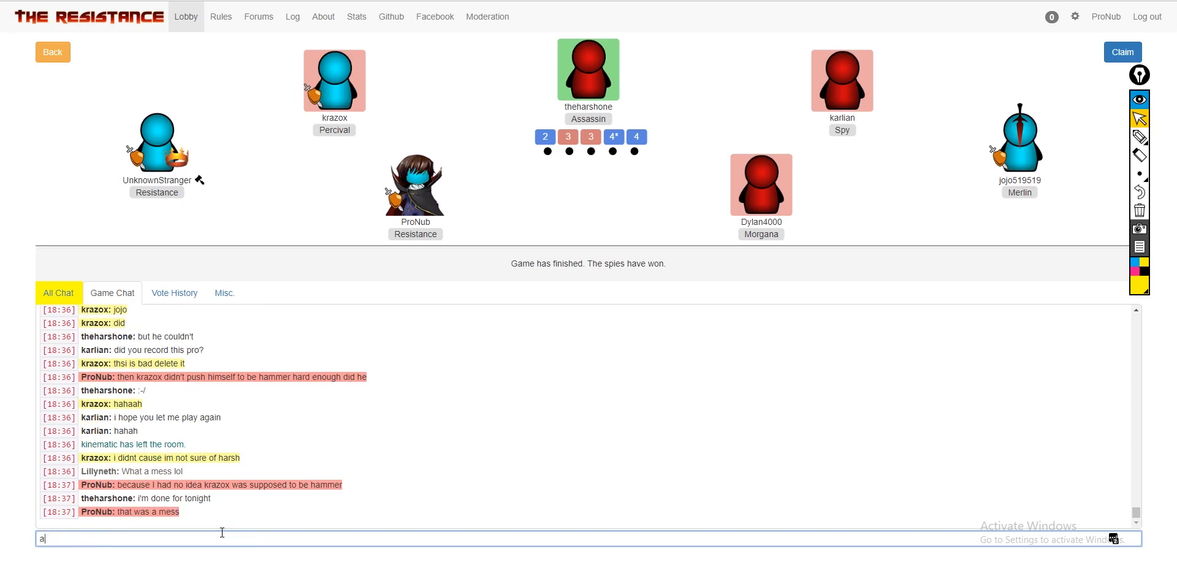
{"action": "type", "text": "nd i think i'll be uploading"}
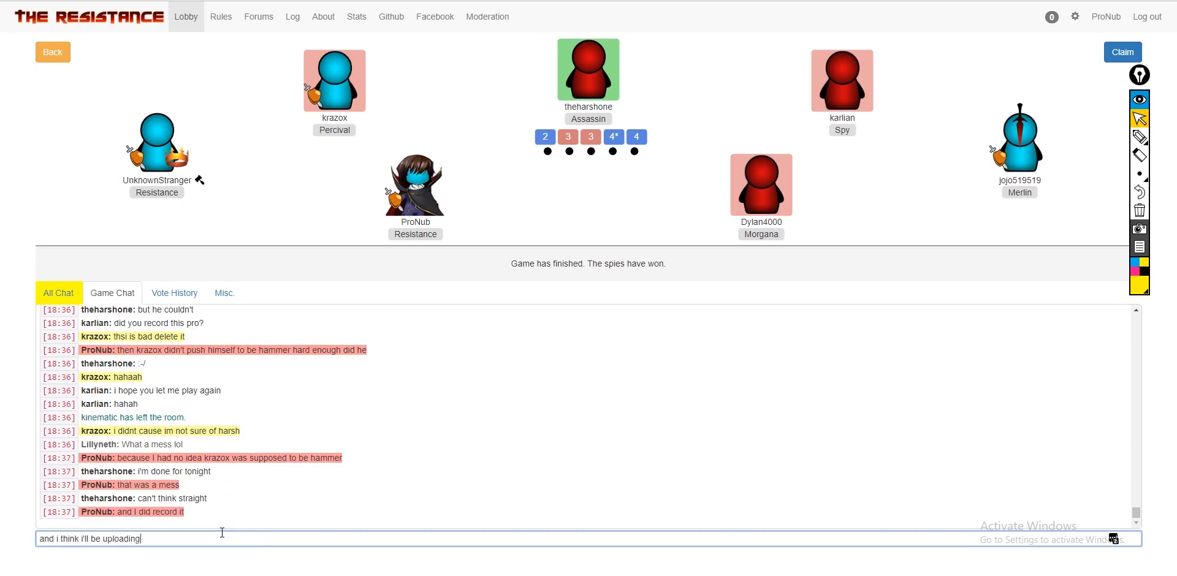
{"action": "type", "text": "this because I talk abou"}
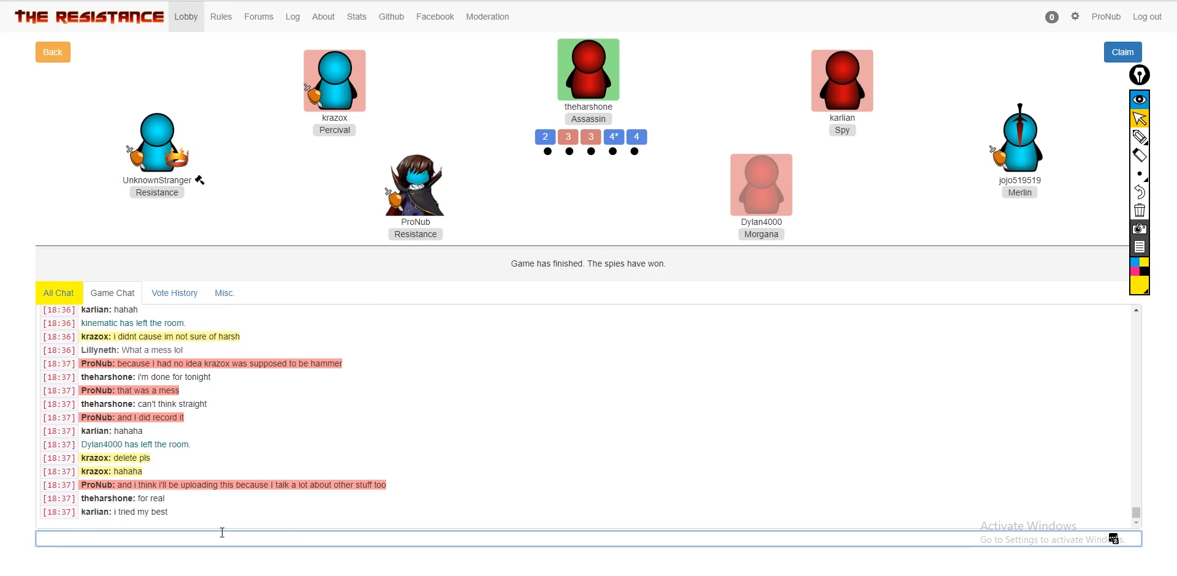
{"action": "type", "text": "karlian, thats"}
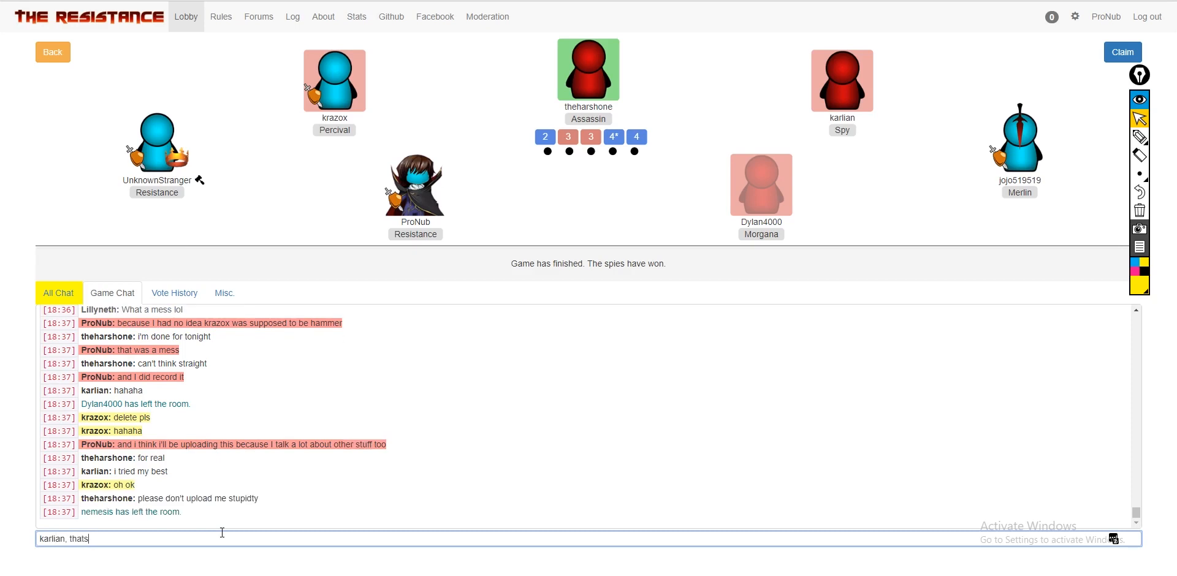
{"action": "key", "text": "enter"}
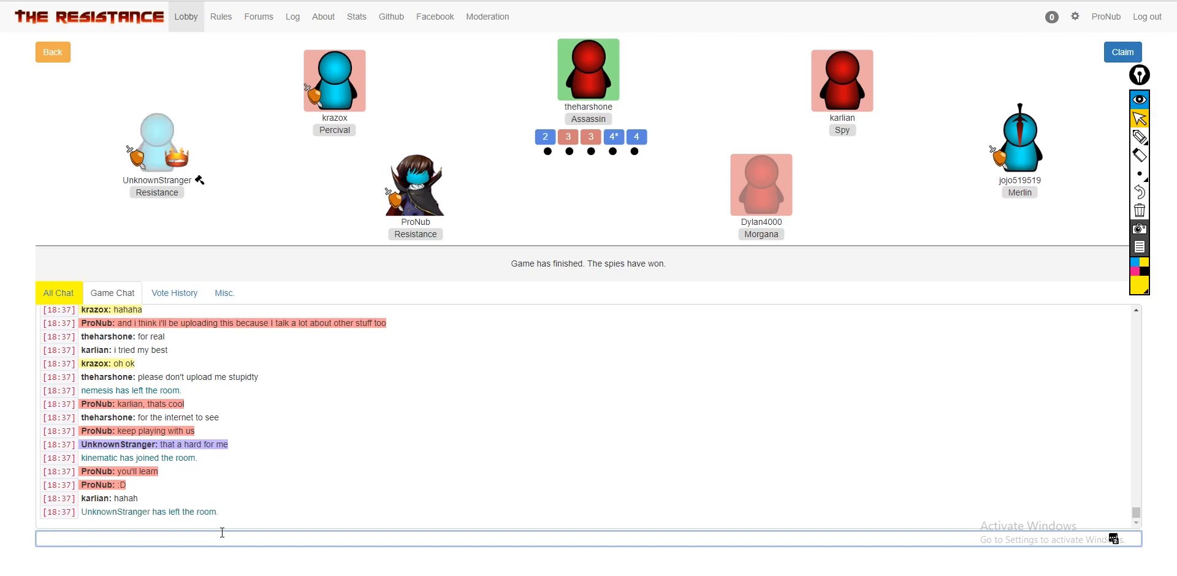
Step: Encourage the newer player to keep playing and tell jojo editing usually takes 2 hours ish
{"action": "type", "text": "o"}
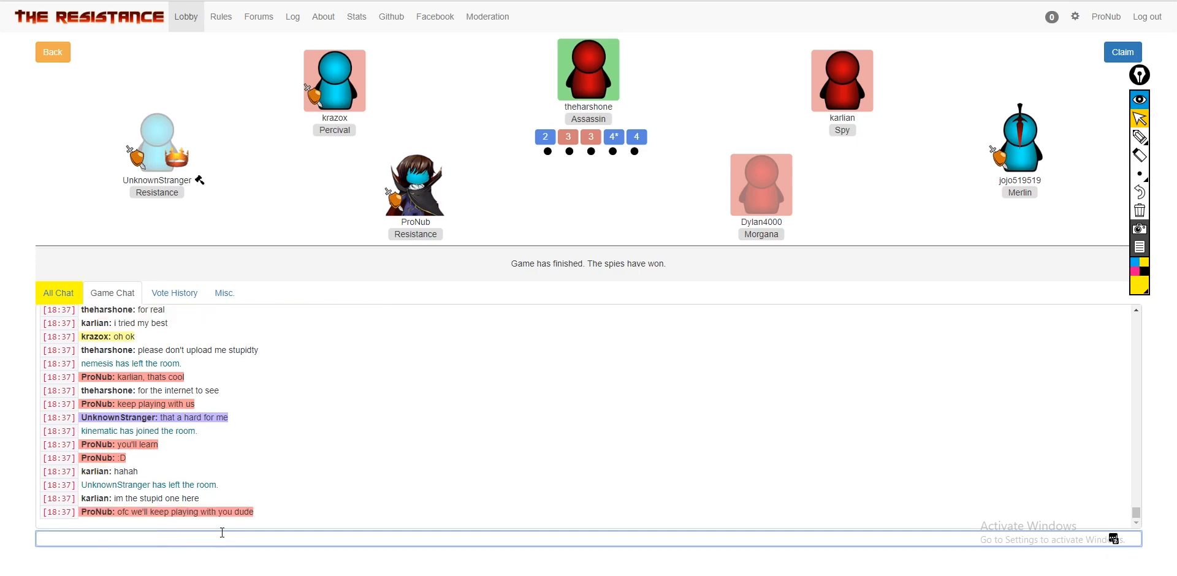
{"action": "type", "text": "as long as you're not dumb or disrespectful"}
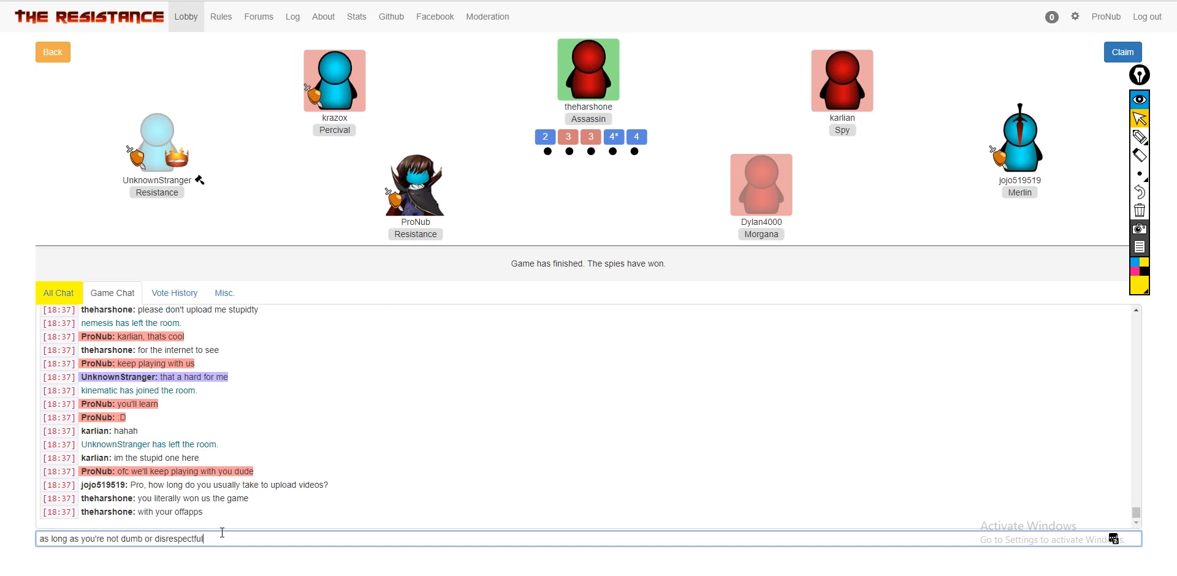
{"action": "type", "text": "then"}
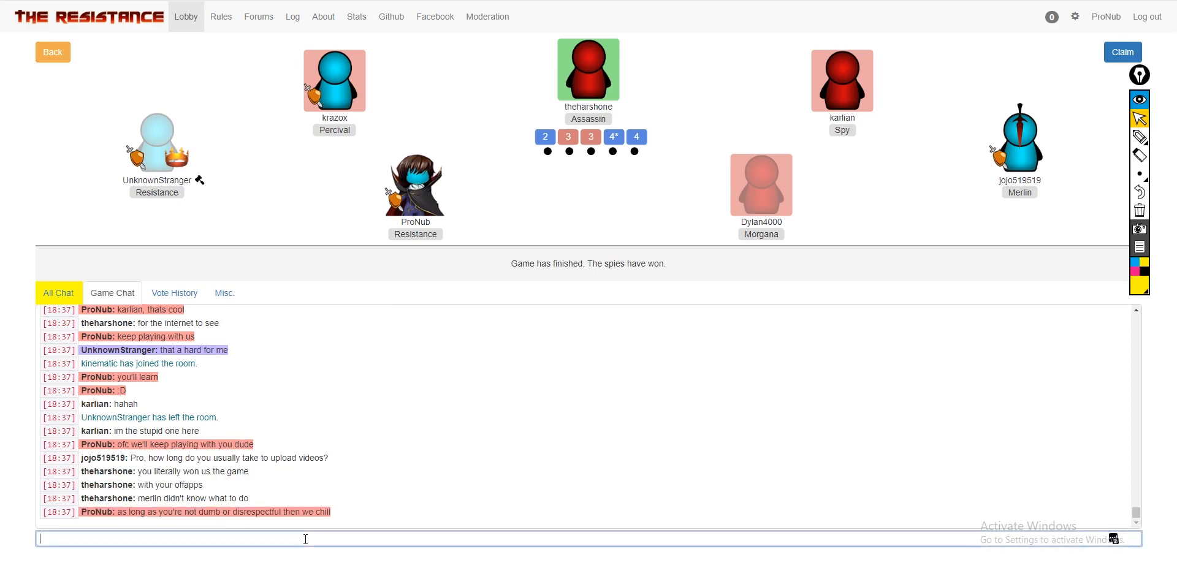
{"action": "type", "text": "@jojo idk"}
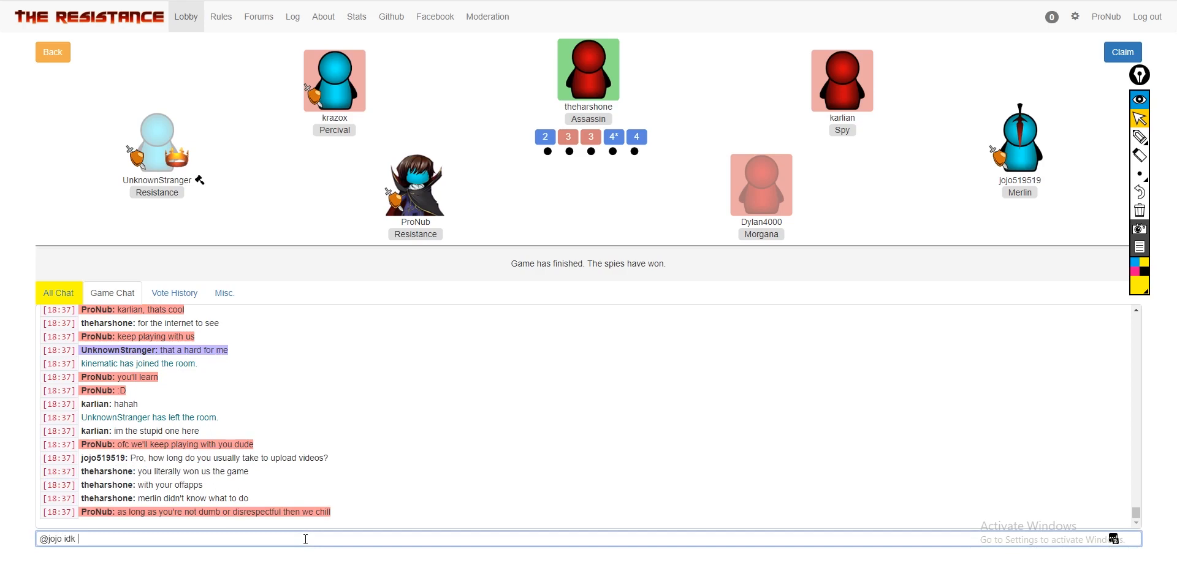
{"action": "type", "text": "usulaly 2 hours ish"}
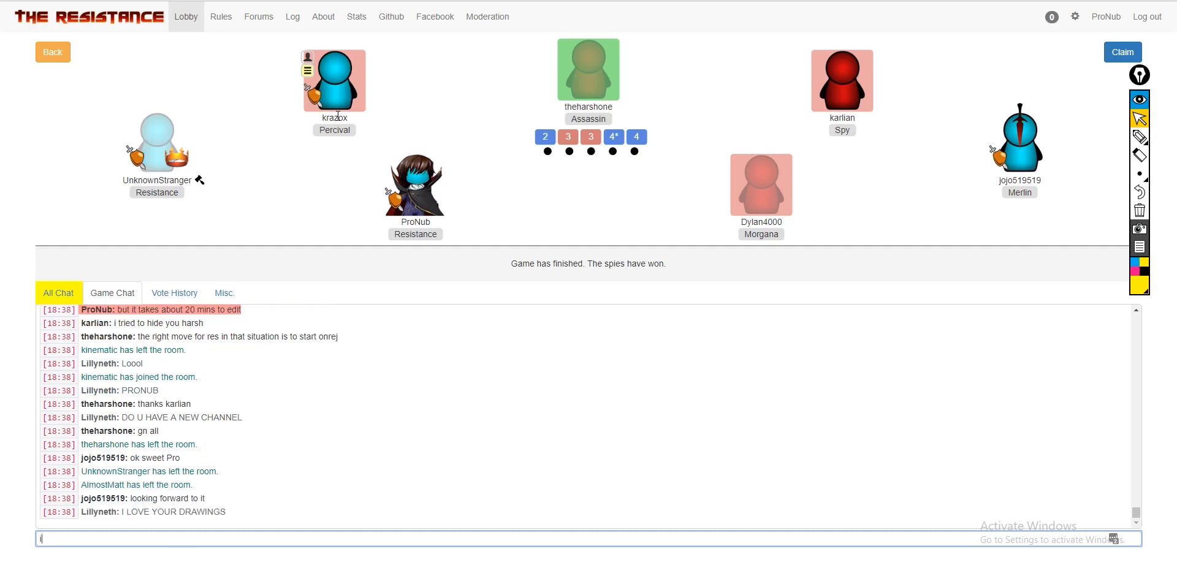
{"action": "type", "text": "its the same"}
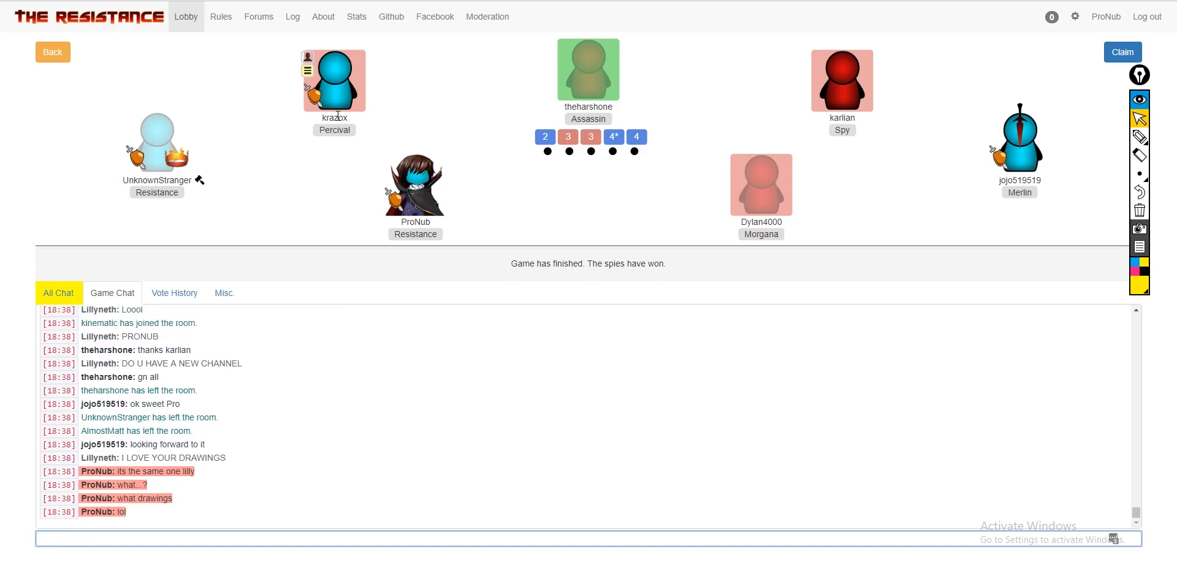
{"action": "scroll", "scroll_direction": "down", "scroll_amount": 3}
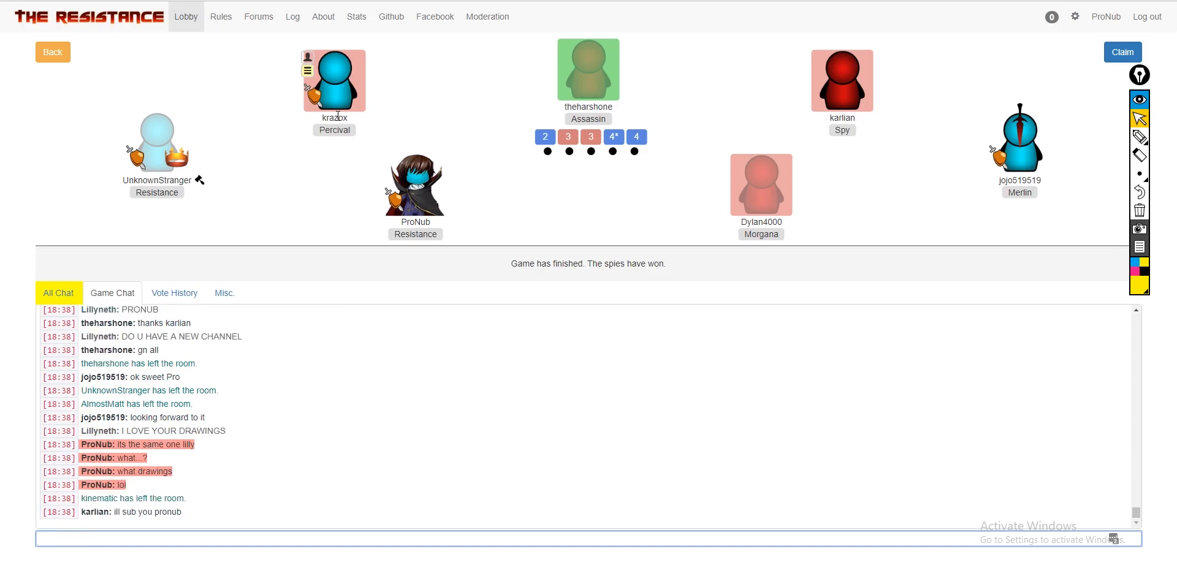